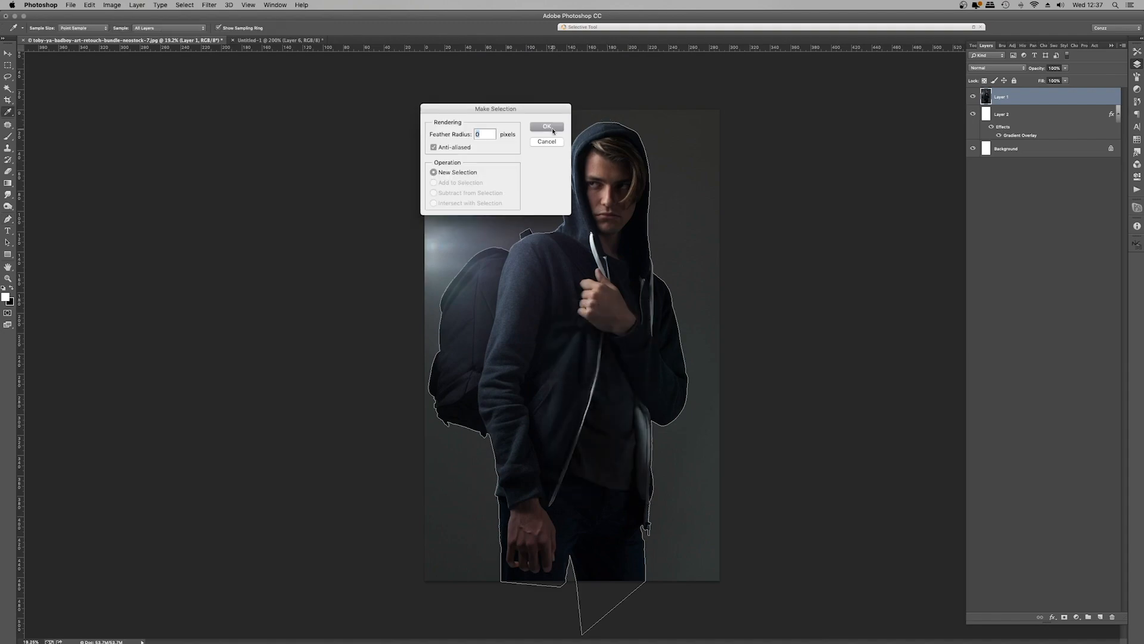
- Confirm Make Selection so the traced outline becomes an active selection
click(546, 126)
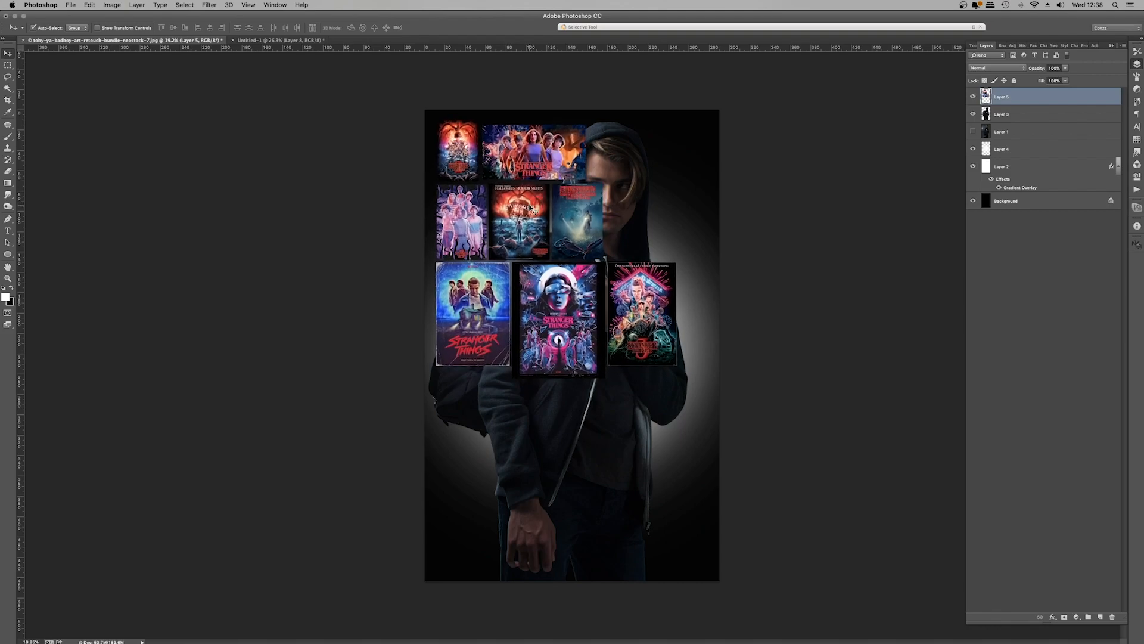
- Zoom into a Stranger Things reference poster to study the neon rim lighting on its characters
click(973, 97)
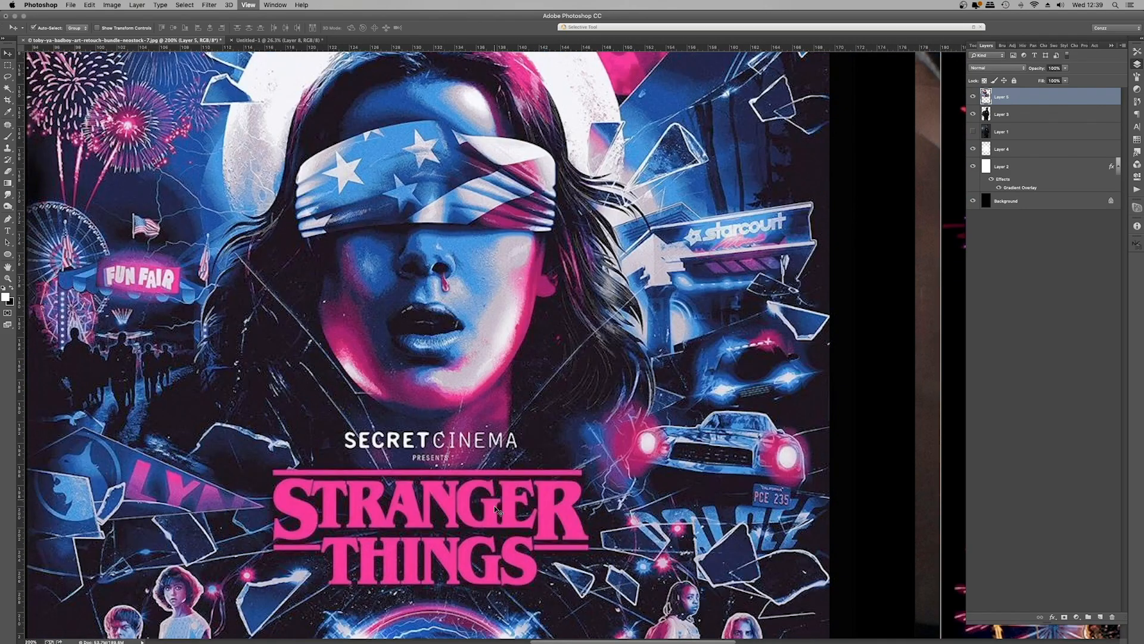
scroll(down, 3)
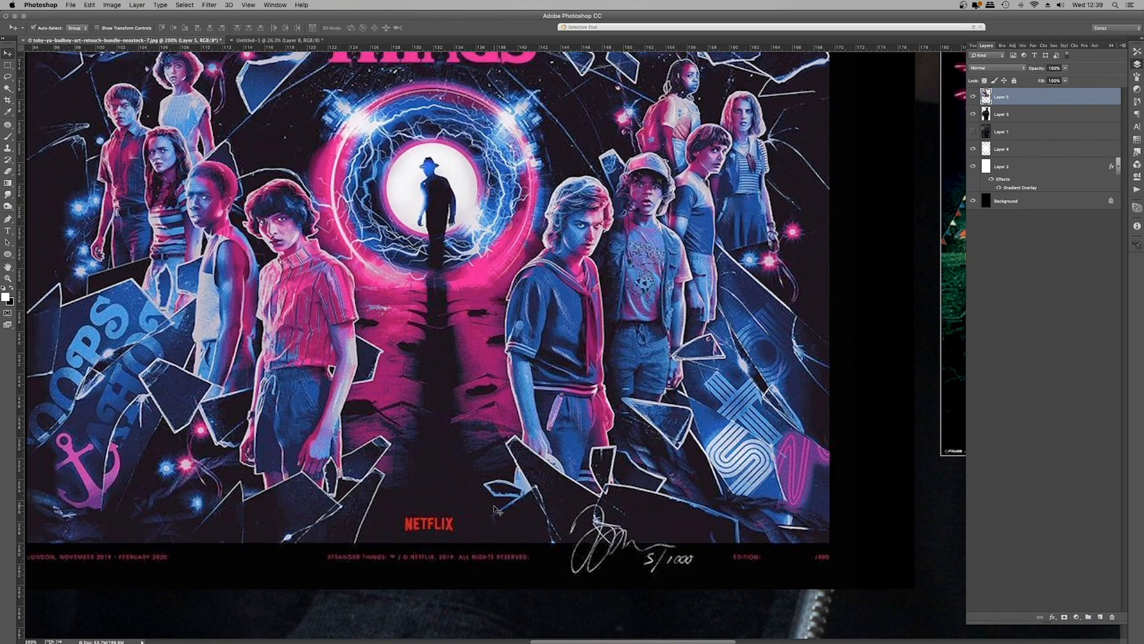
mouse_move(937, 115)
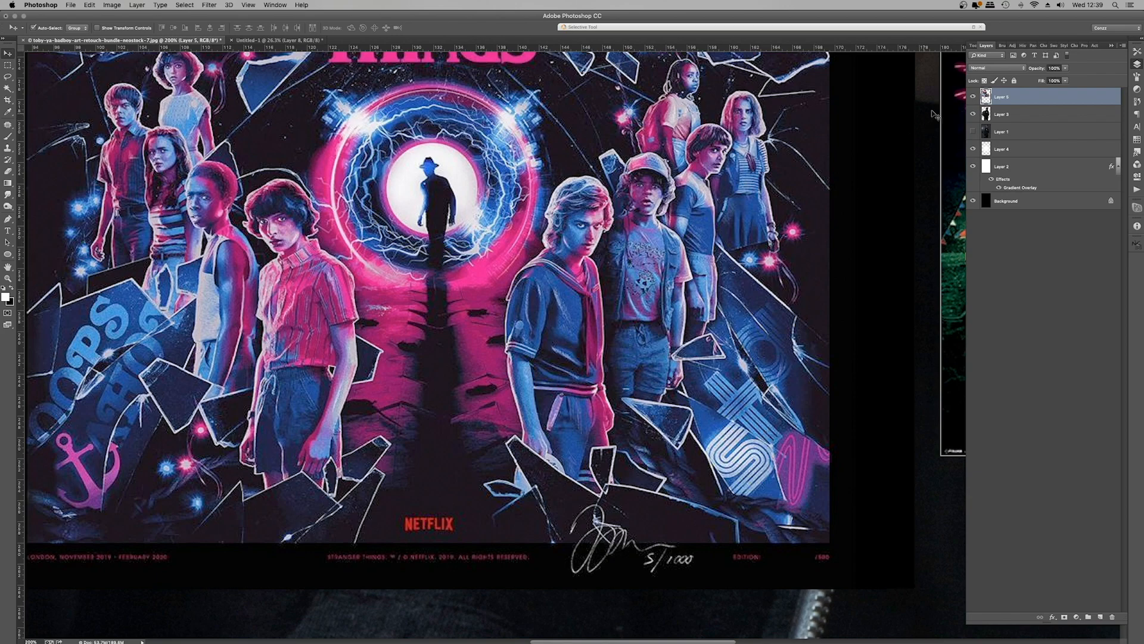
click(973, 95)
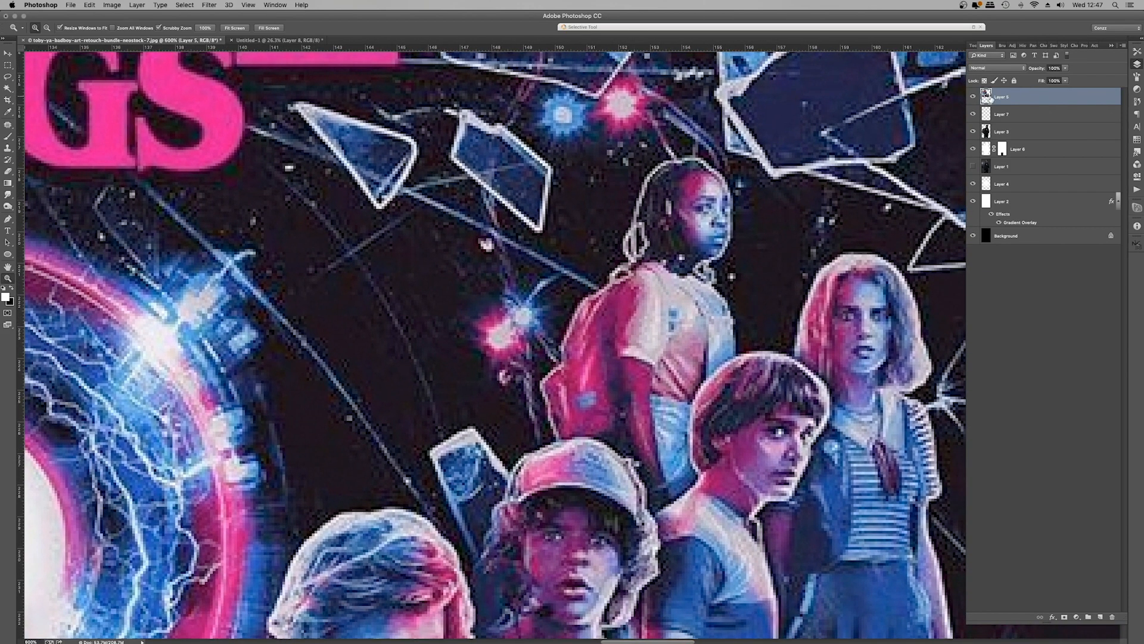
- Trace the backpack edge, fill the path with white and discard the path
click(235, 27)
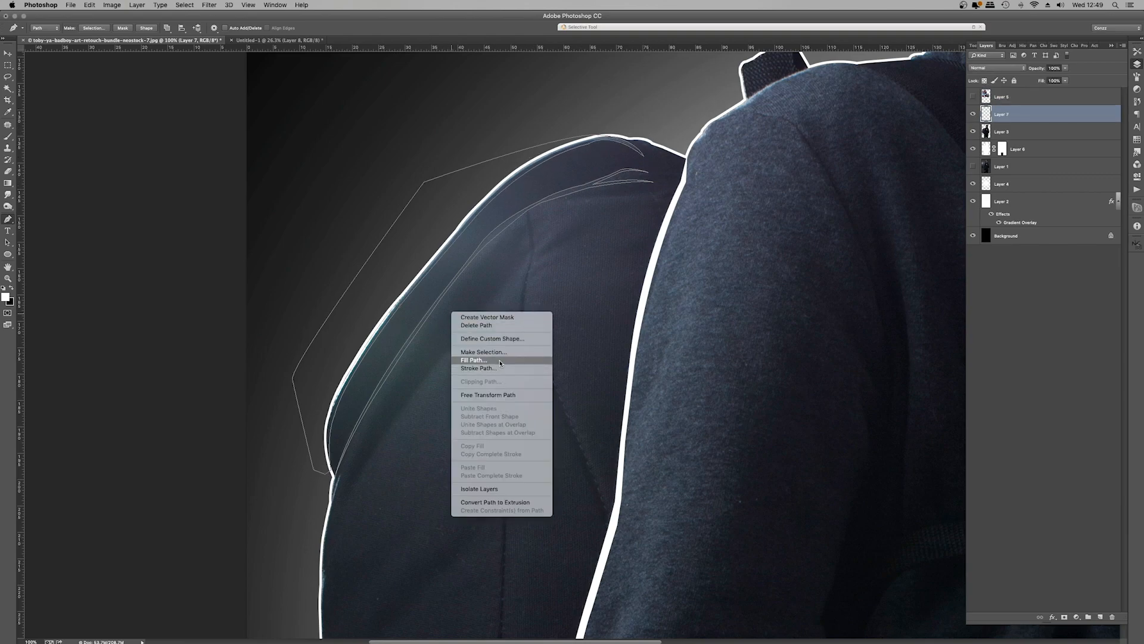
click(473, 360)
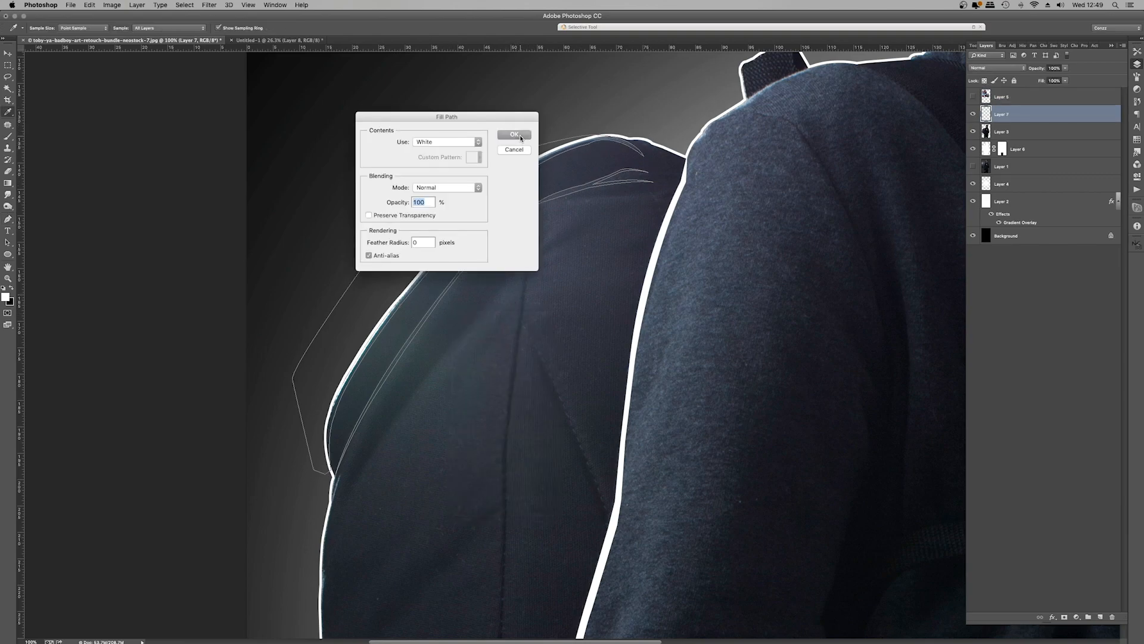
click(515, 135)
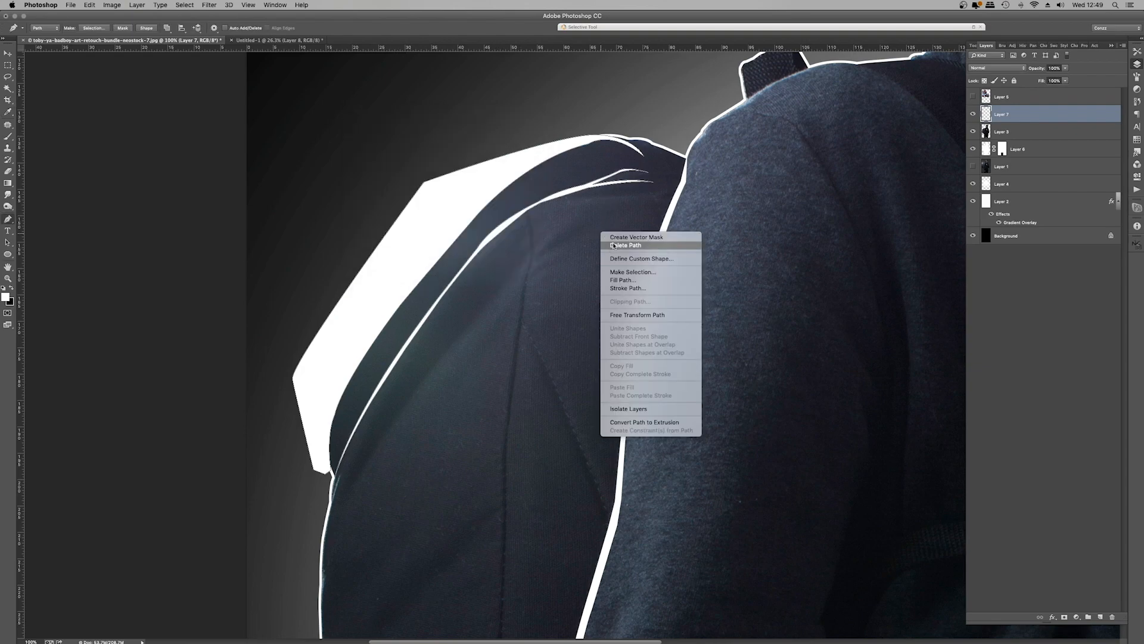
click(626, 244)
text(Rim Light)
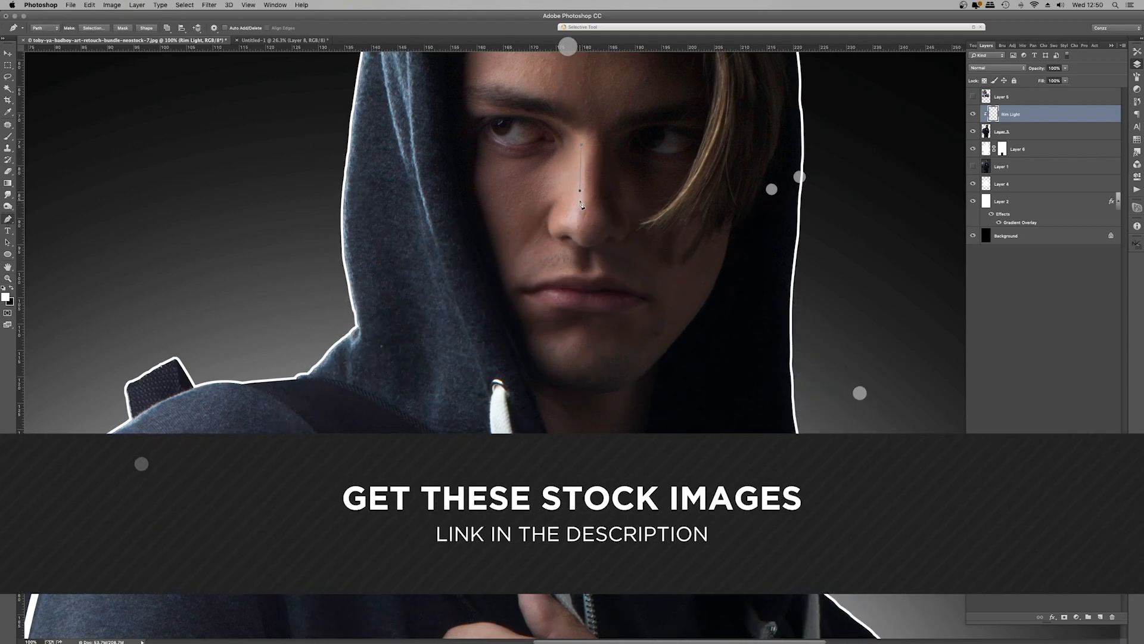
- Start a forehead highlight path on the new Rim Light layer
click(575, 230)
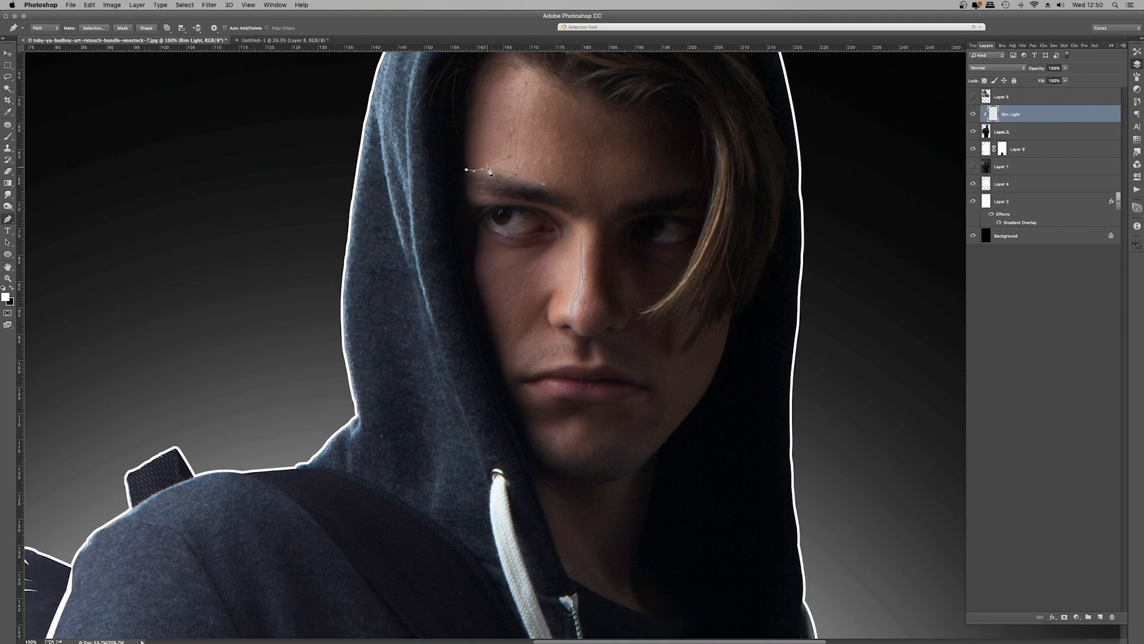
- Fill the forehead highlight path with white
right_click(489, 169)
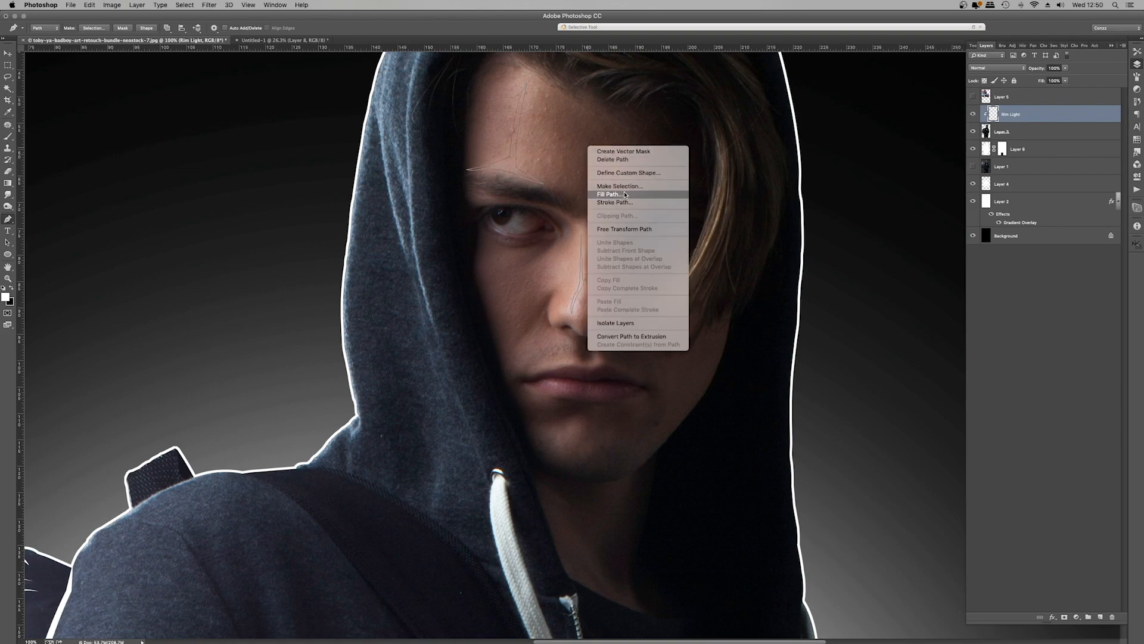
click(609, 193)
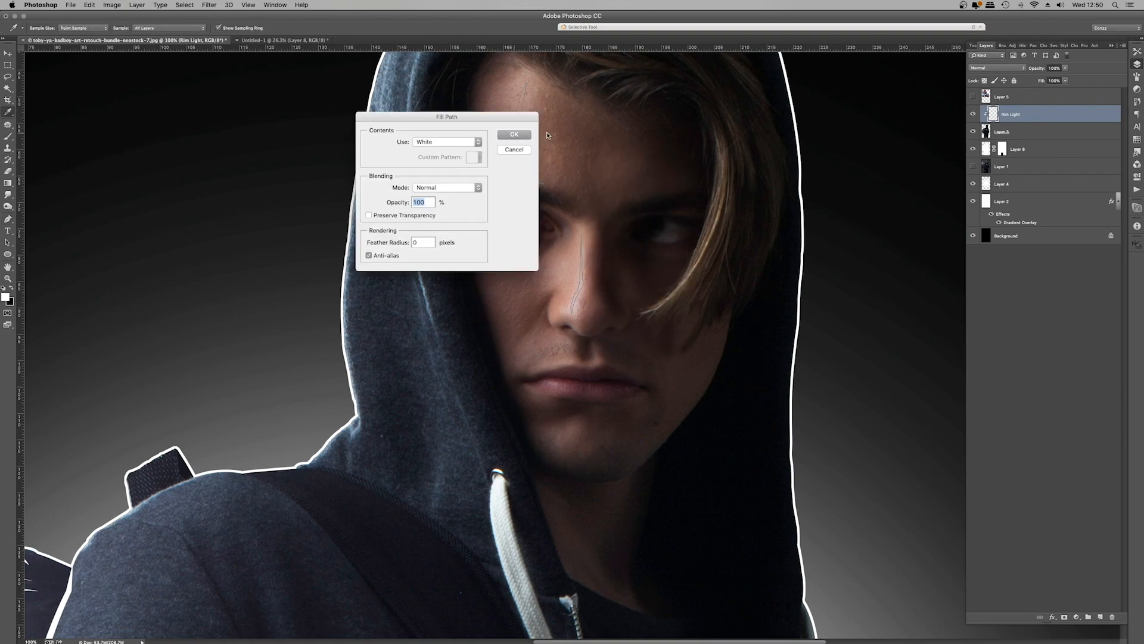
click(515, 135)
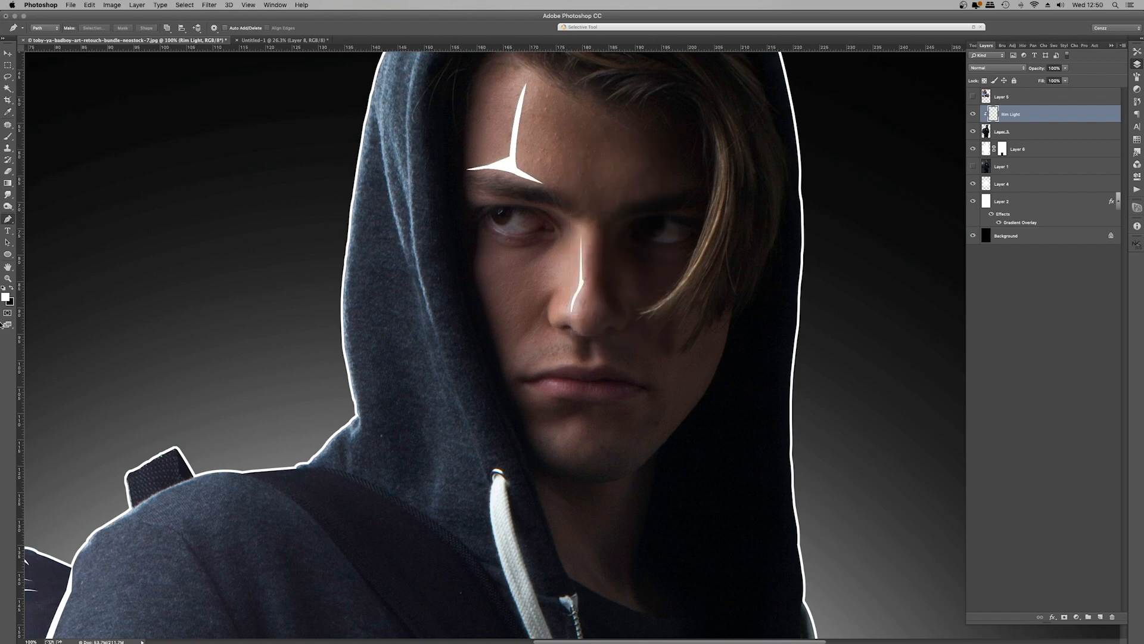
- Fit the image on screen and soften the Overlay Highlight layer with a Gaussian Blur
right_click(526, 284)
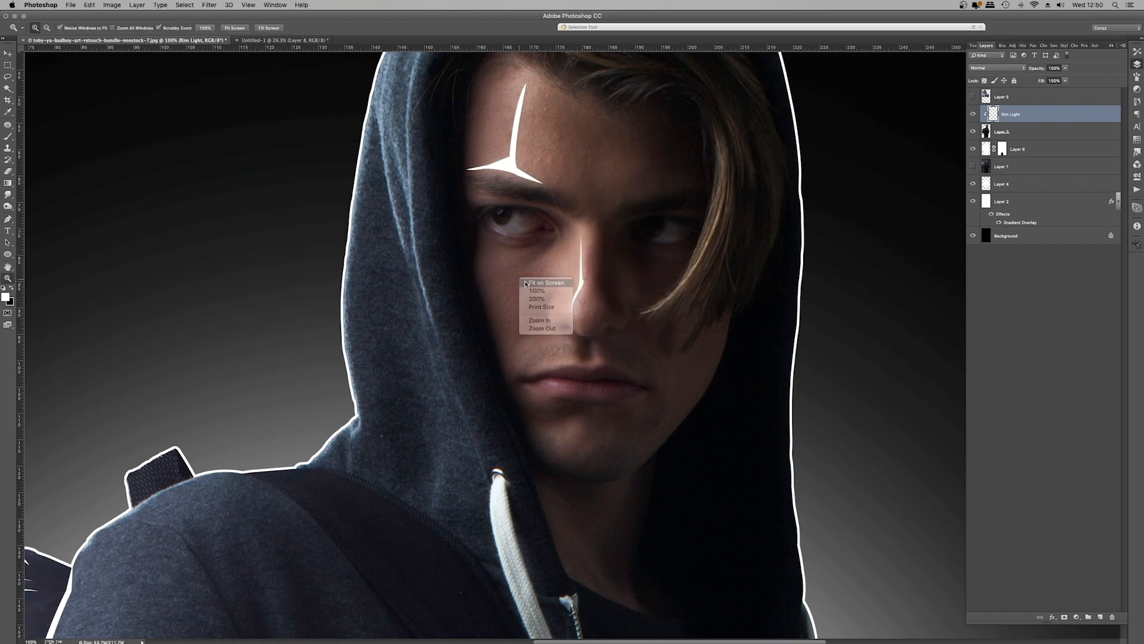
click(547, 284)
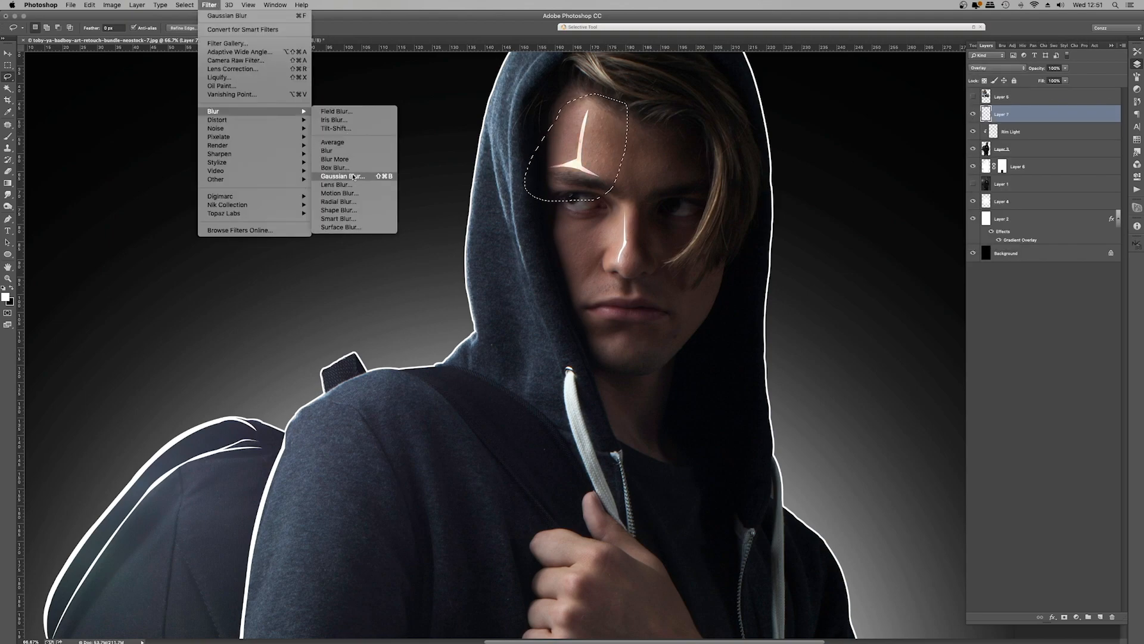
click(343, 177)
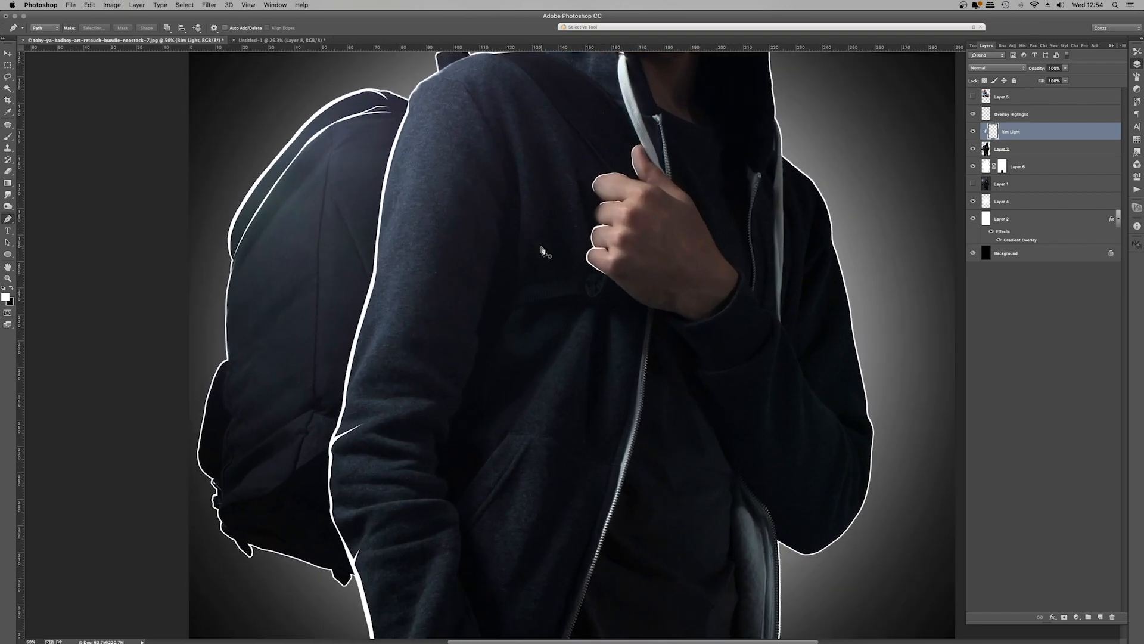
mouse_move(545, 253)
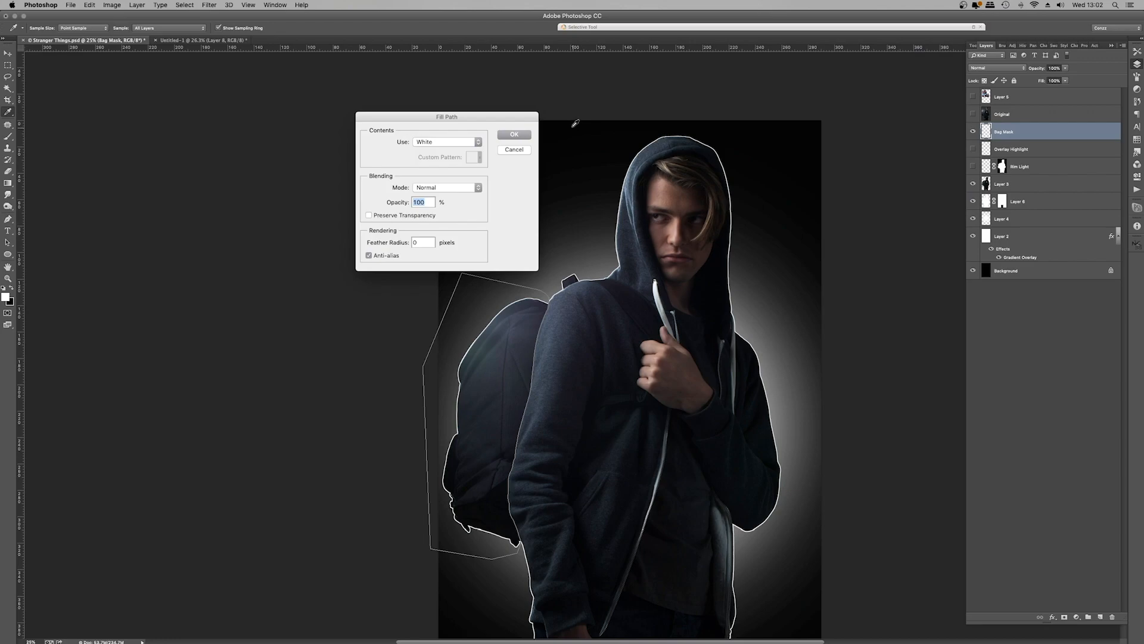
- Fill the backpack path white on Bag Mask and trace a sleeve highlight on Rim Light
click(514, 133)
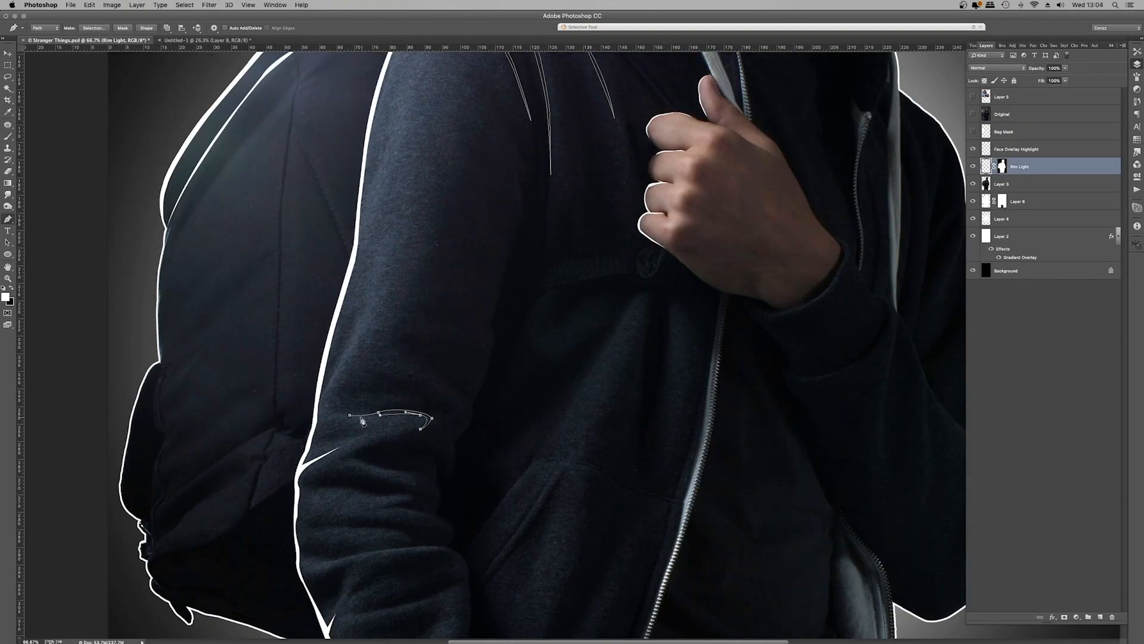
click(1015, 149)
text(Big Blur Overlay)
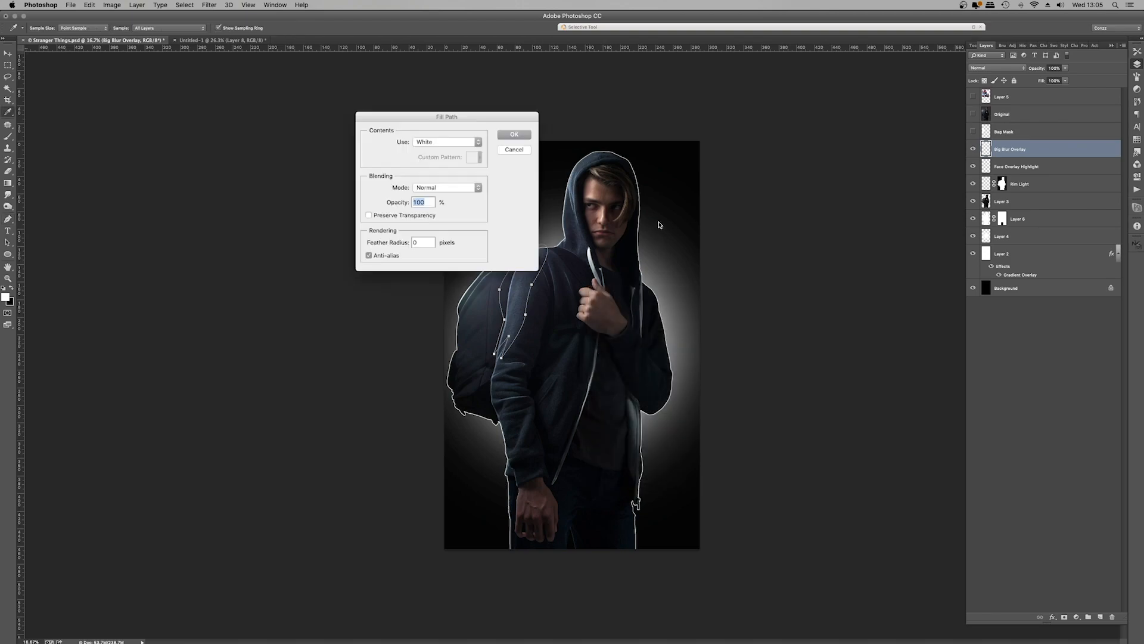
- Fill the backpack edge path white and change the glow layer's blend mode
click(514, 134)
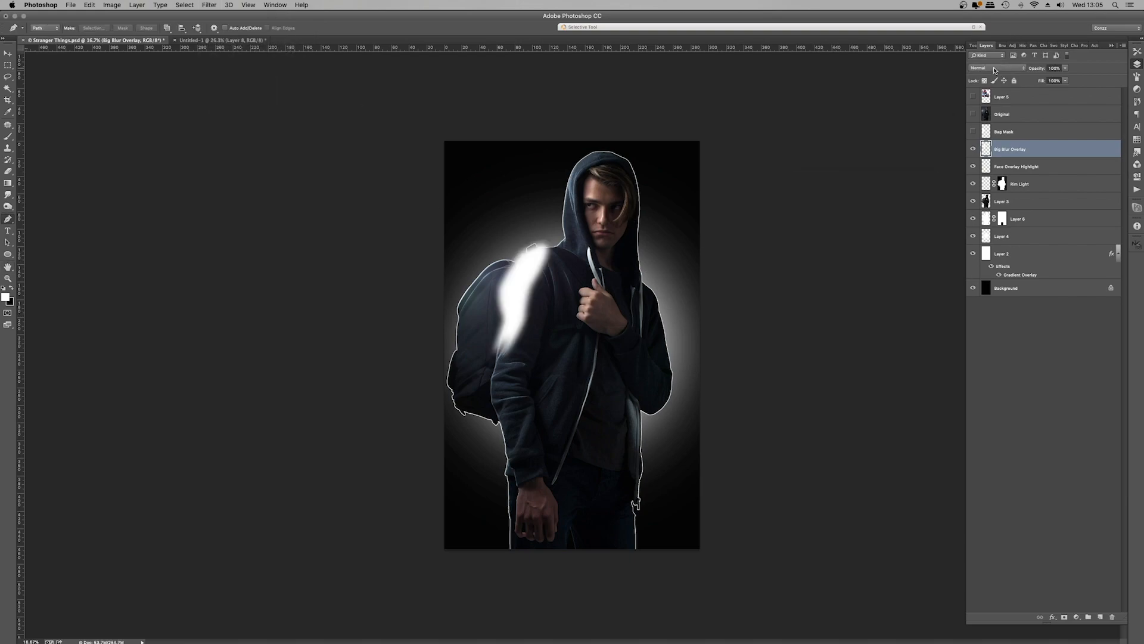
click(996, 67)
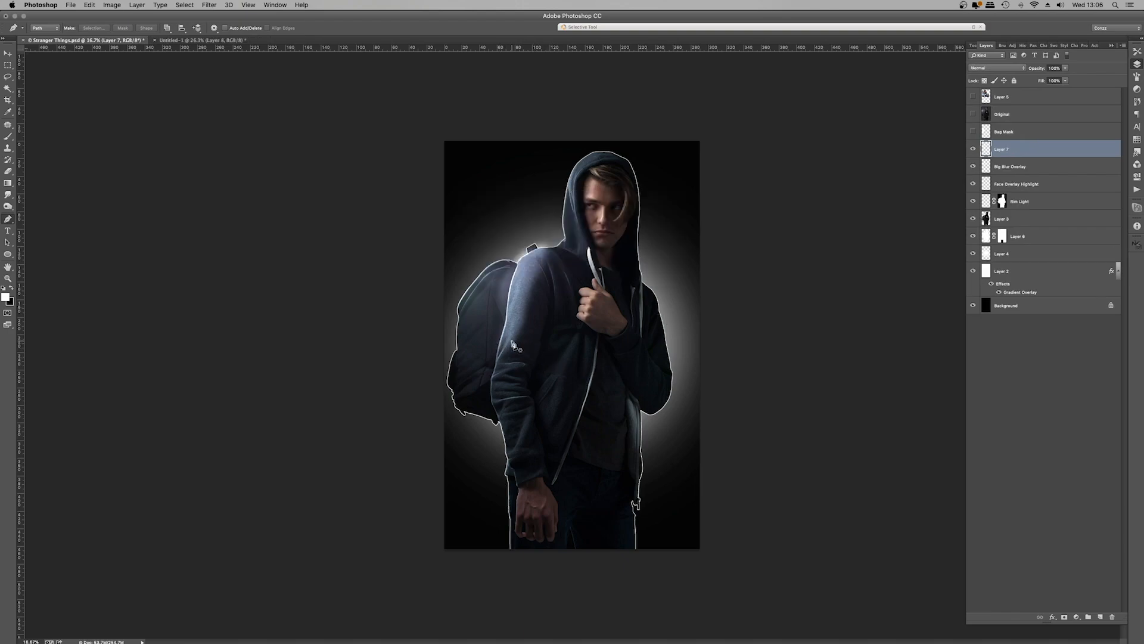
- Trace a new highlight path along the backpack and load the figure outline as a selection for Layer 7
click(509, 395)
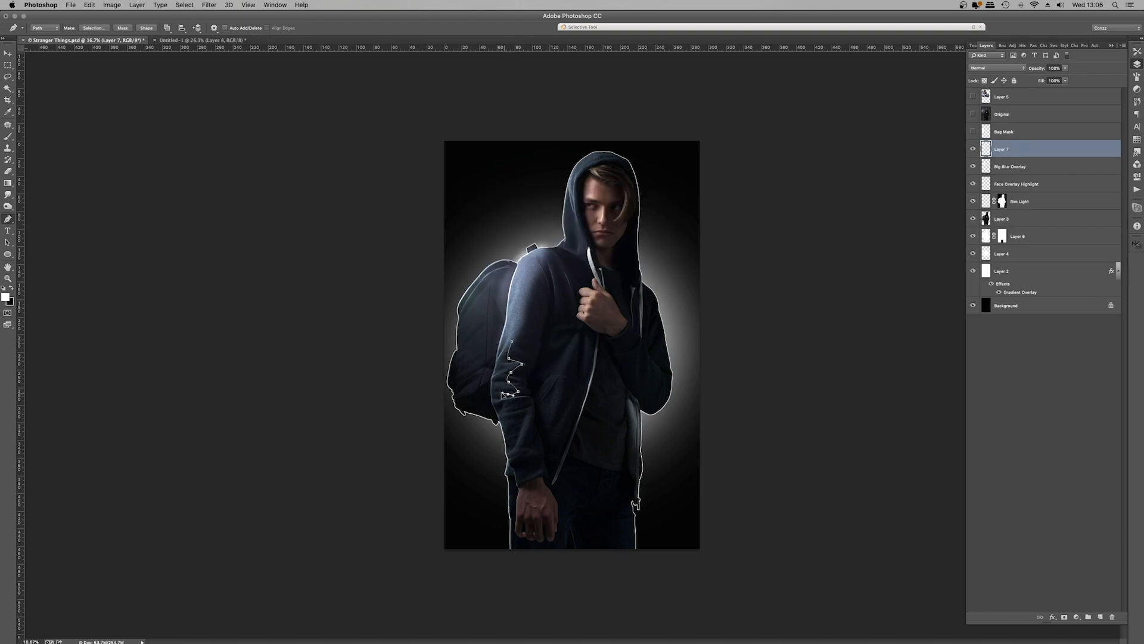
click(495, 452)
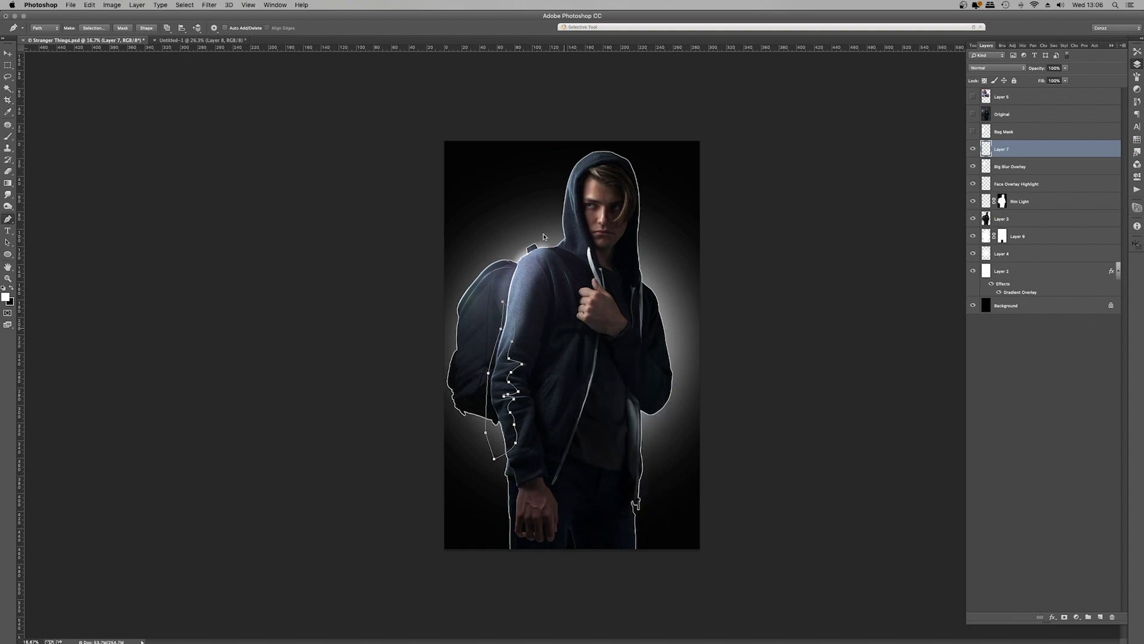
click(185, 5)
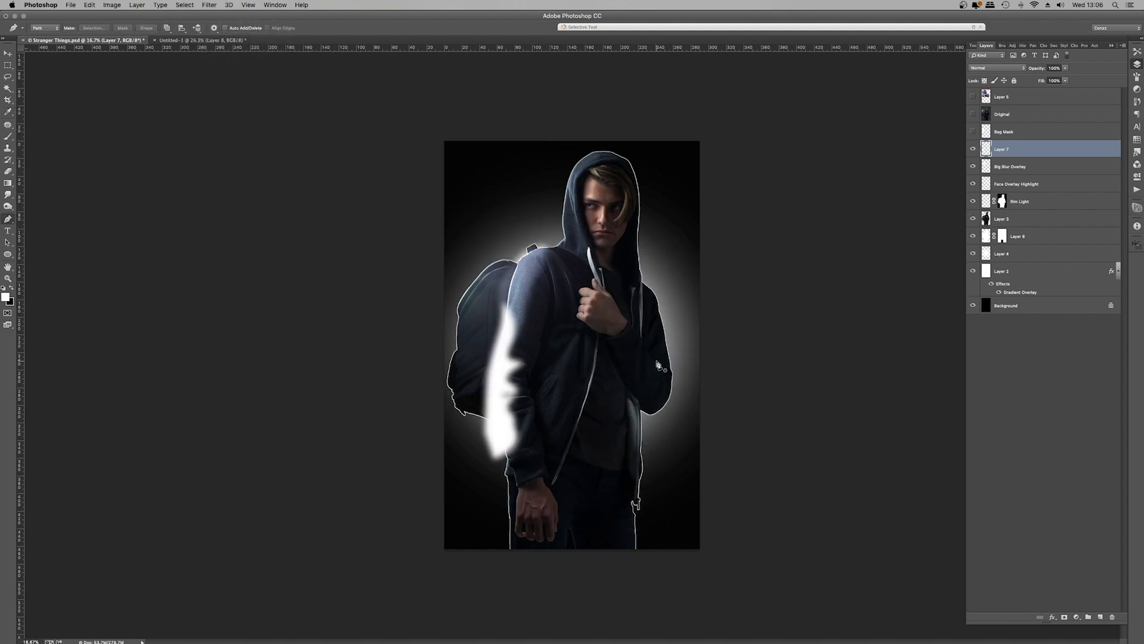
click(996, 68)
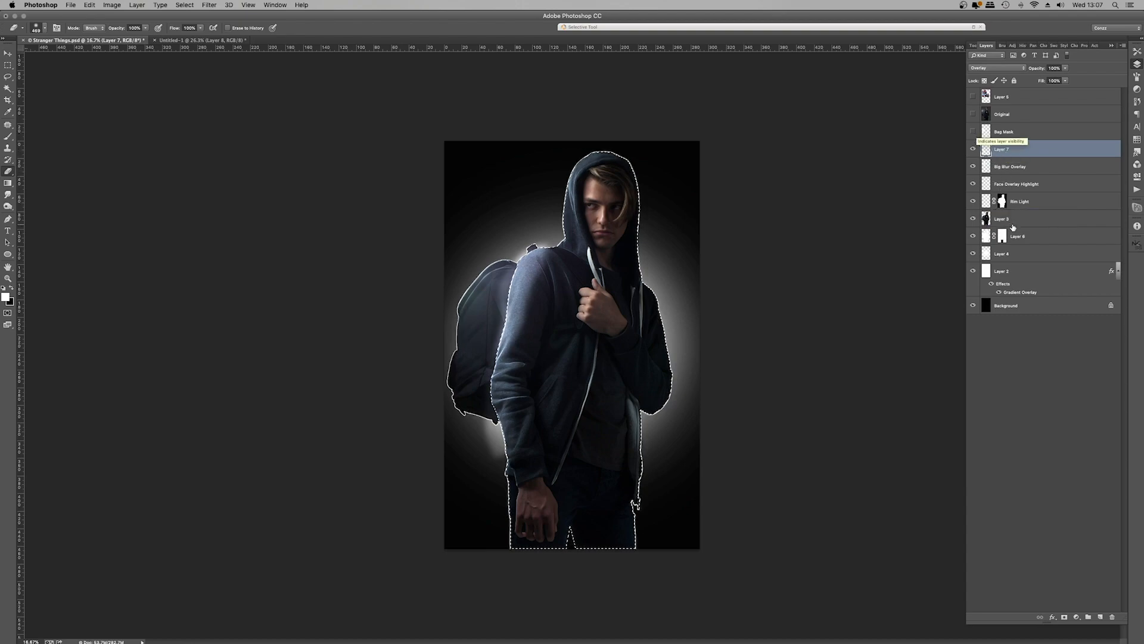
- Mask Layer 7 to the figure selection and set up the Bag Brighten layer
click(1064, 617)
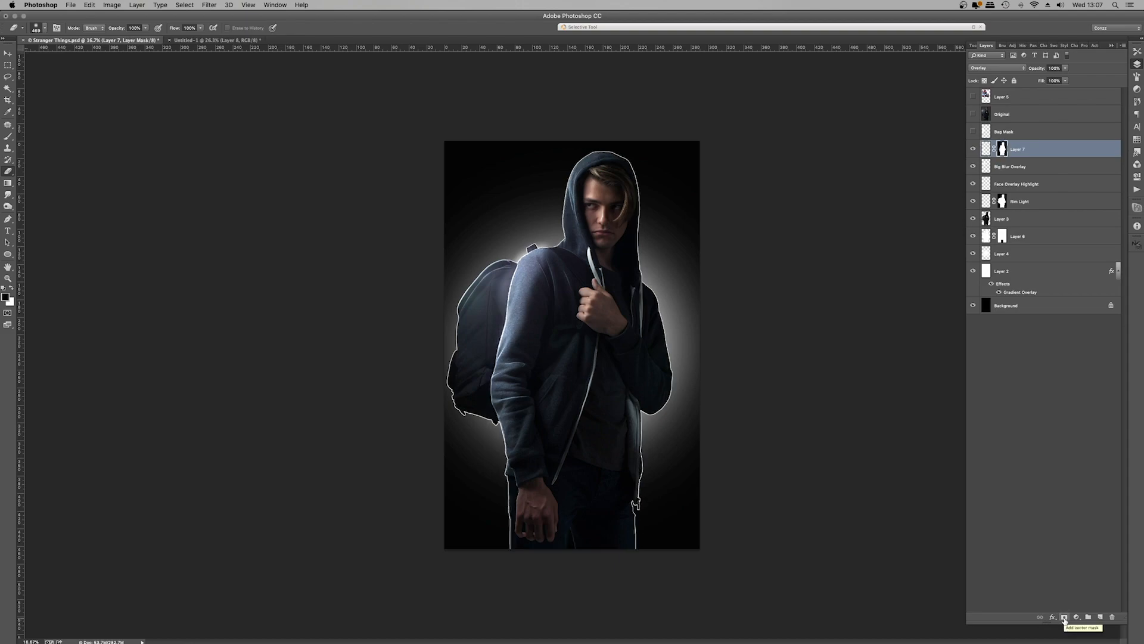
click(973, 149)
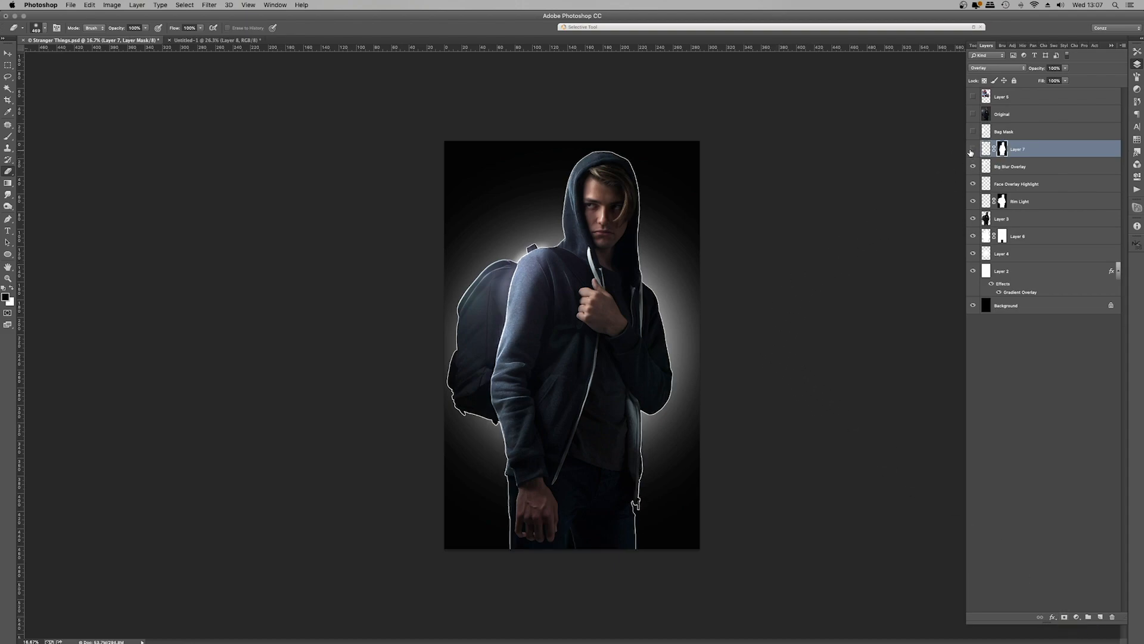
click(972, 149)
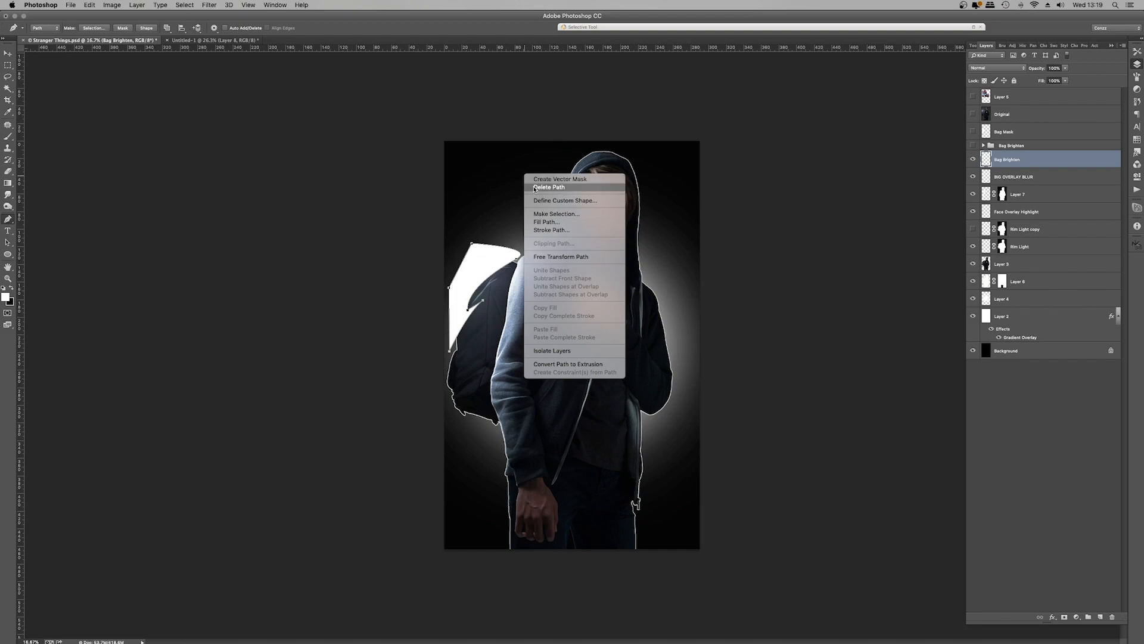
- Discard the path, blend the backpack highlight as Overlay and soften it with a Gaussian Blur
click(997, 68)
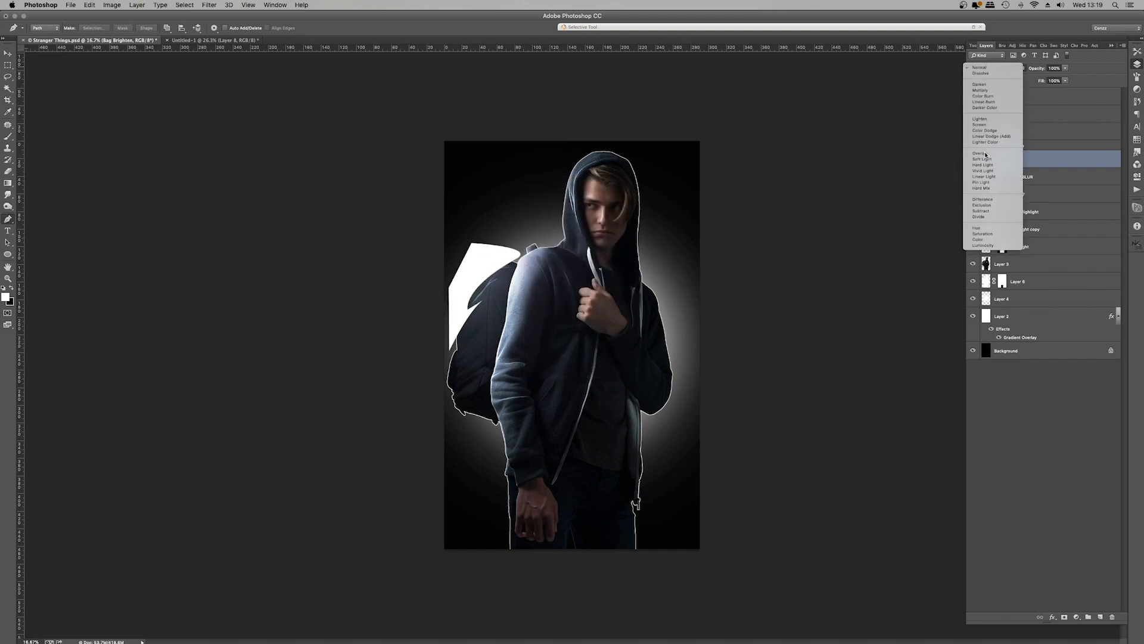
click(209, 4)
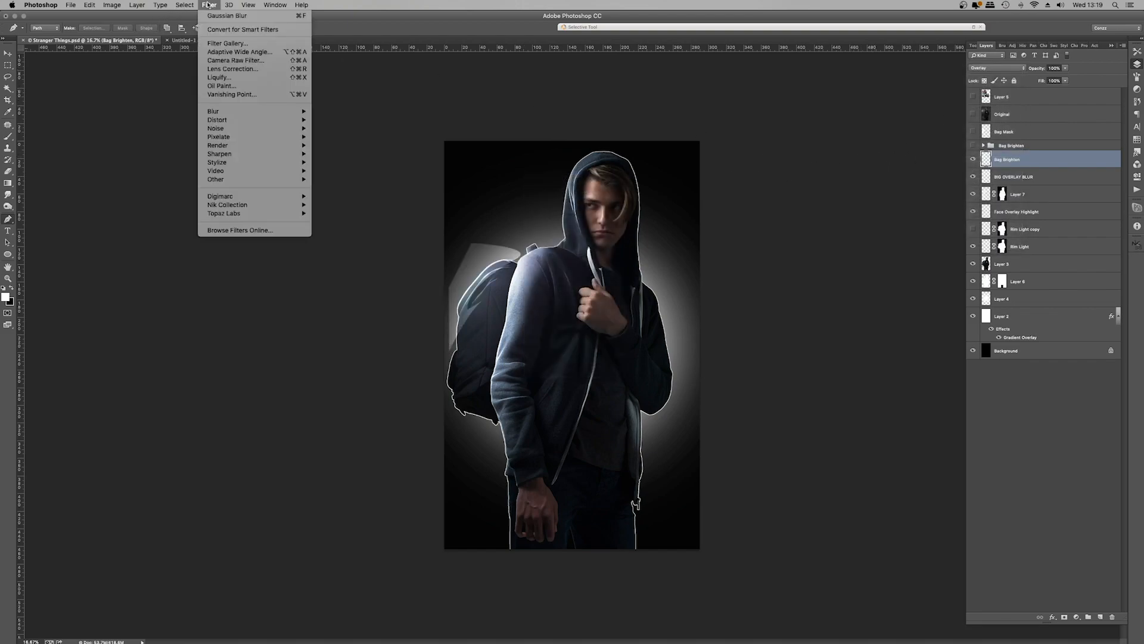
mouse_move(213, 111)
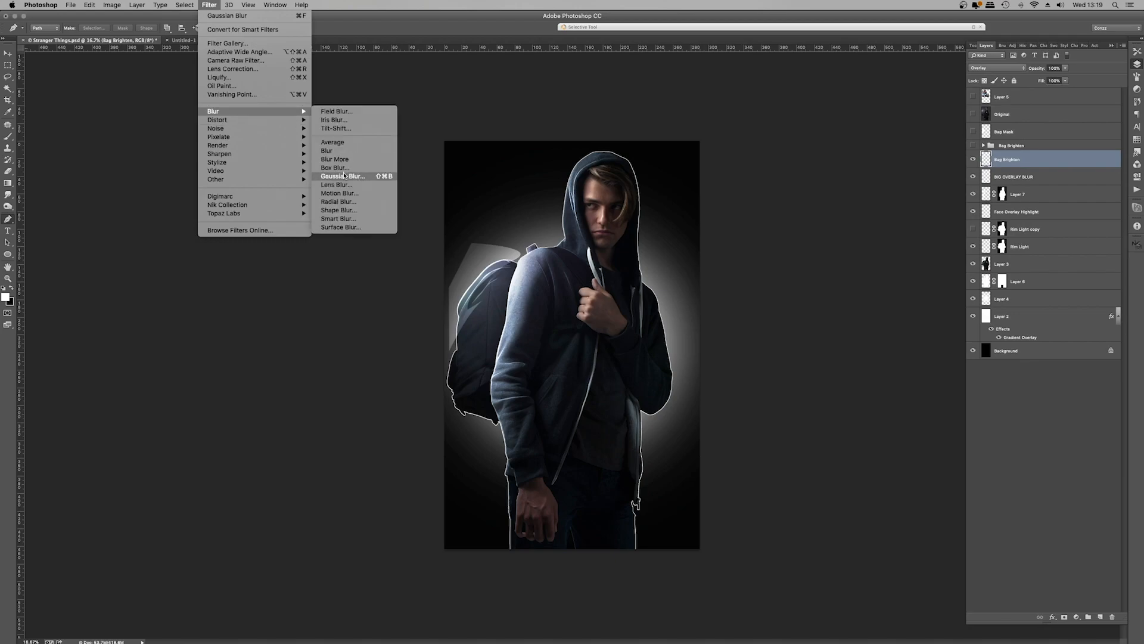
click(343, 176)
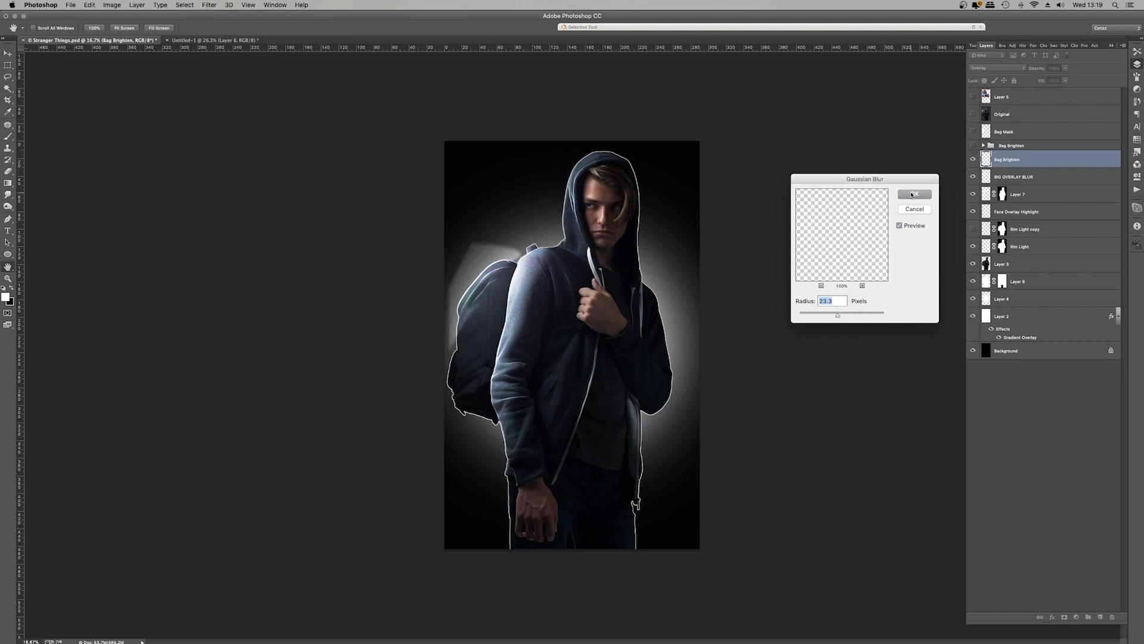
click(914, 194)
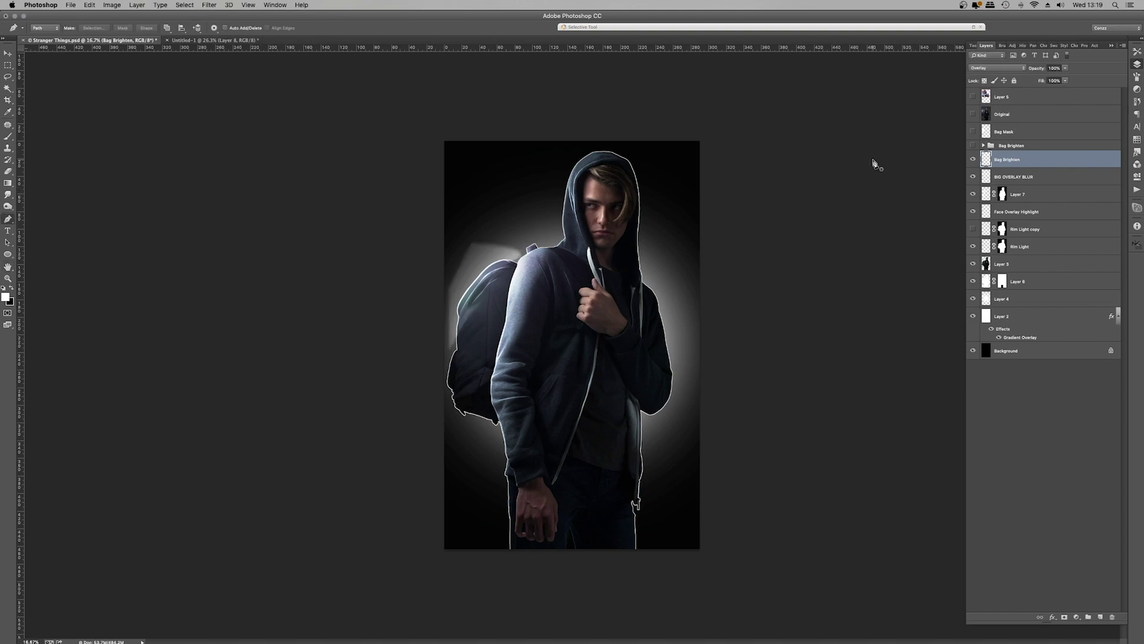
- Duplicate the highlight layer and group both copies as Bag Brighten
key(cmd+j)
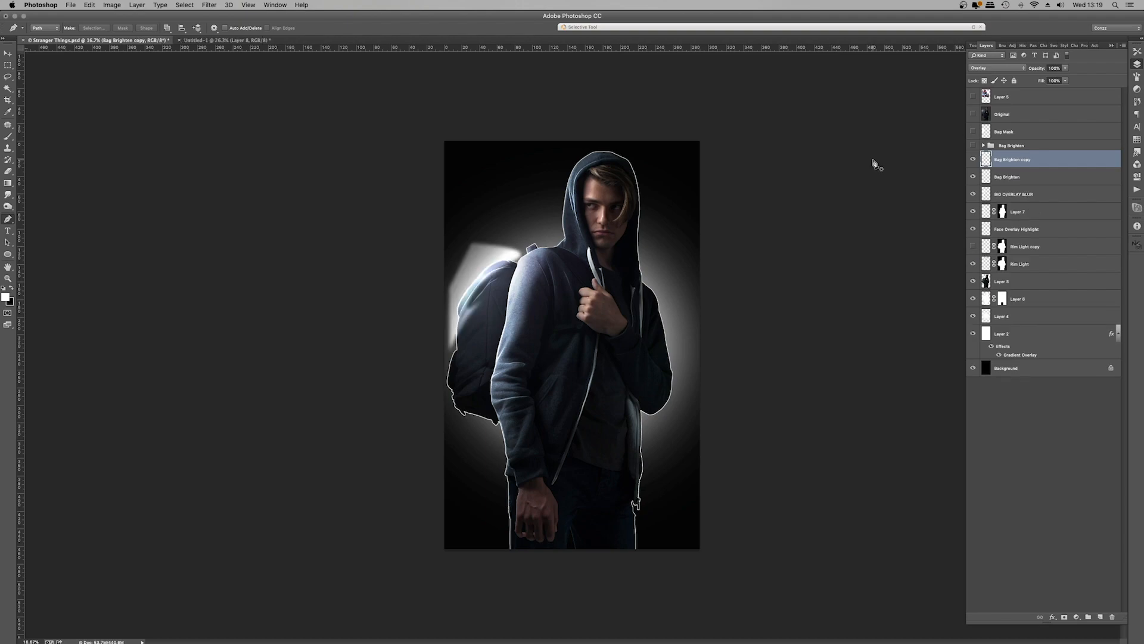
click(1014, 176)
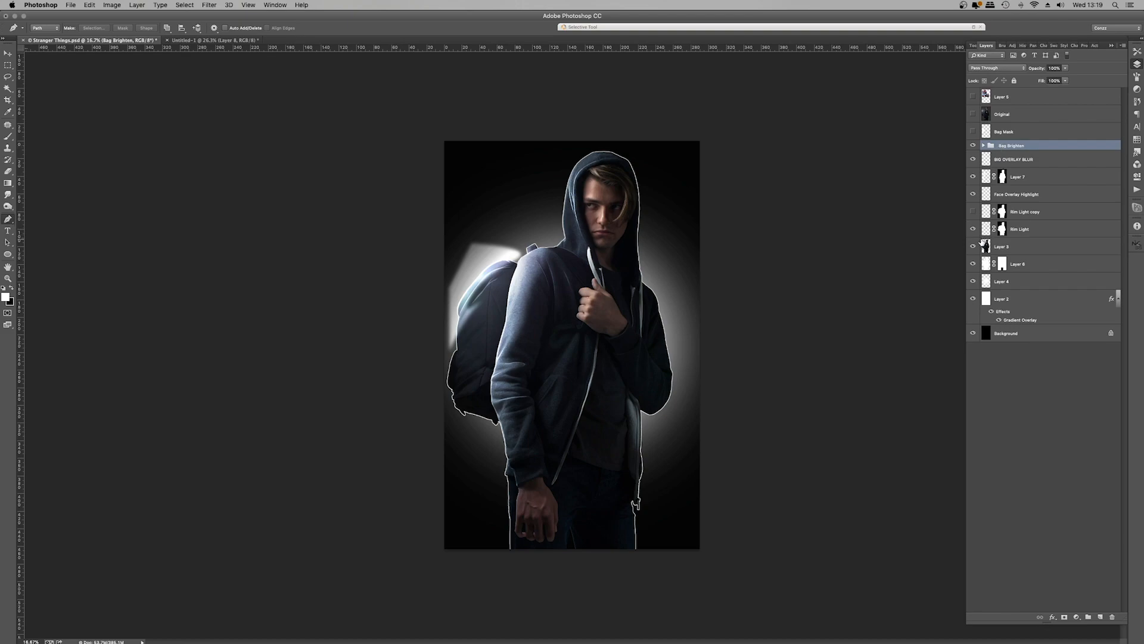
- Expand the loaded figure selection slightly via Select > Modify > Expand
click(185, 4)
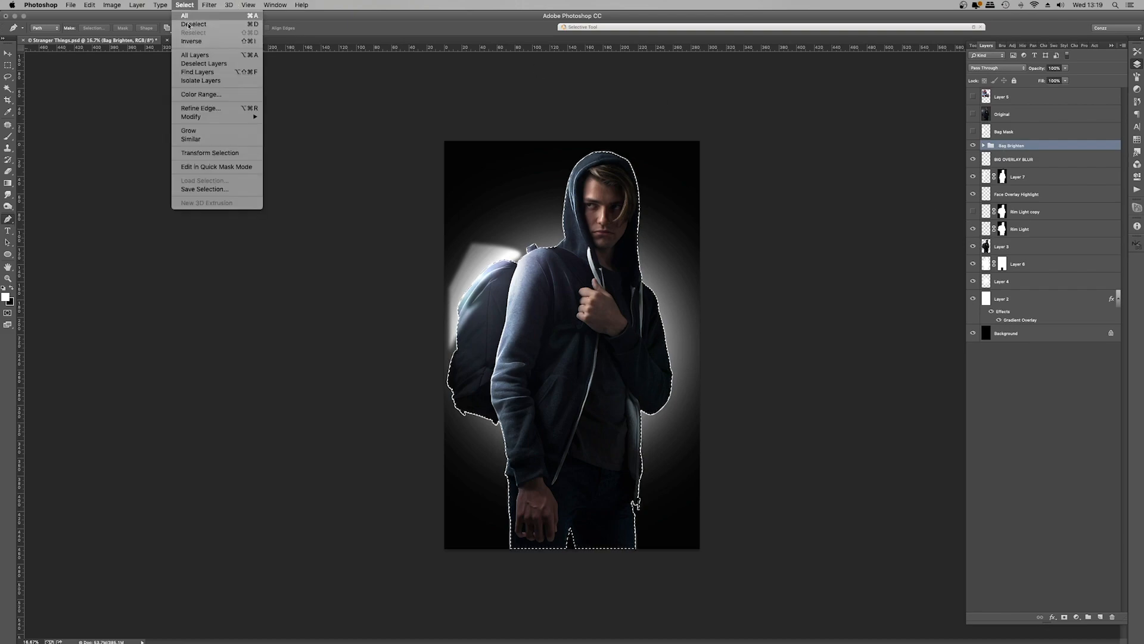
click(190, 117)
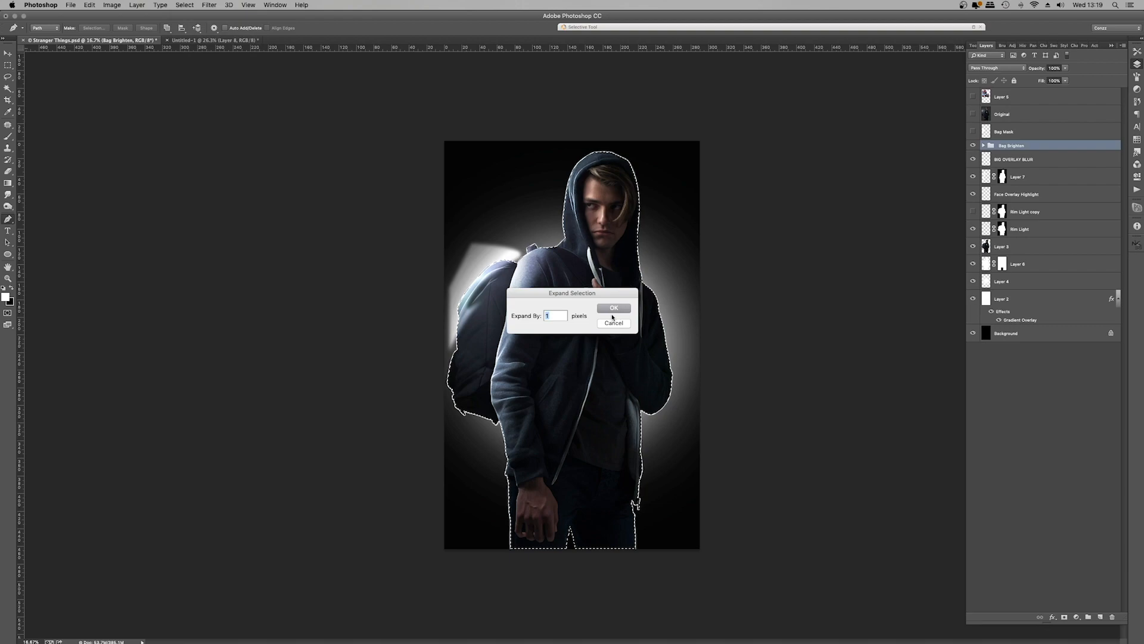
click(613, 308)
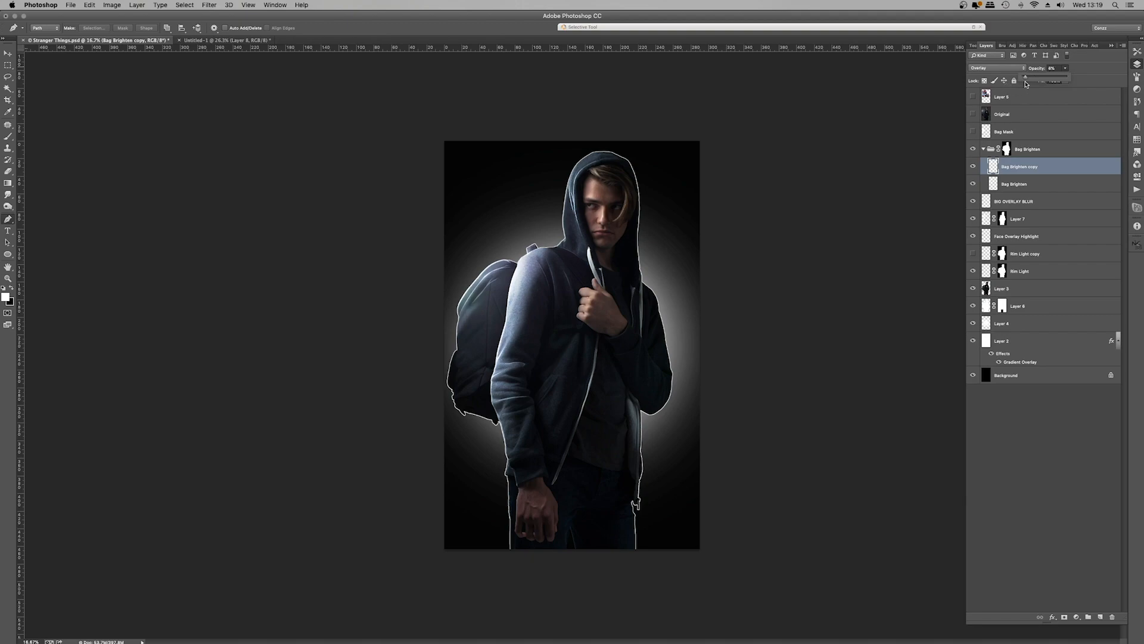
- Lower the highlight copy's opacity and select Layer 3, the figure layer
click(983, 149)
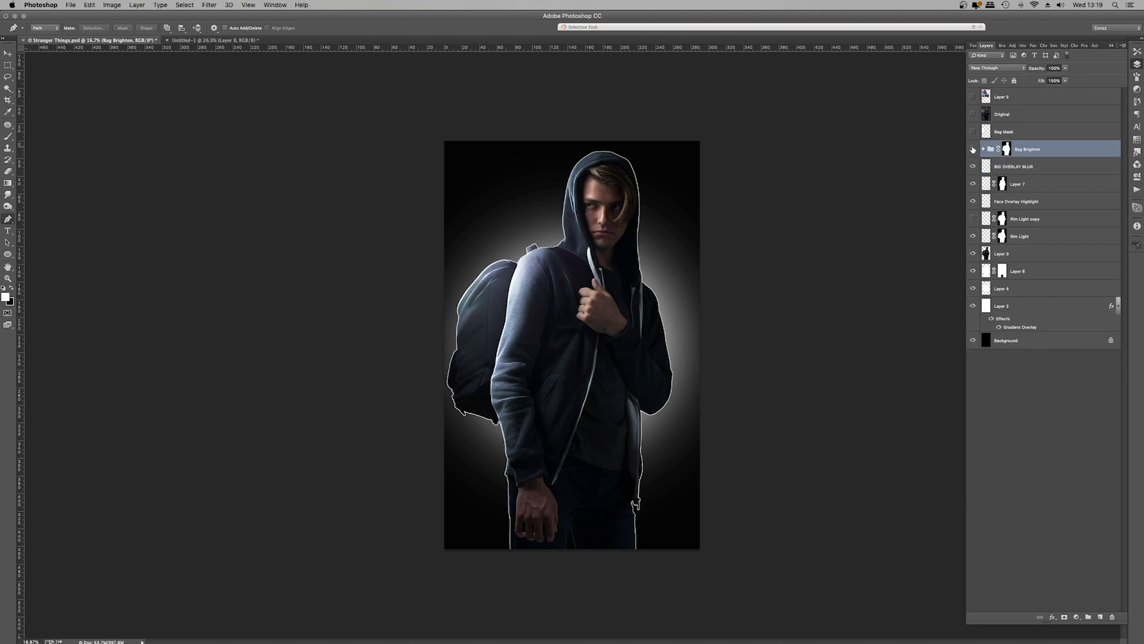
click(973, 149)
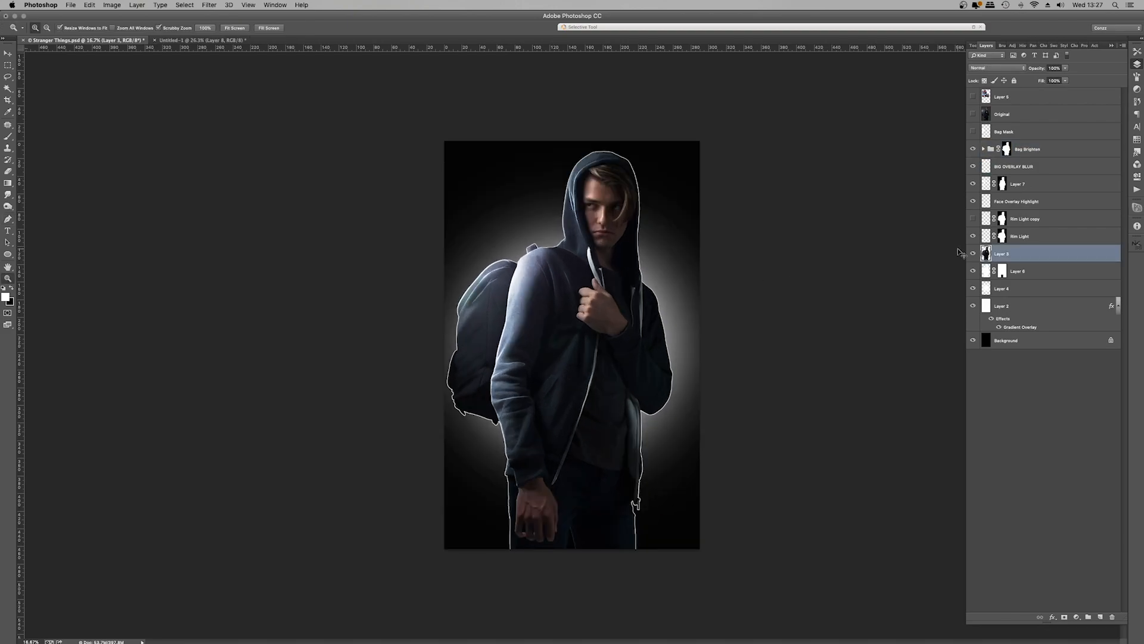
- Apply the Filter Gallery Artistic > Cutout effect to the Layer 3 copy for a posterised paint look
click(209, 5)
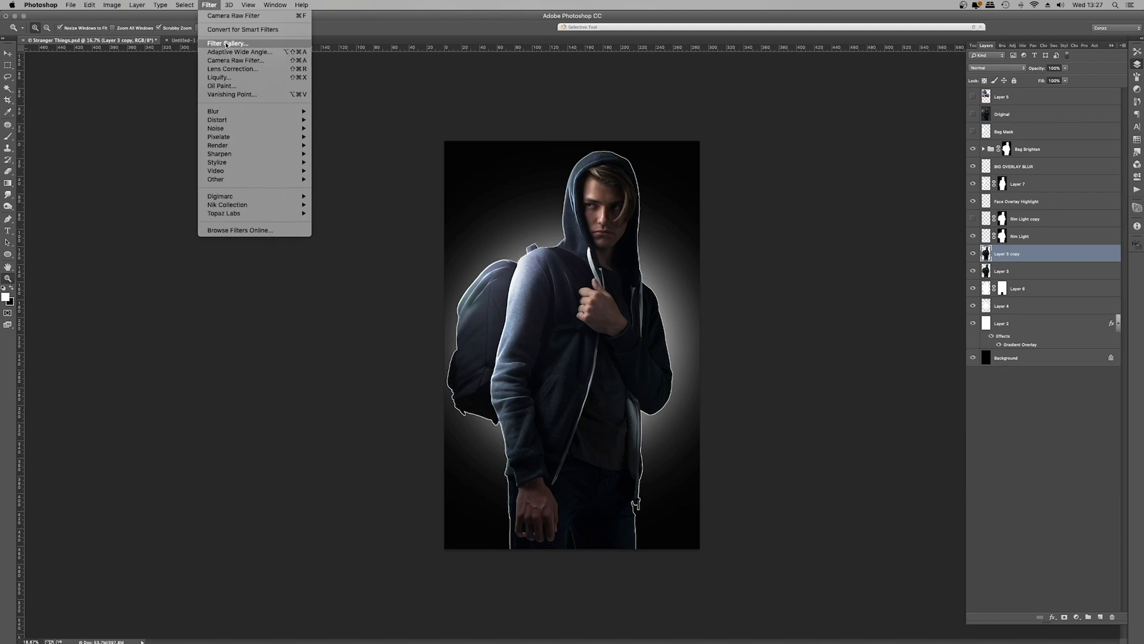
click(227, 42)
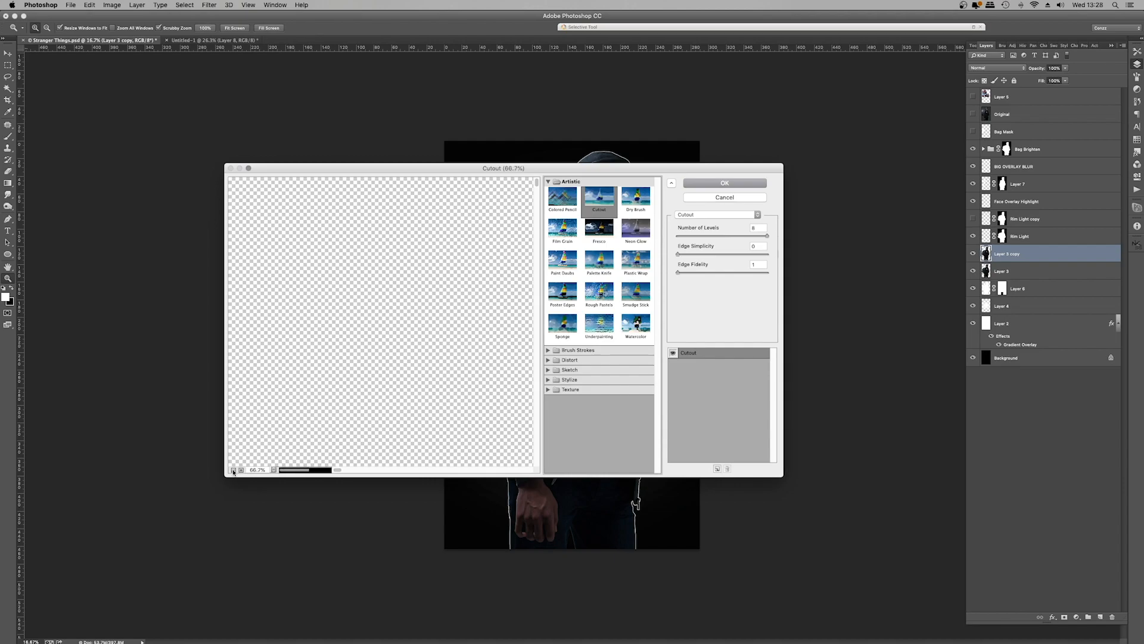
click(232, 470)
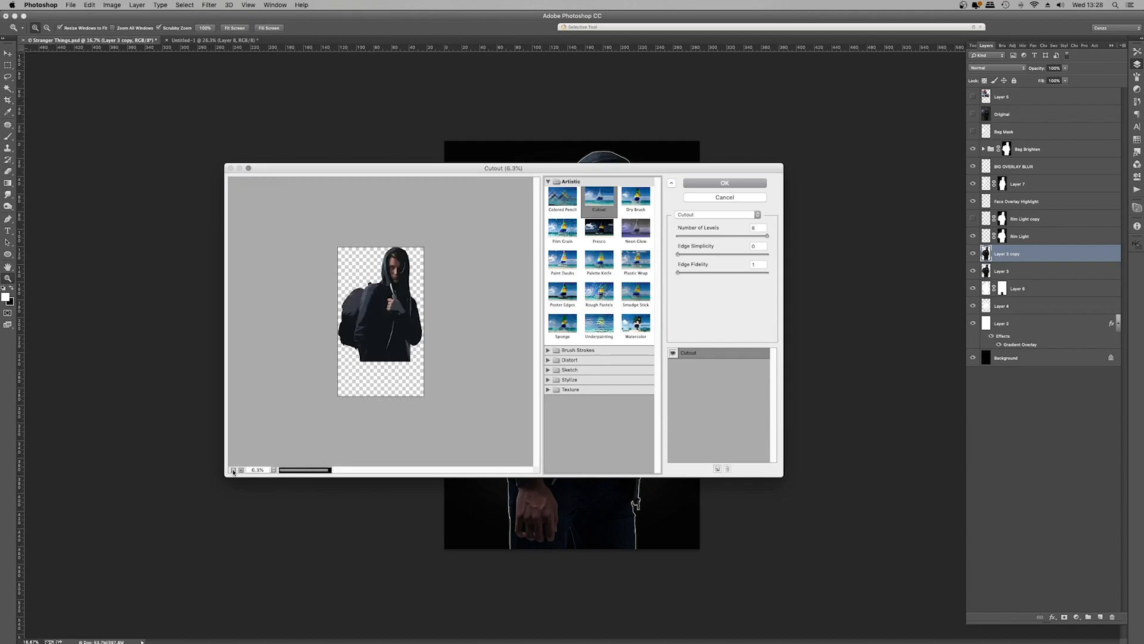
click(240, 470)
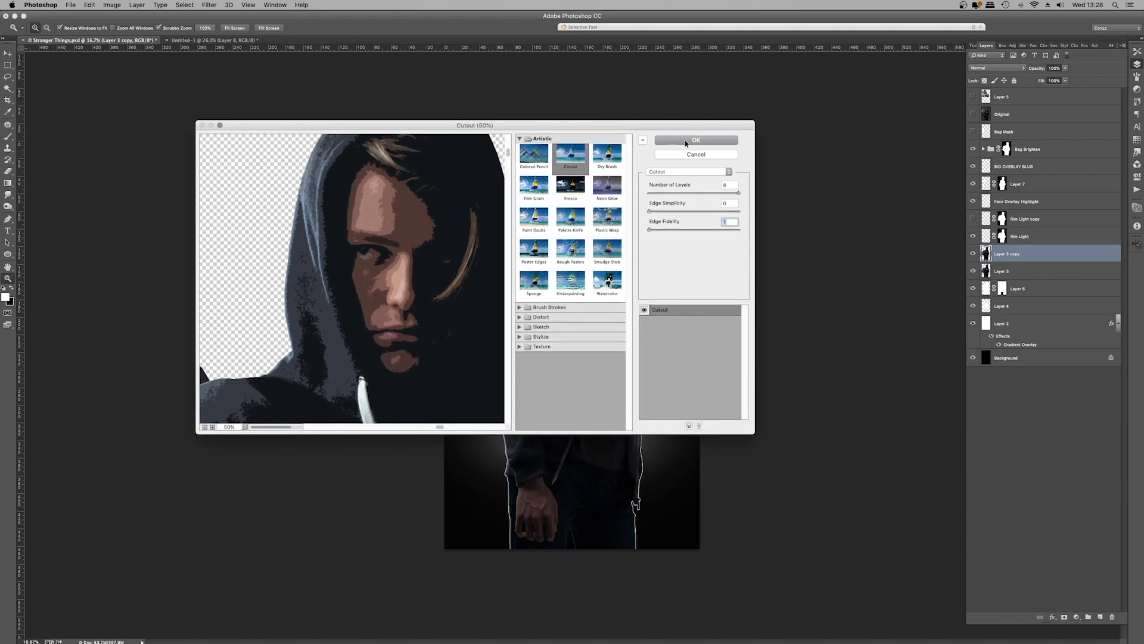
click(695, 141)
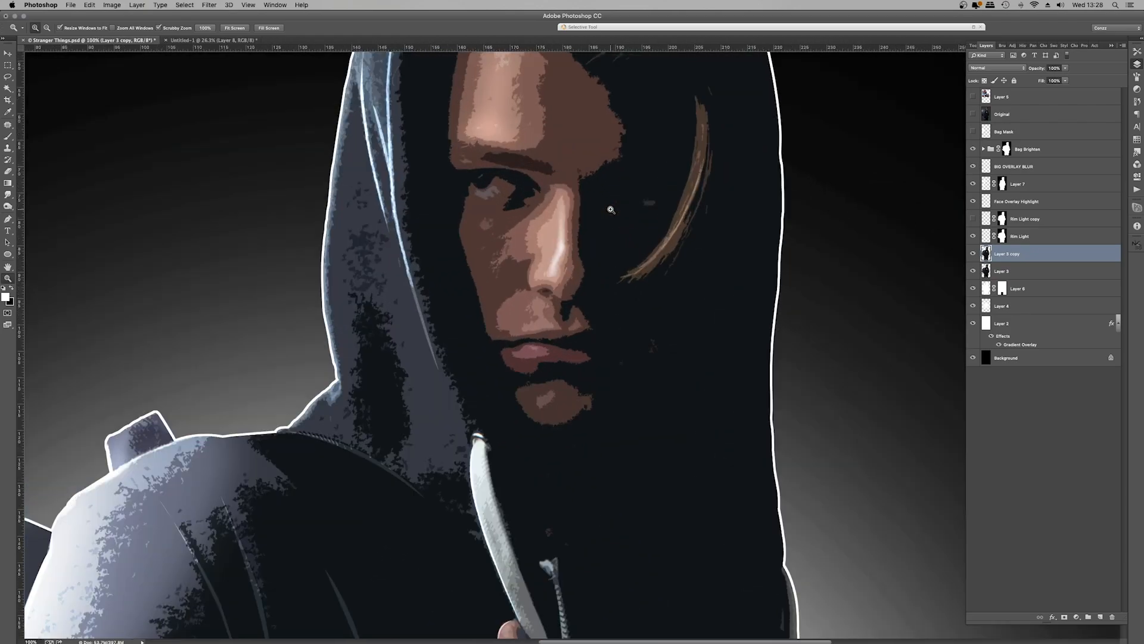
click(208, 5)
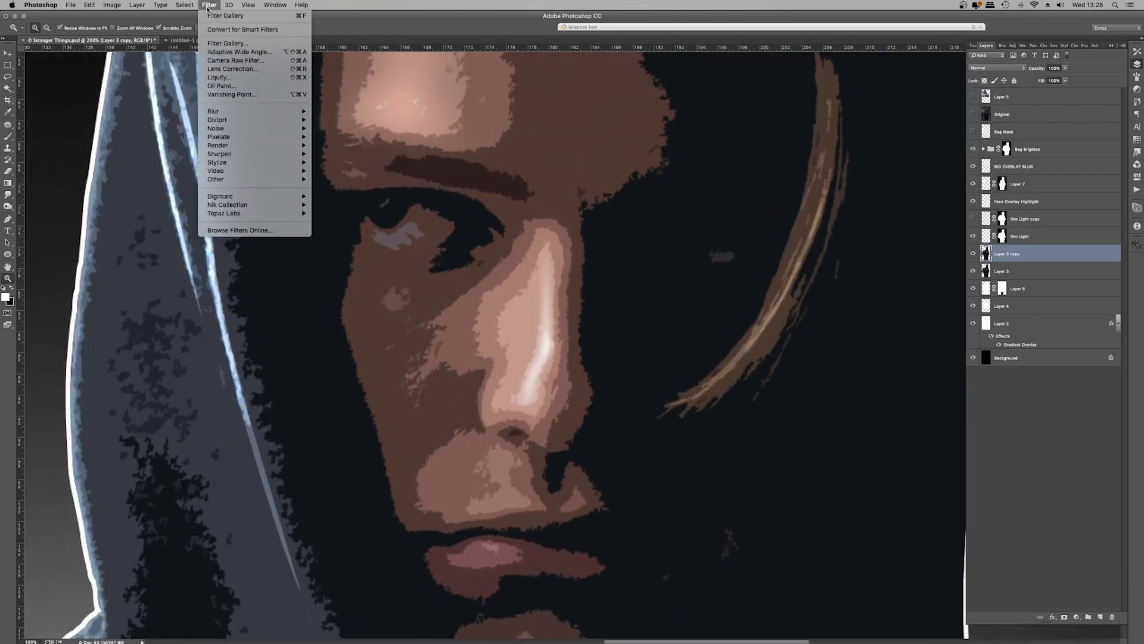
- Smooth the cutout copy with Camera Raw Luminance noise reduction at 100 and lower its opacity
click(235, 59)
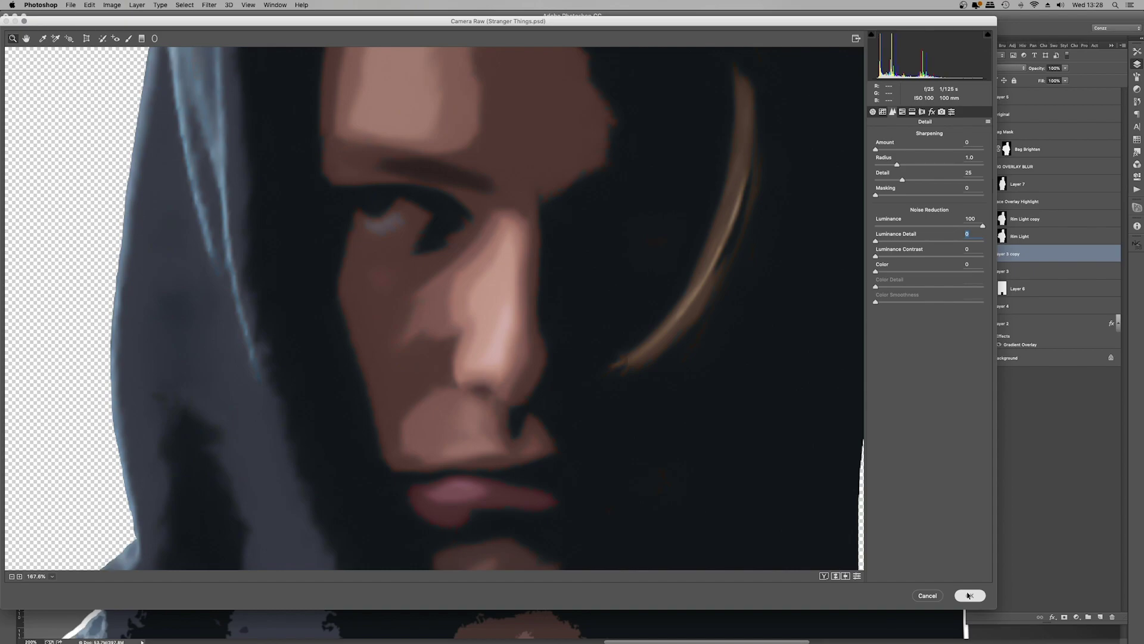
click(970, 595)
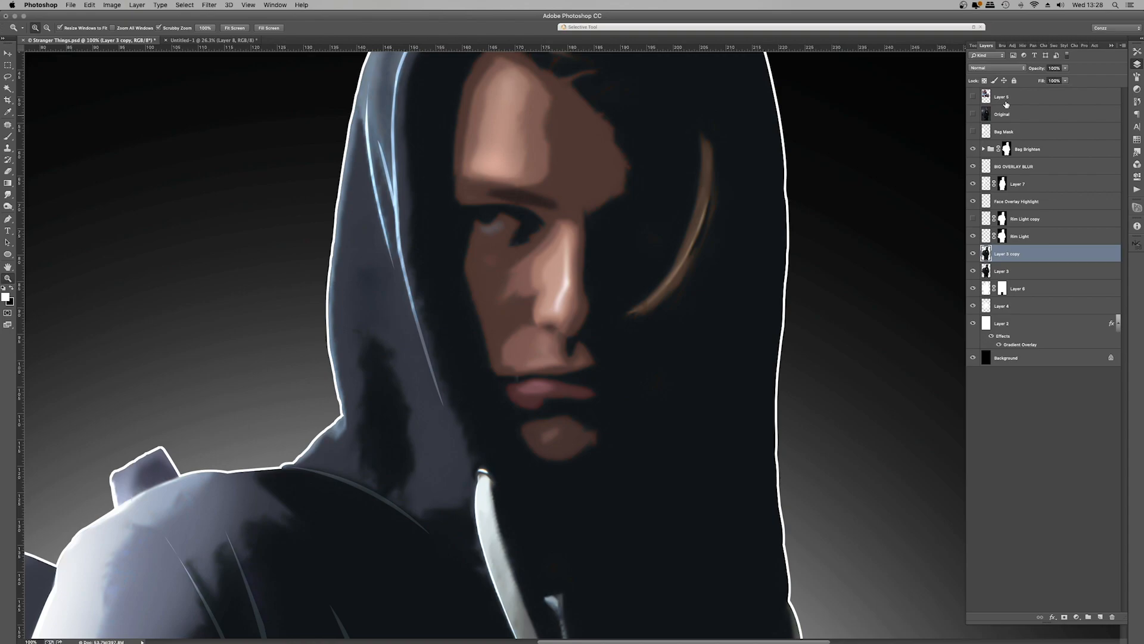
click(1051, 68)
text(40)
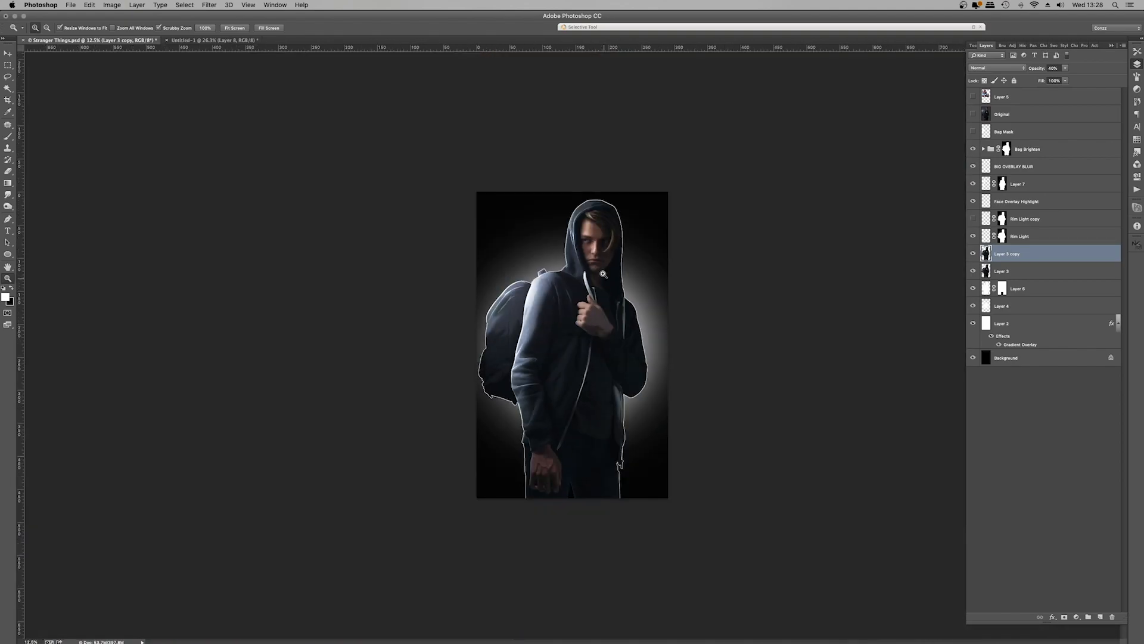
- Apply Camera Raw Clarity +100 to the figure duplicate and view at 100%
click(210, 4)
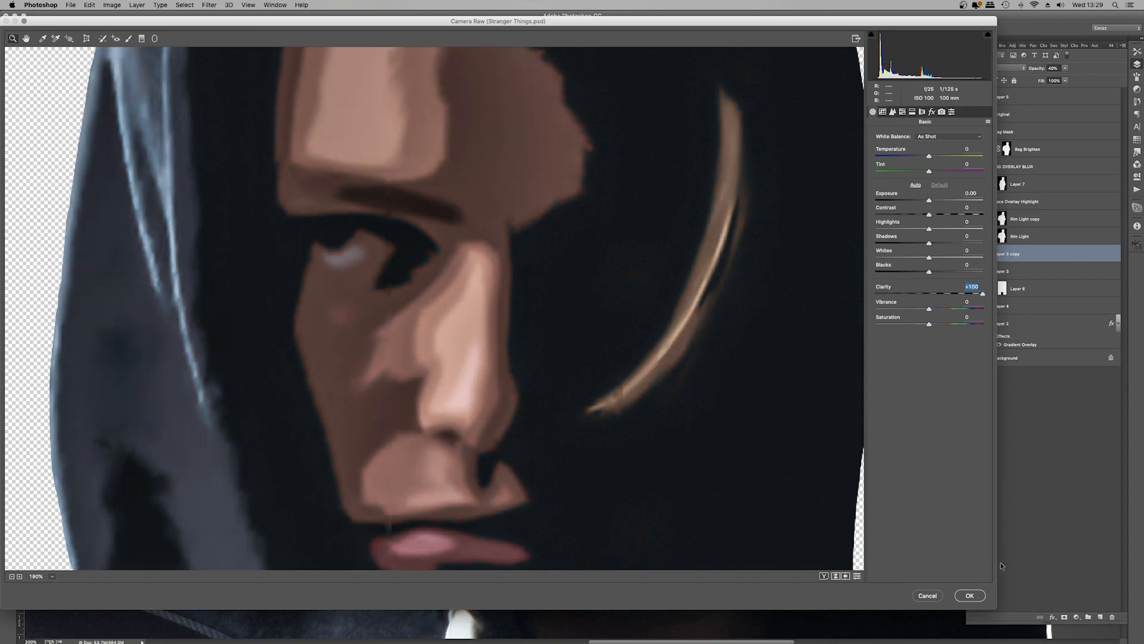
click(970, 594)
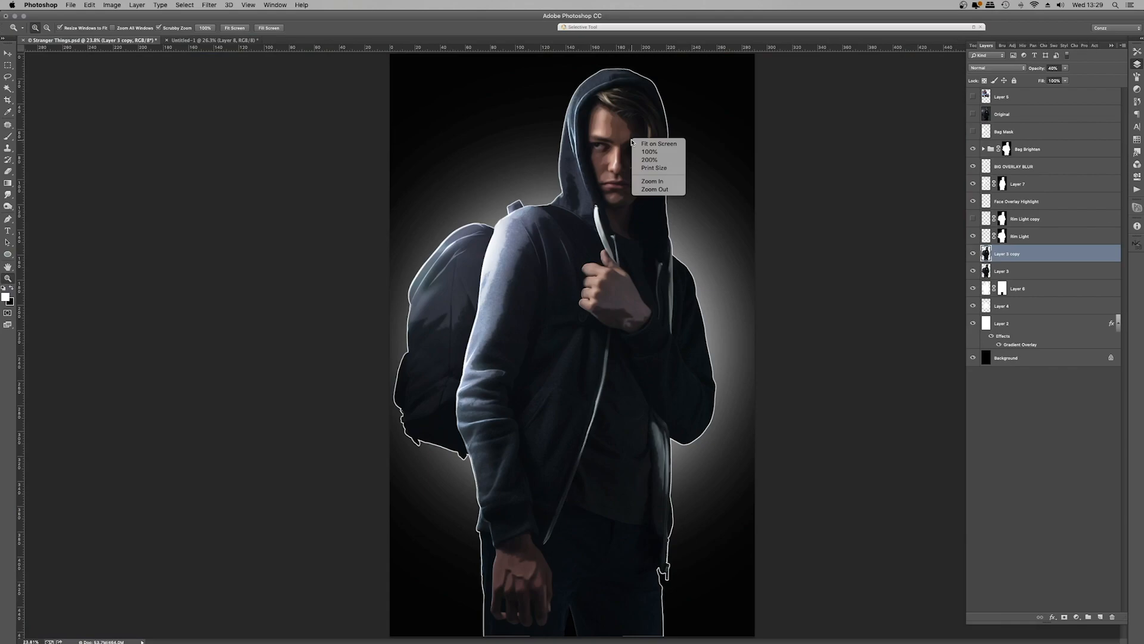
click(210, 5)
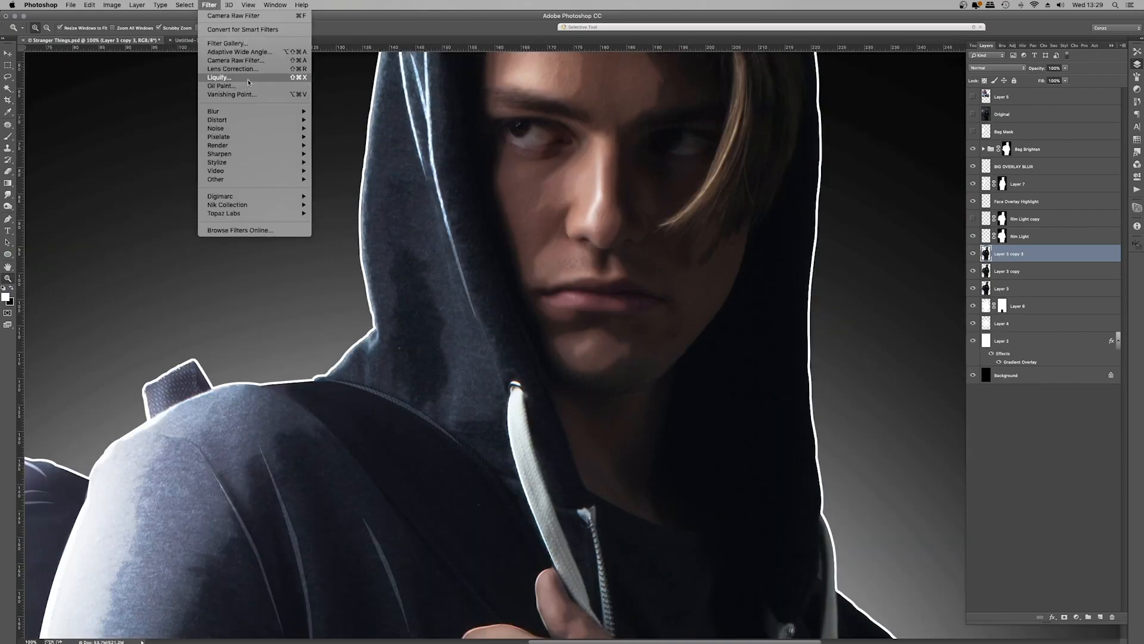
- Texture the figure duplicate with the Oil Paint filter, adjusting stylization, cleanliness, scale and bristle detail
click(220, 86)
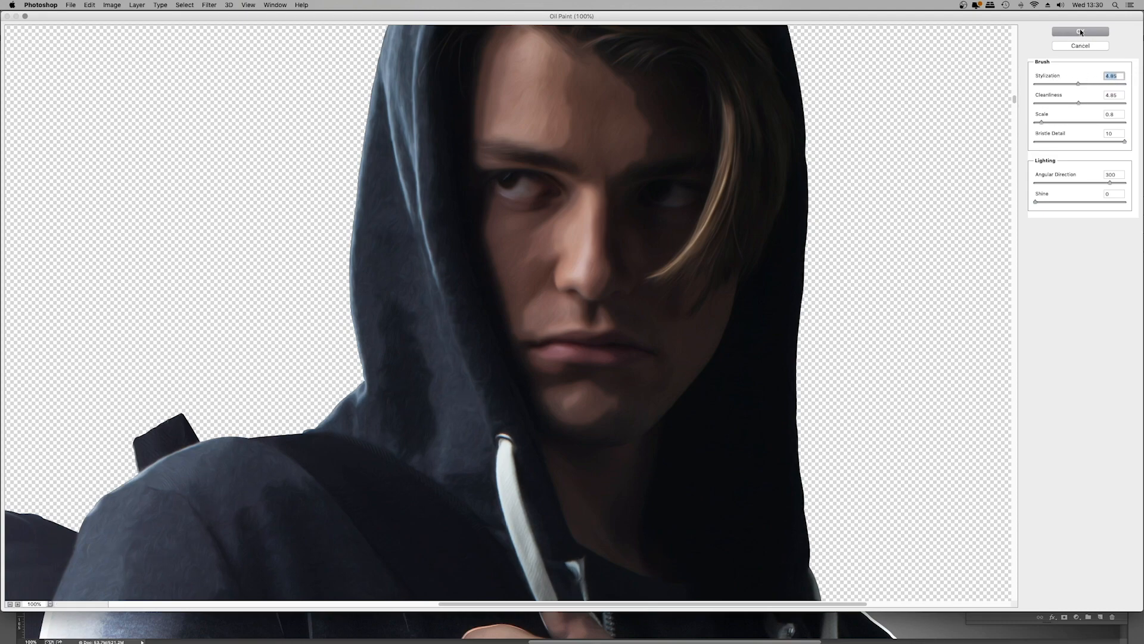
click(1080, 32)
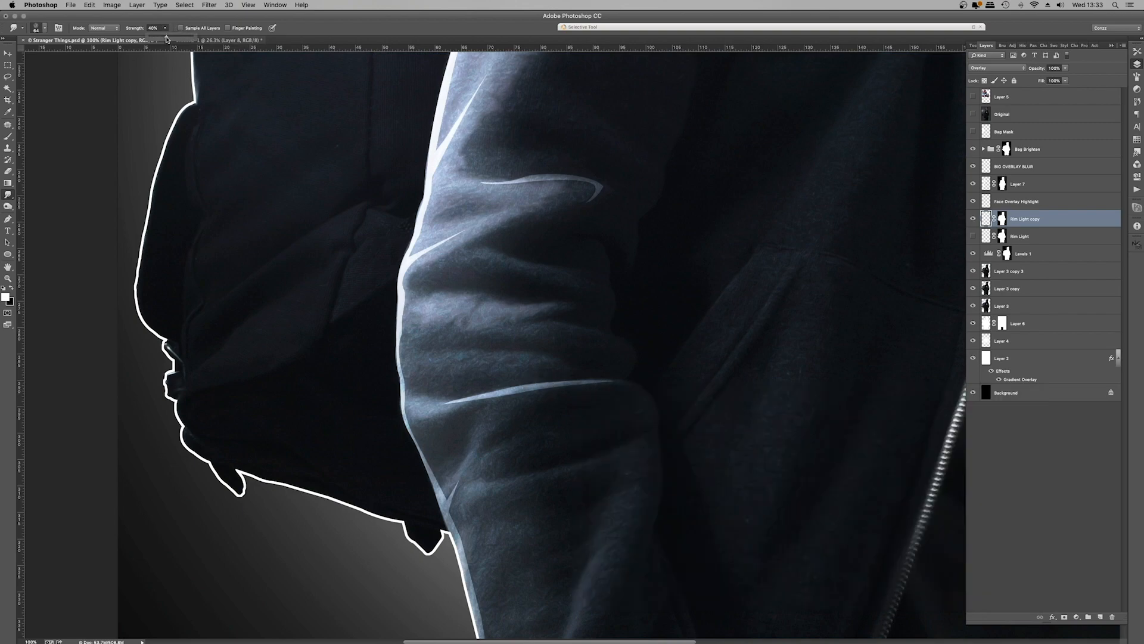
- Smudge the sleeve rim-light streaks into the fabric at 40% strength and return to the main document
click(551, 374)
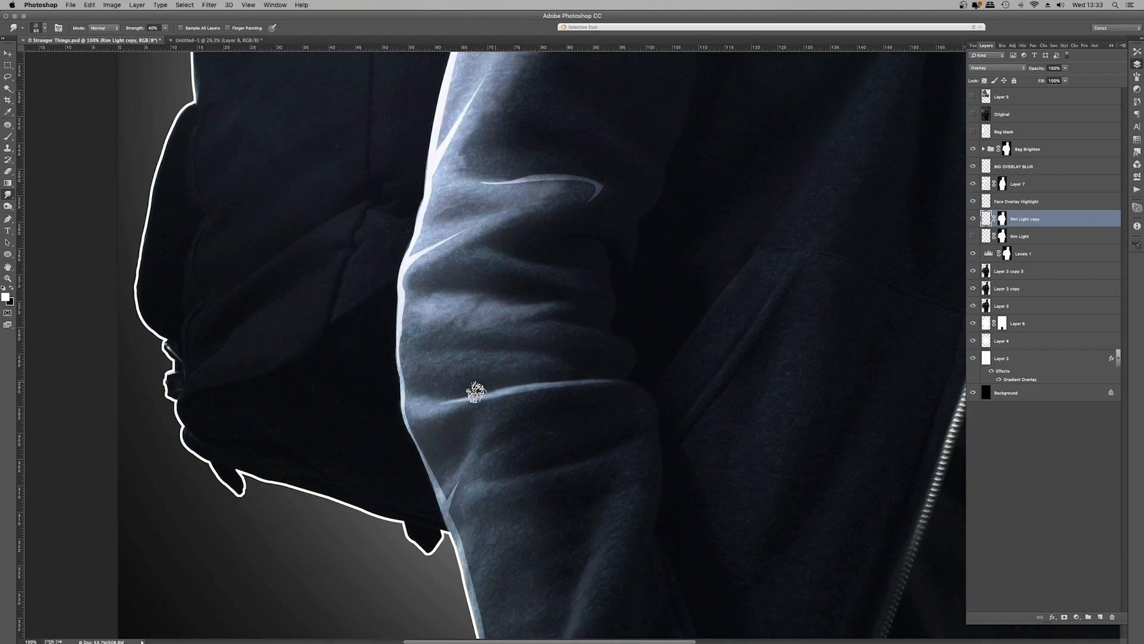
click(972, 219)
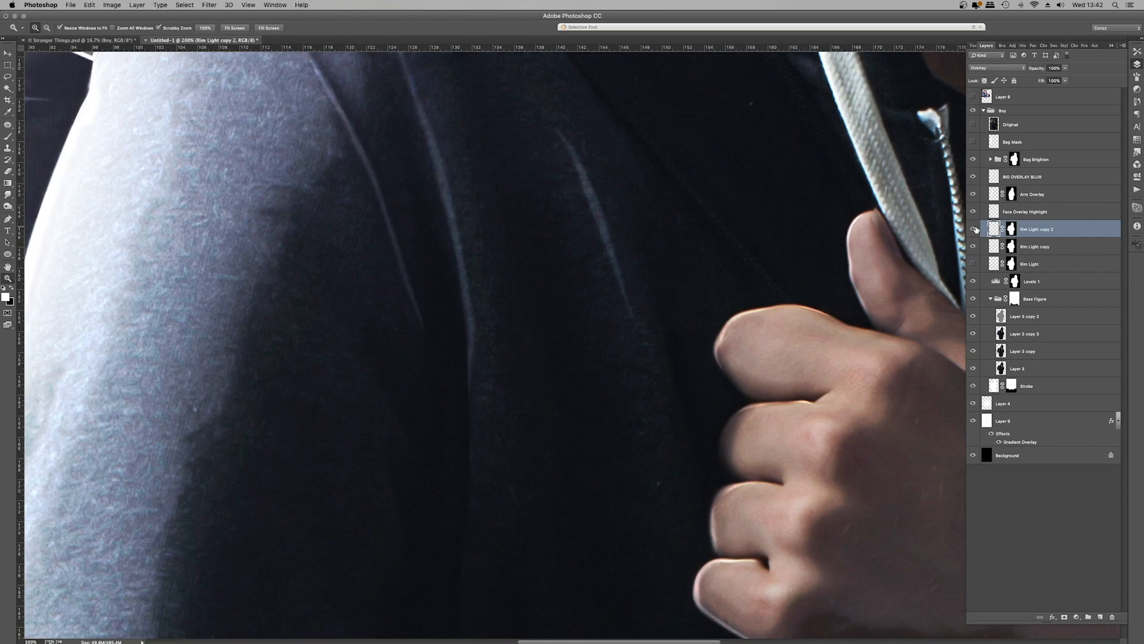
click(974, 229)
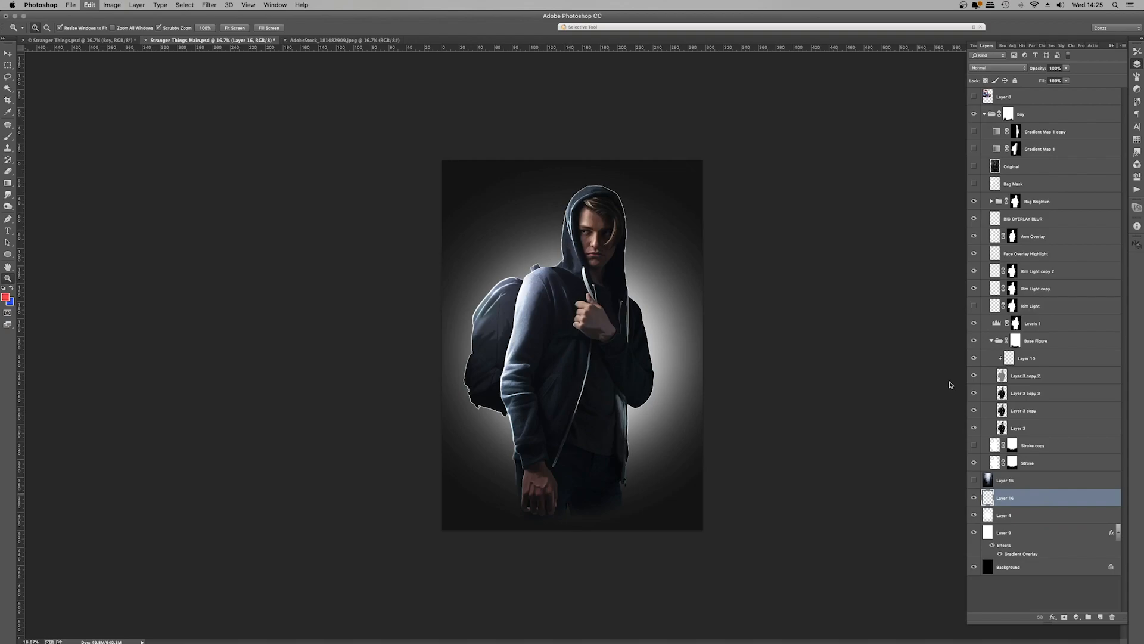
- Blend the forest layer into the backdrop with a new blending mode
click(998, 67)
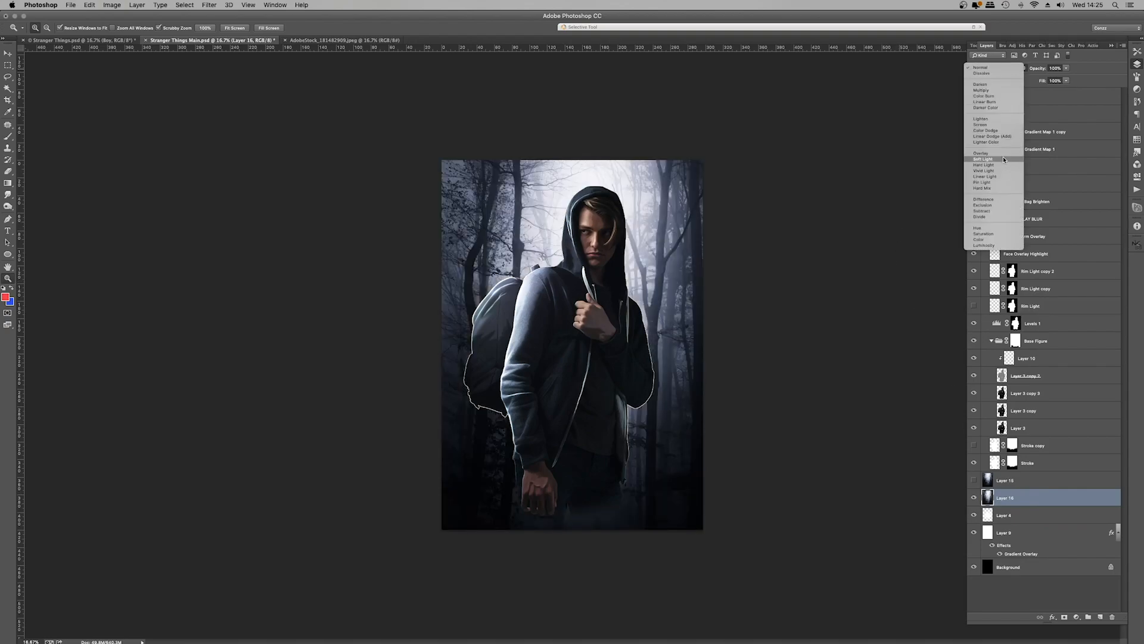
click(981, 154)
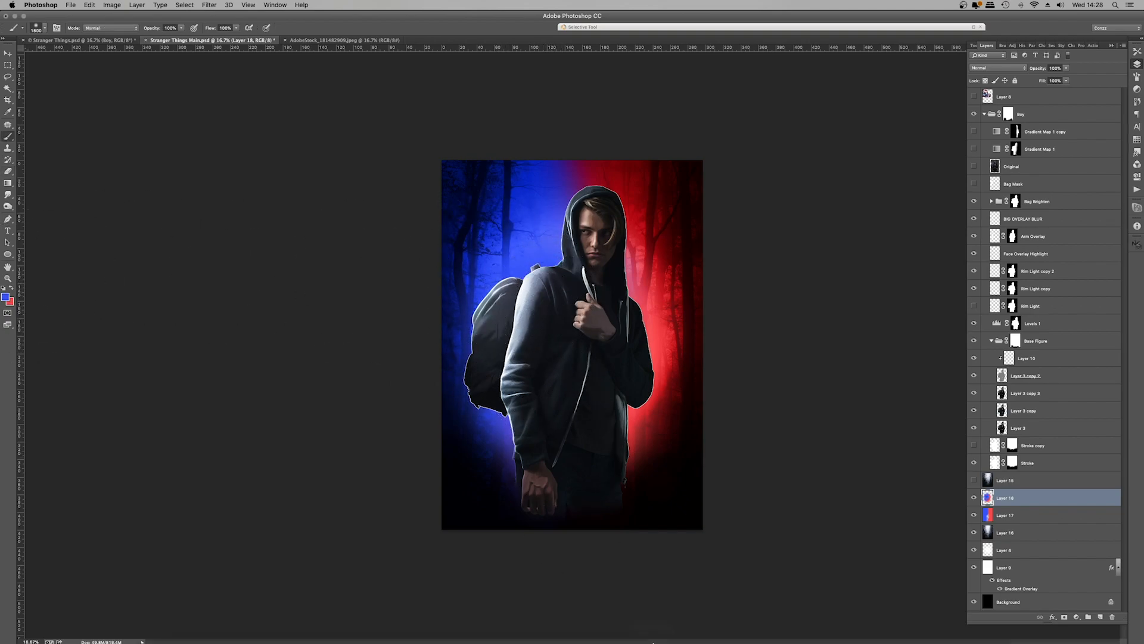
- Load the figure outline from the bag mask as a selection for the blue/red light layer
click(1037, 200)
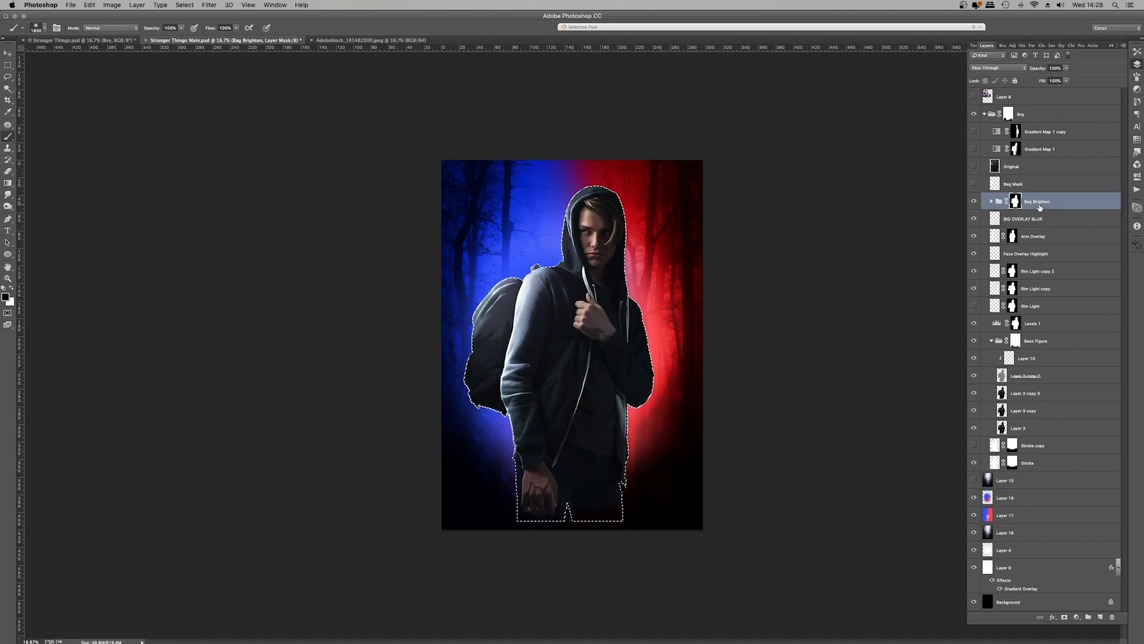
click(1006, 515)
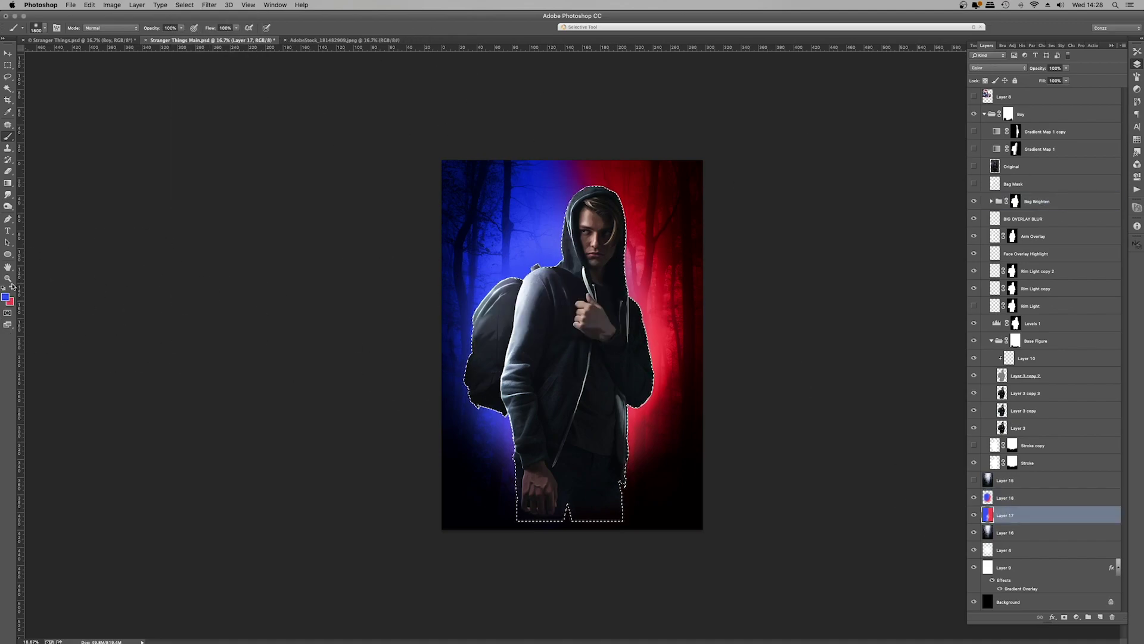
click(1036, 200)
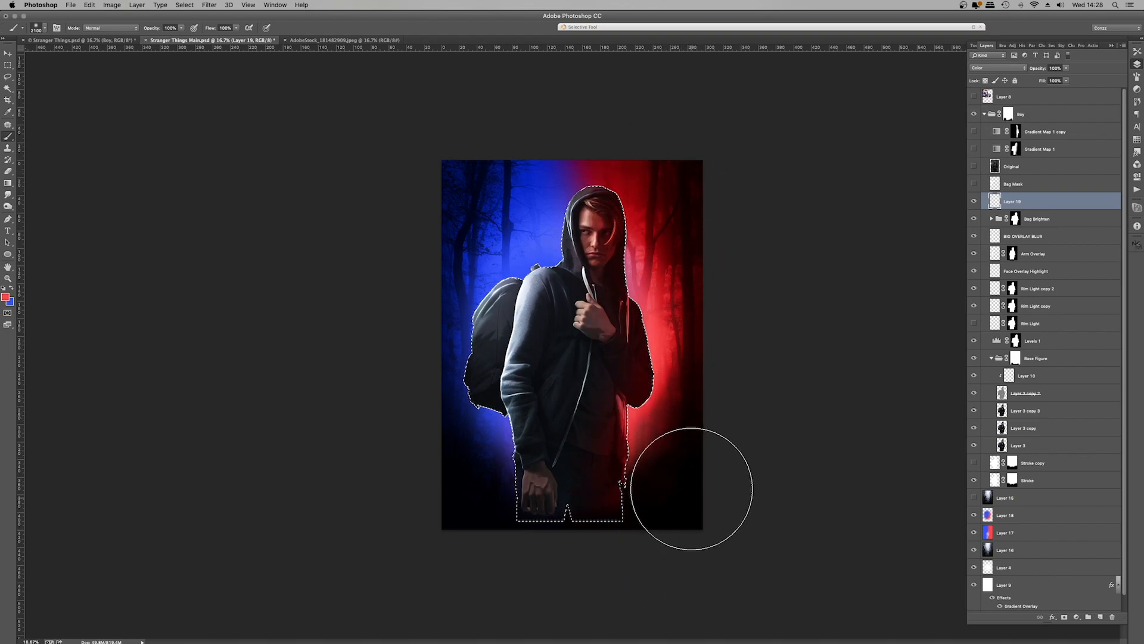
mouse_move(684, 193)
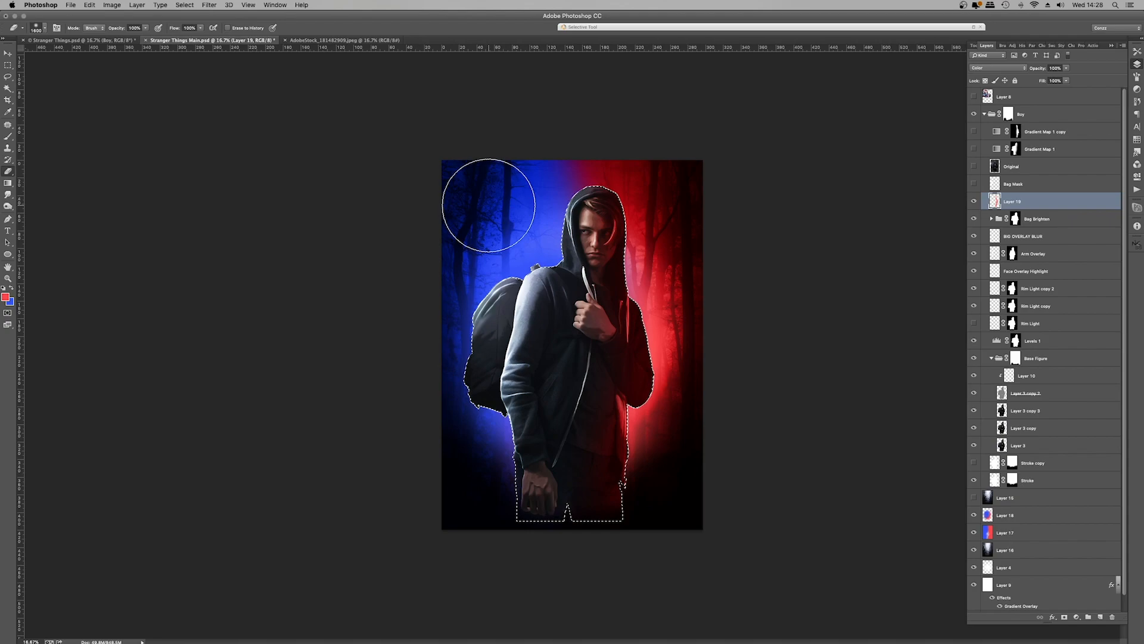
mouse_move(488, 302)
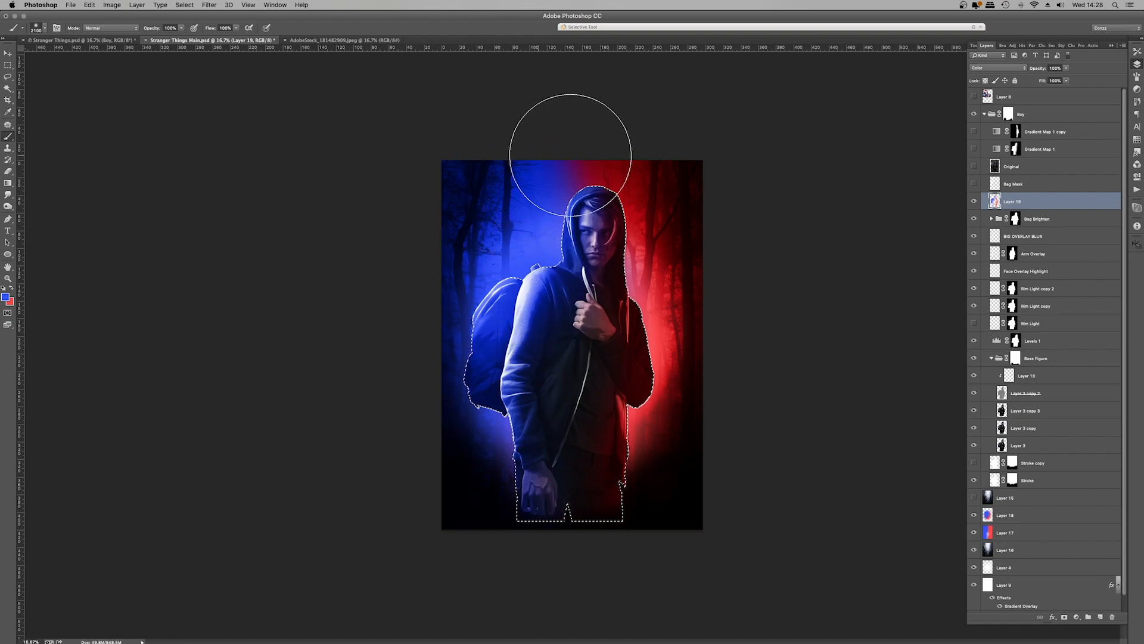
mouse_move(687, 248)
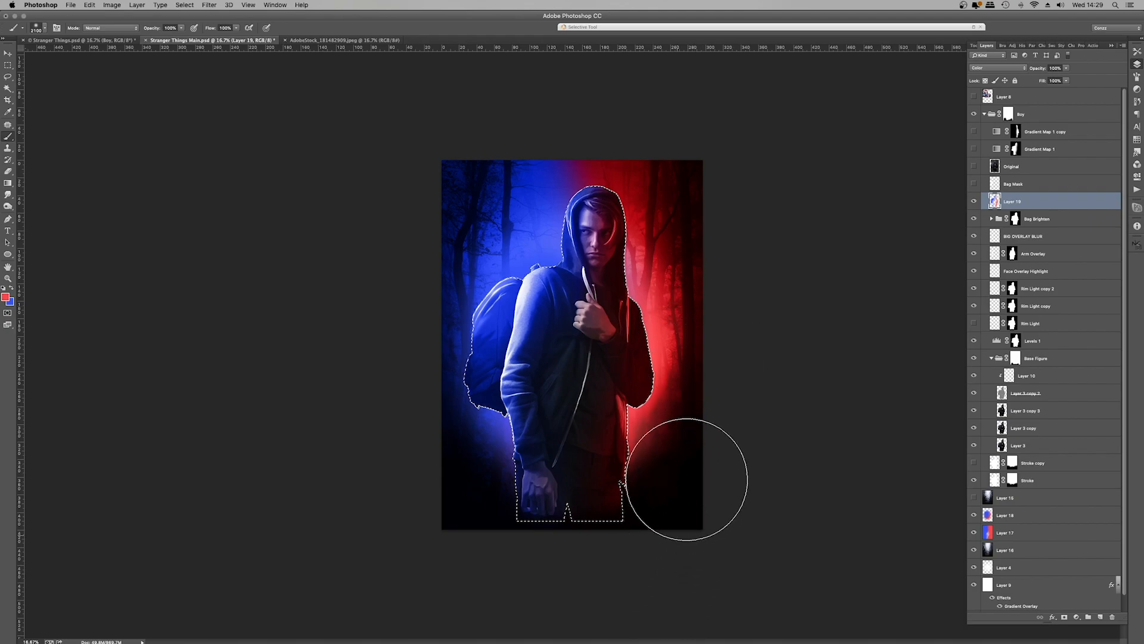
mouse_move(690, 509)
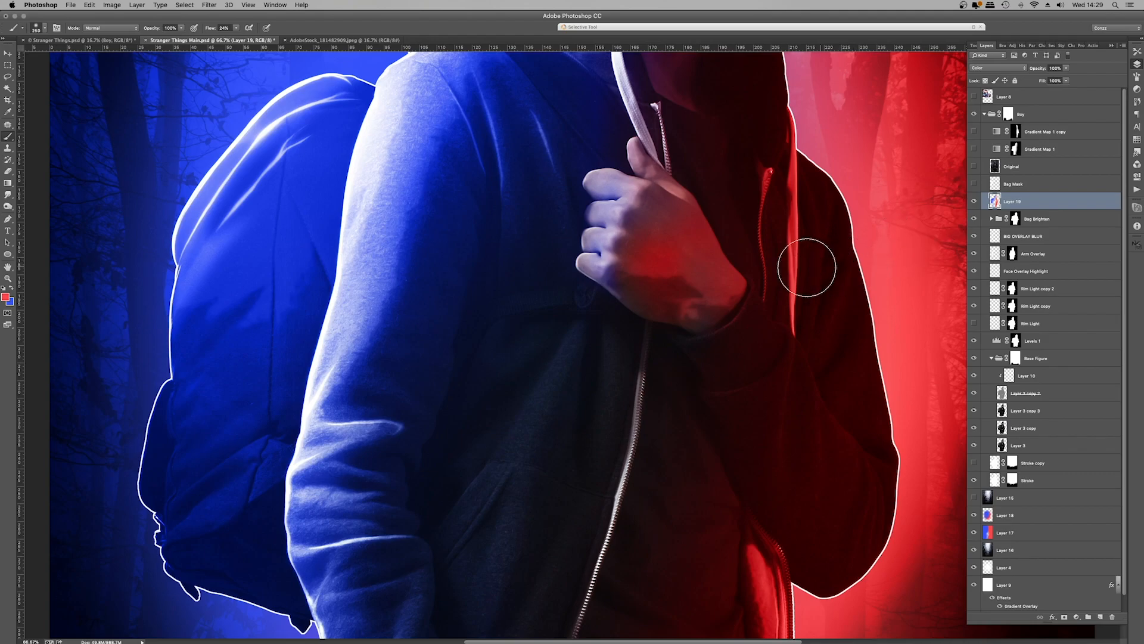
mouse_move(678, 340)
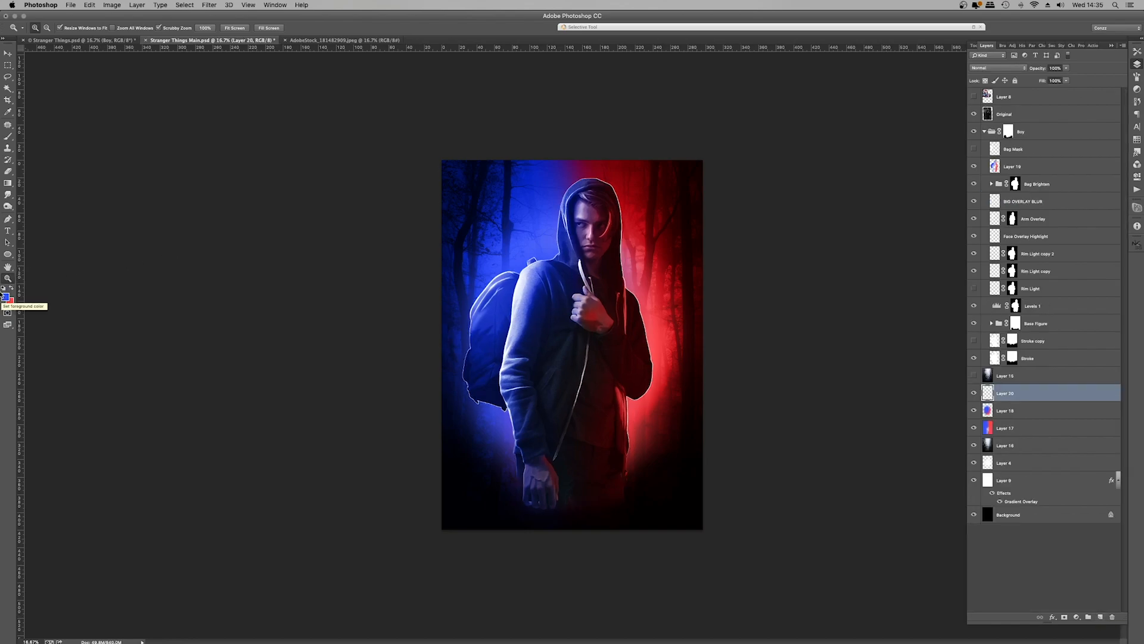
- Paint a white shape behind the figure and soften it with a large-radius Gaussian Blur
click(8, 255)
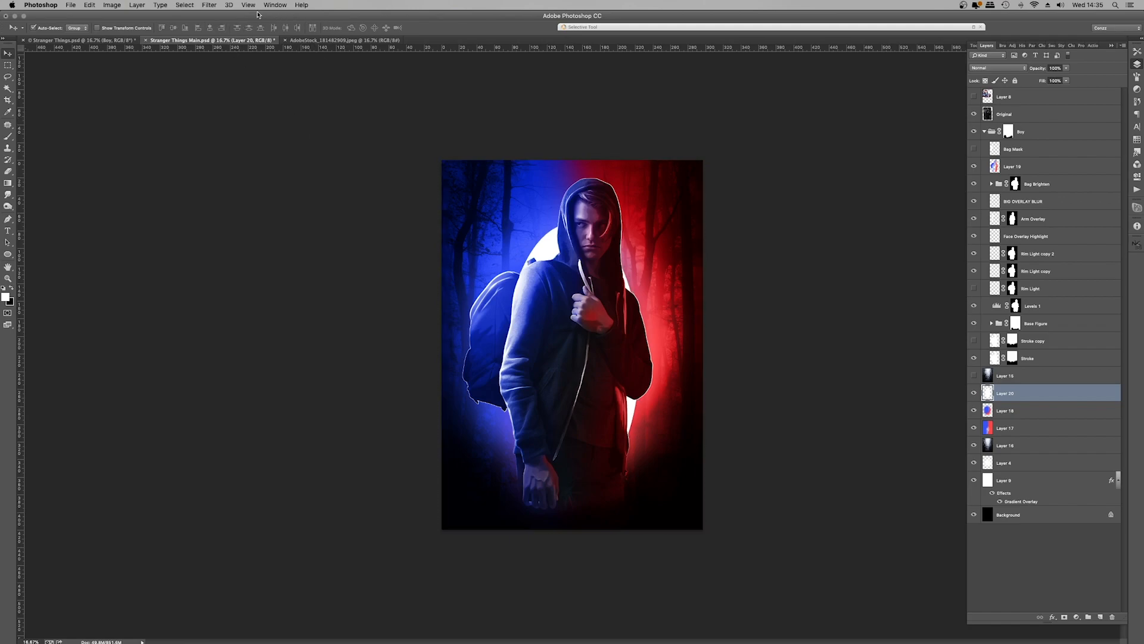
click(209, 5)
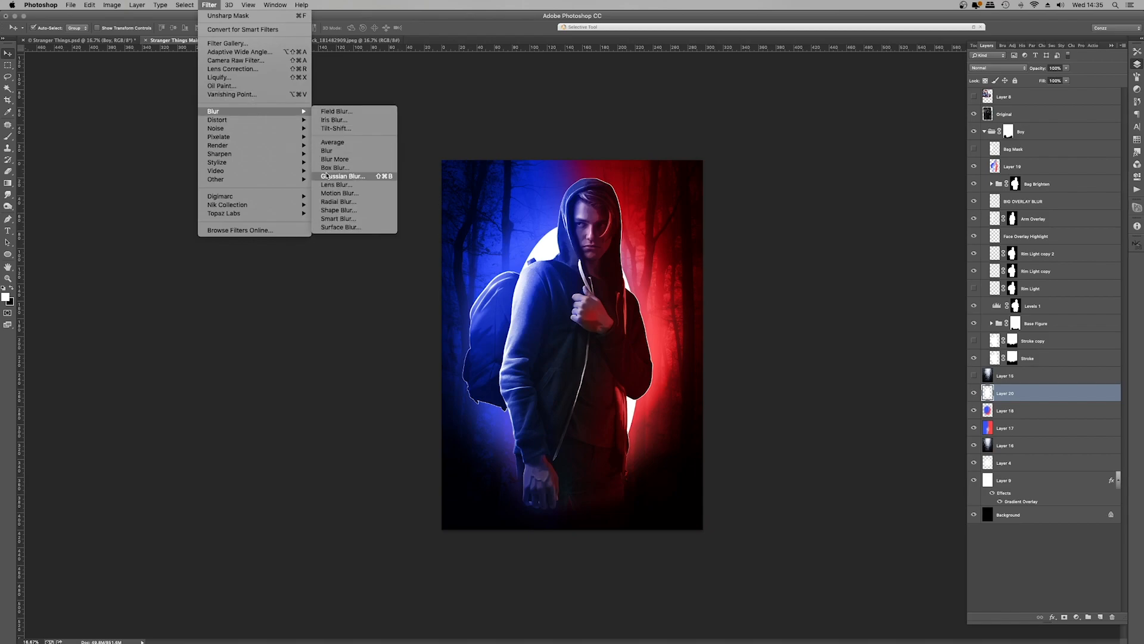
click(343, 176)
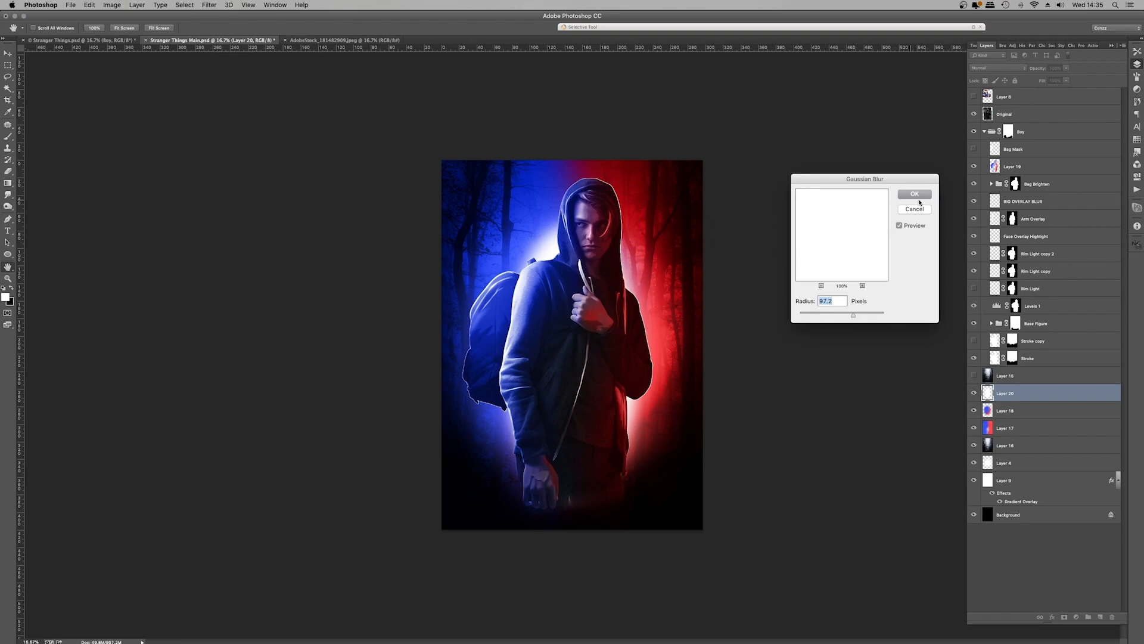
click(915, 195)
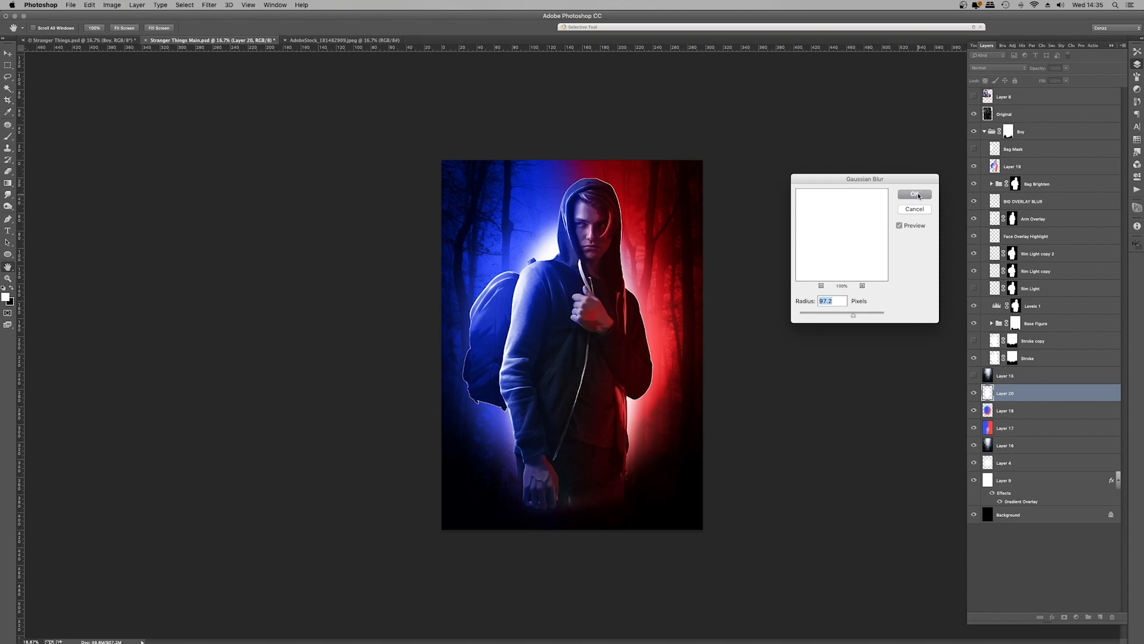
click(914, 193)
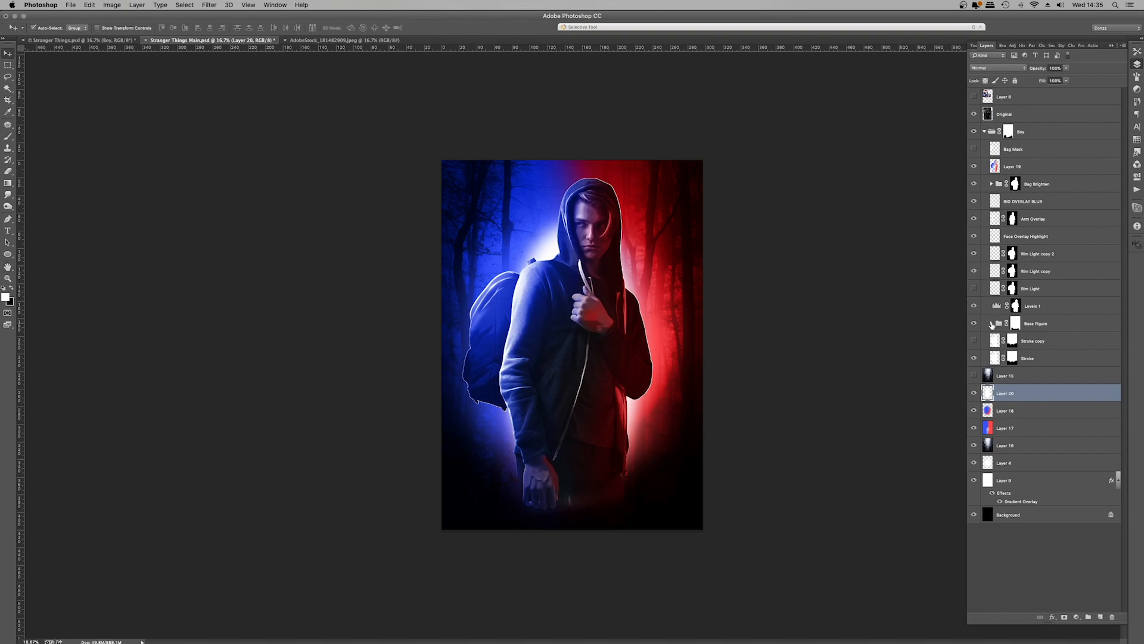
click(991, 323)
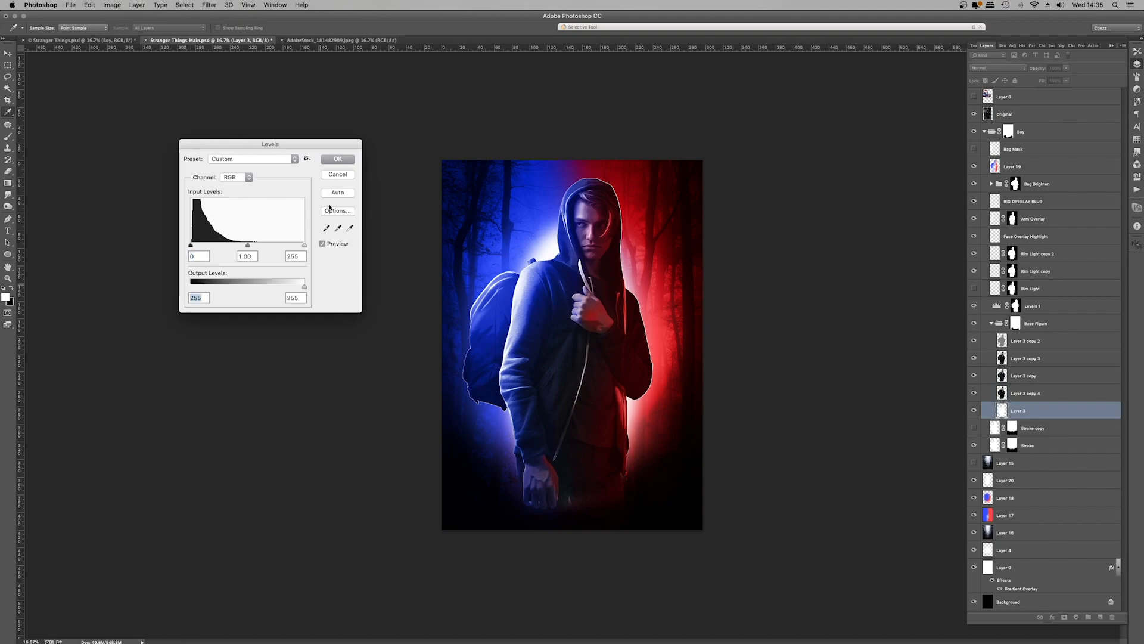
- Confirm Levels, then blur the white glow layer with Gaussian Blur around 79.5 px
click(337, 158)
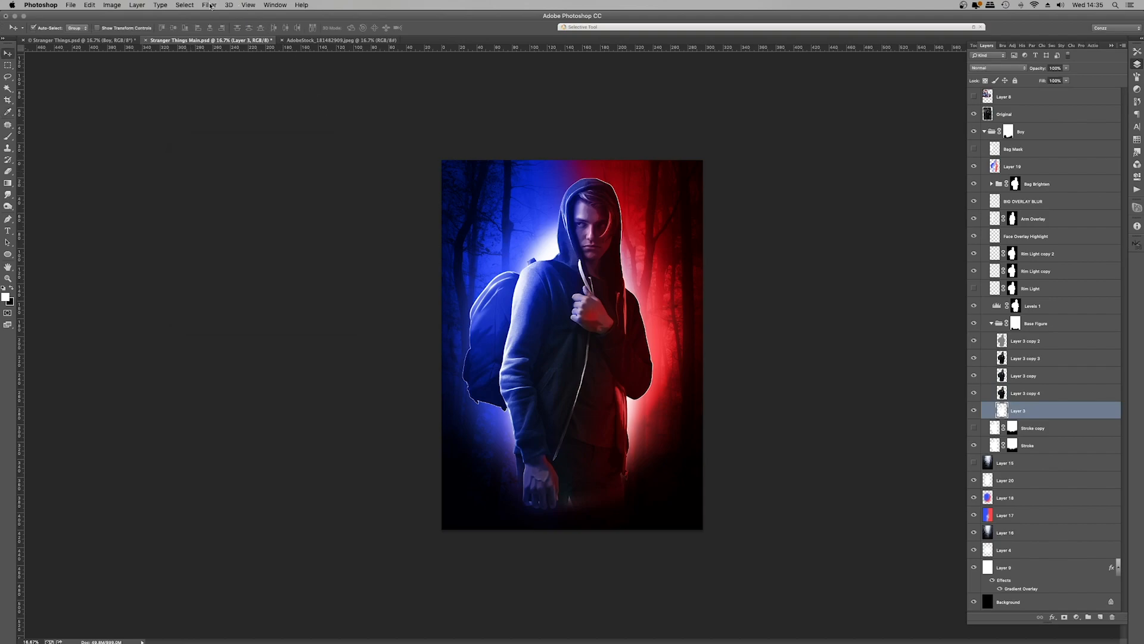
click(210, 5)
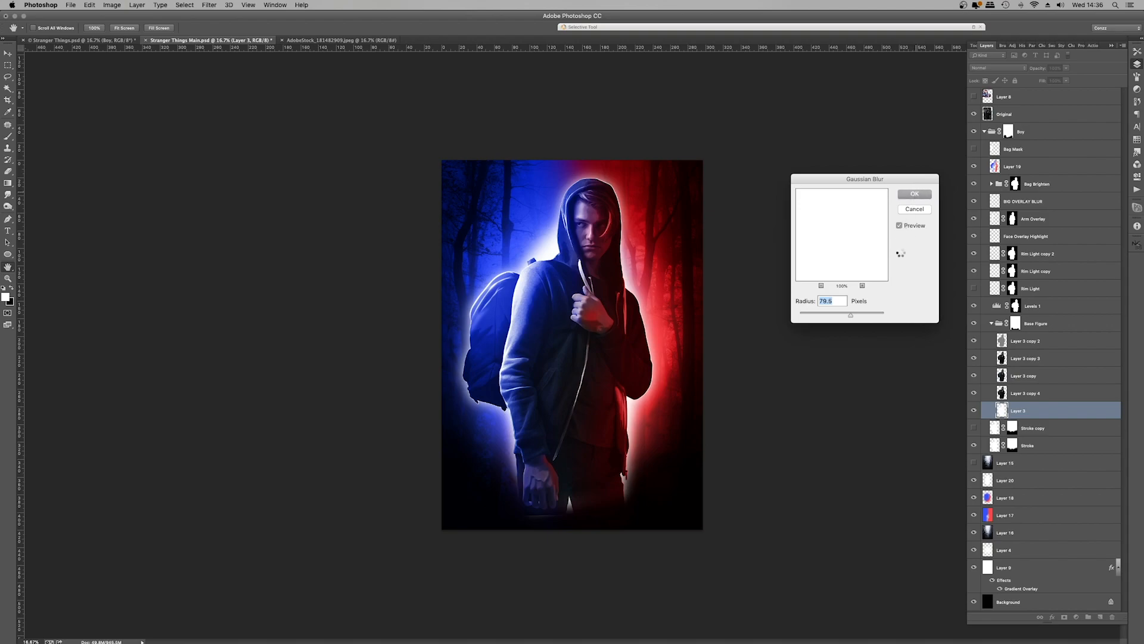
click(914, 193)
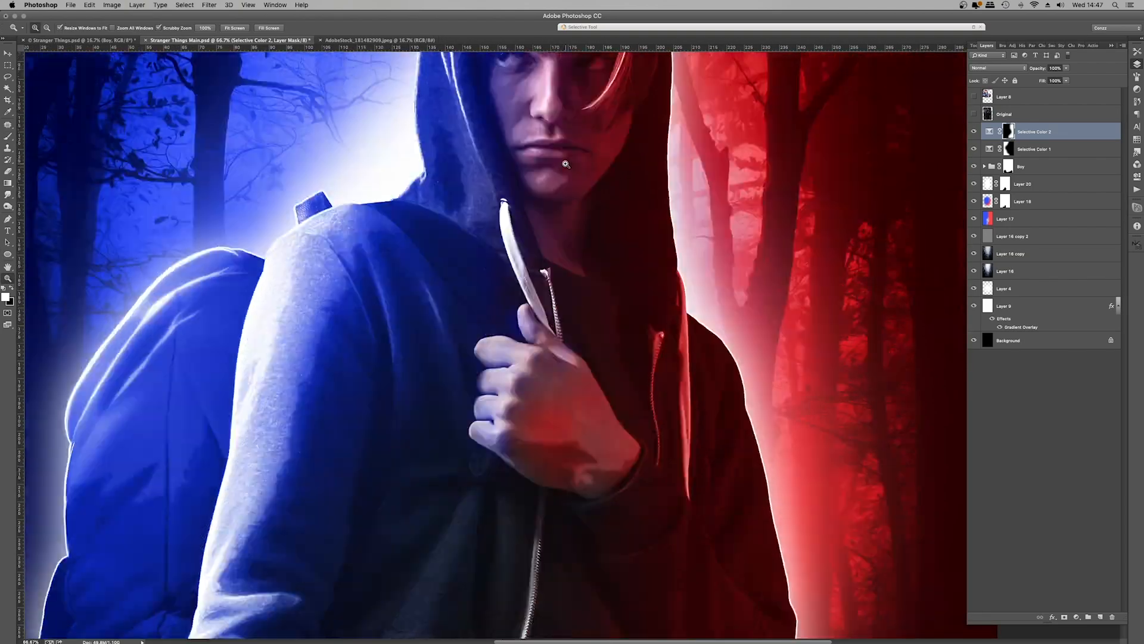
- Blur the merged copy of the artwork with Gaussian Blur around 59 px
click(210, 4)
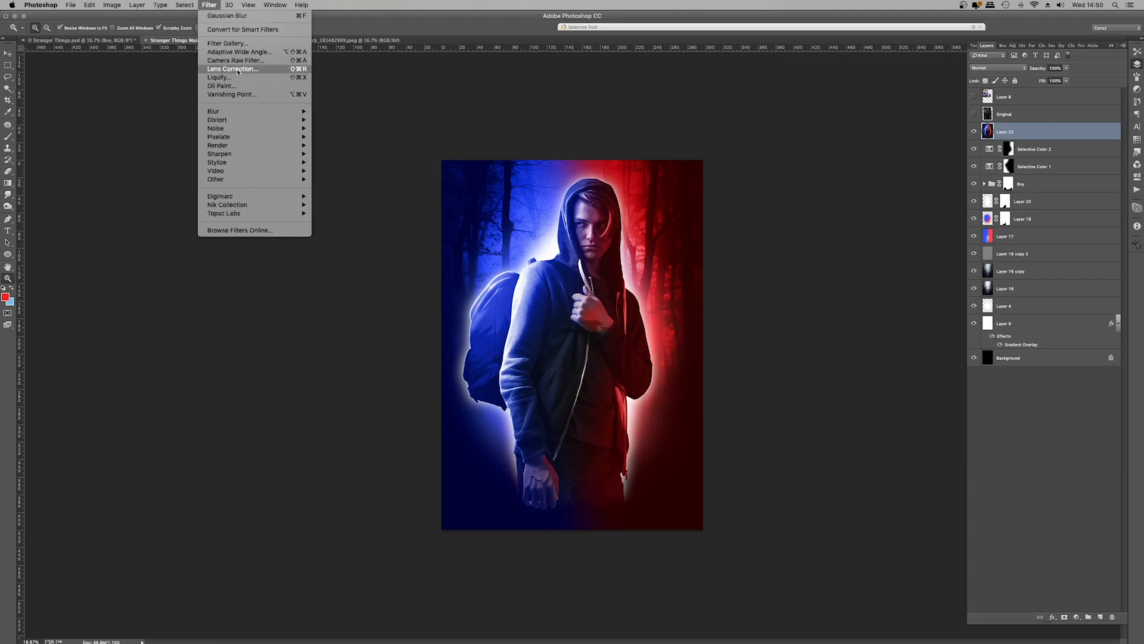
click(226, 15)
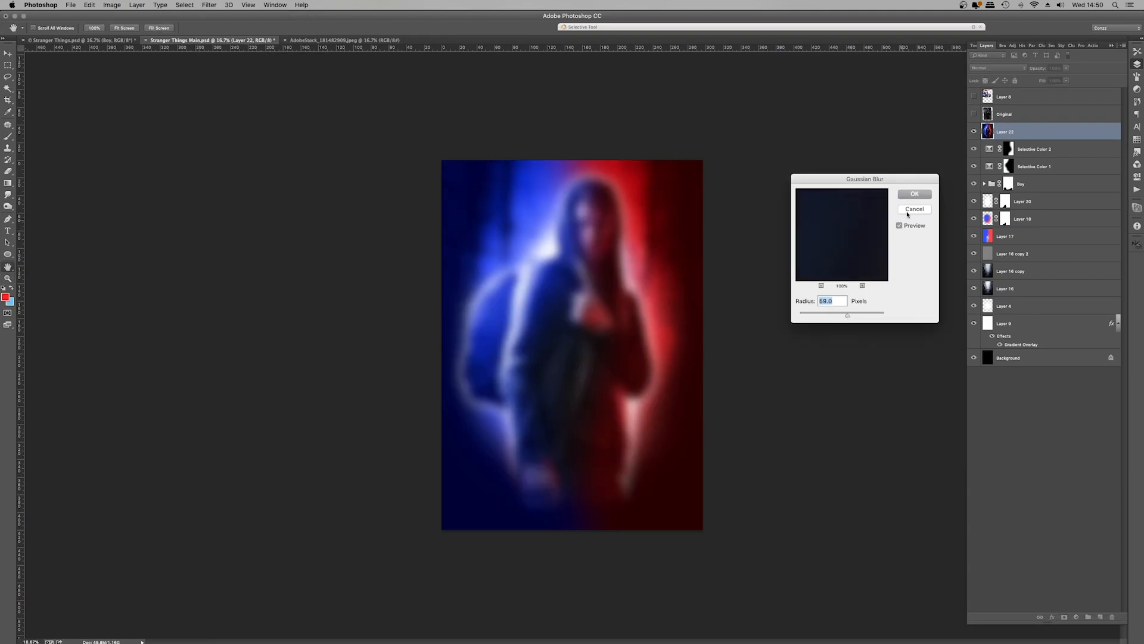
click(915, 193)
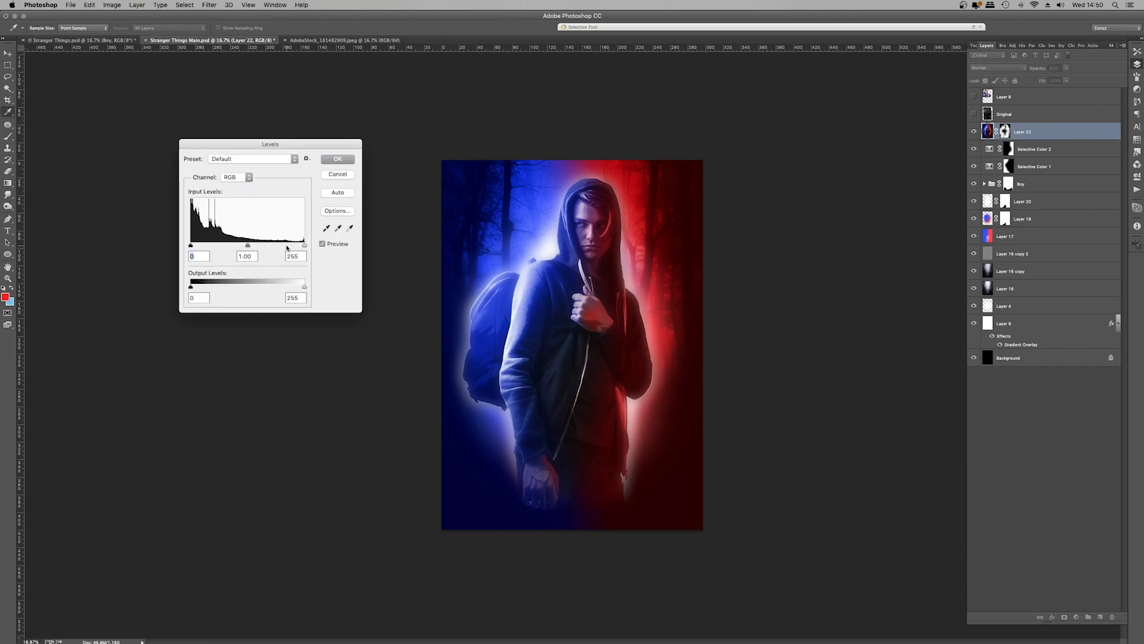
- Boost the haze with Levels at 17/1.00/208
drag(303, 245, 295, 246)
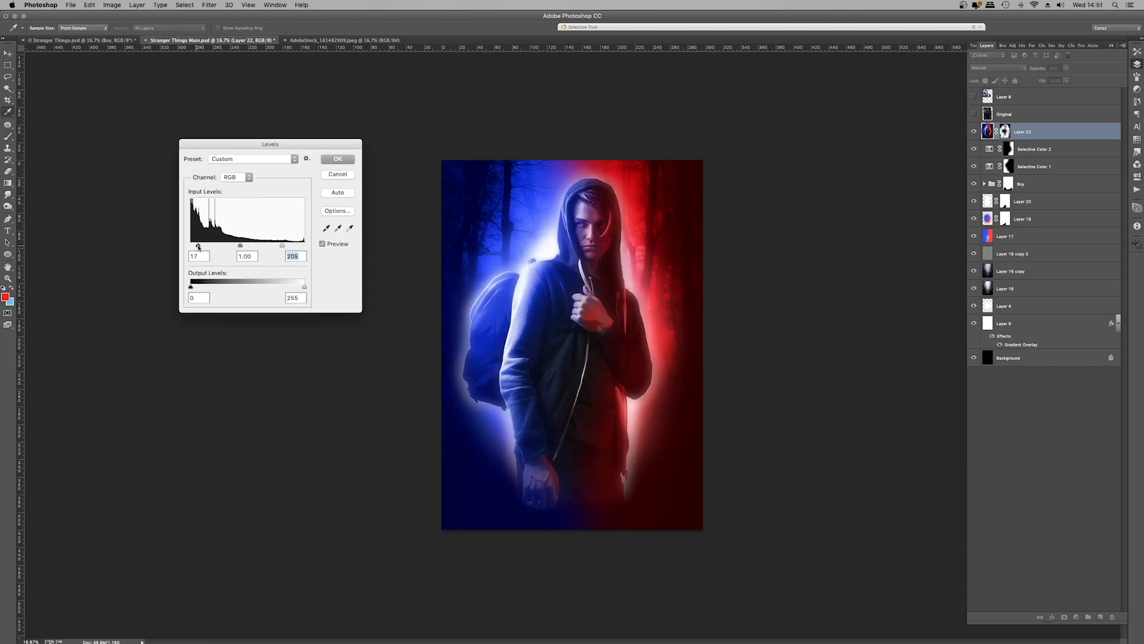
click(337, 159)
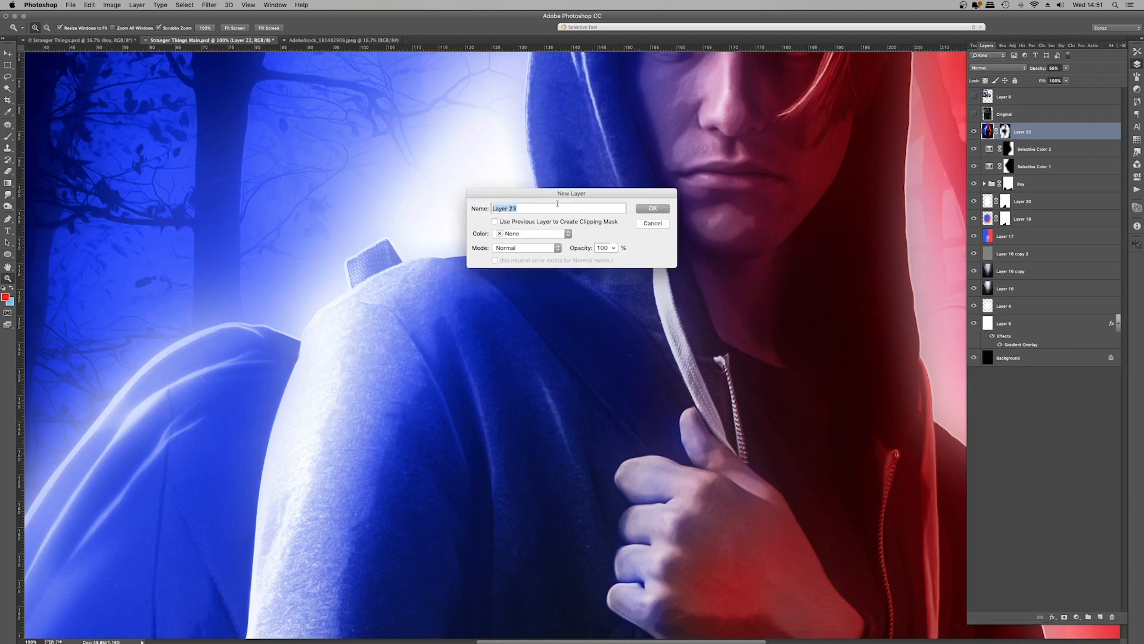
- Create the new Light Spills layer
click(652, 208)
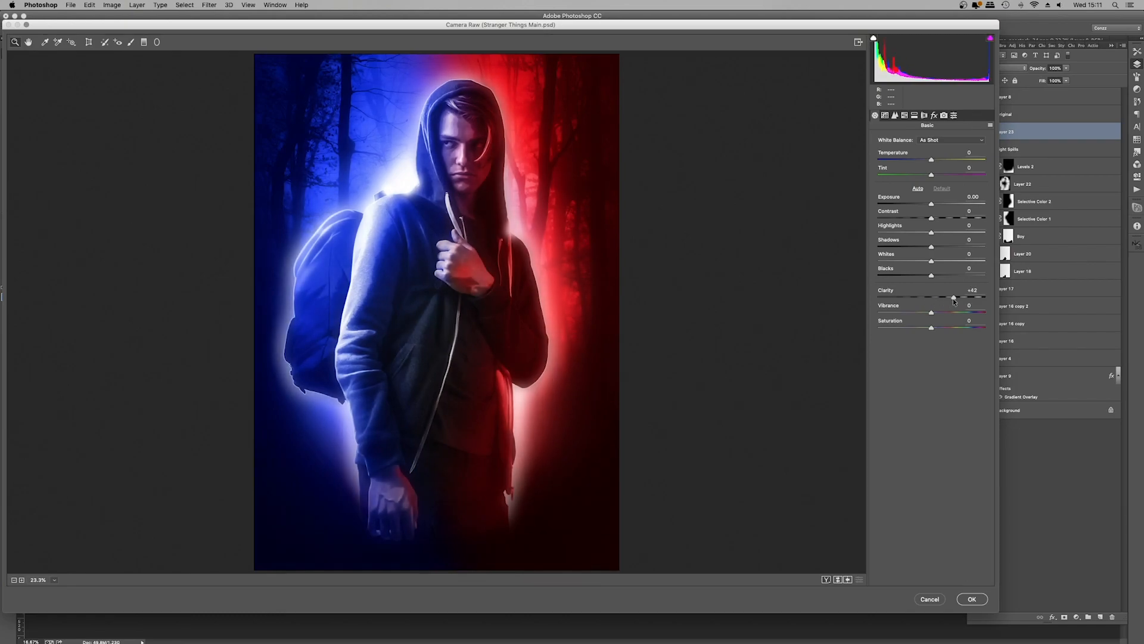
- Apply Clarity +42, Unsharp Mask 100%/1.5 px and Camera Raw Grain 16 to Layer 23
click(972, 598)
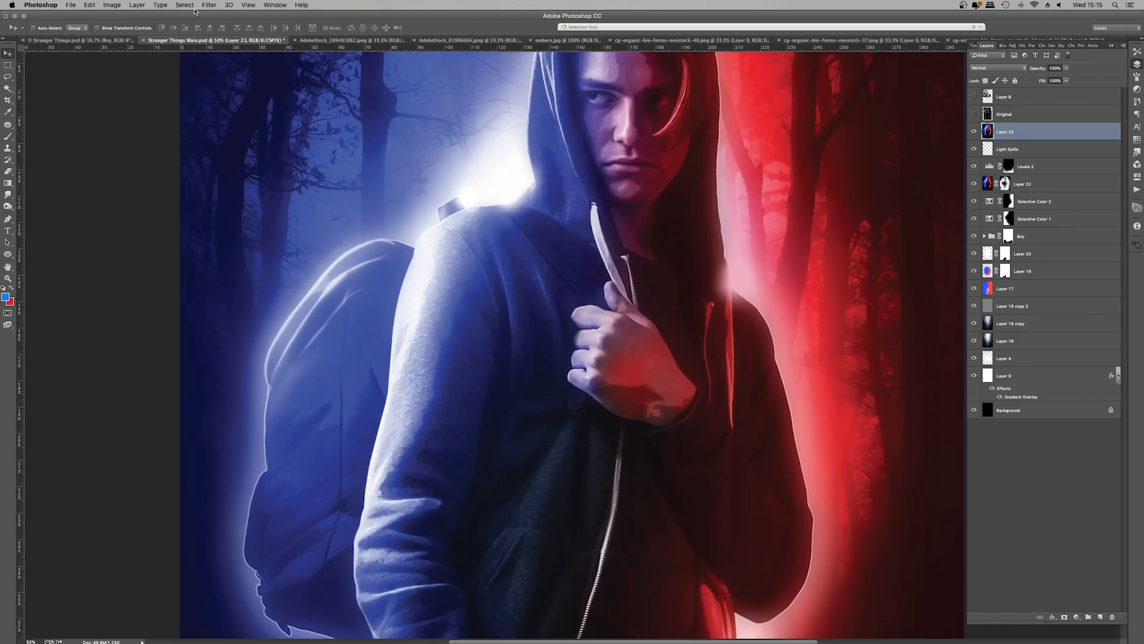
click(208, 4)
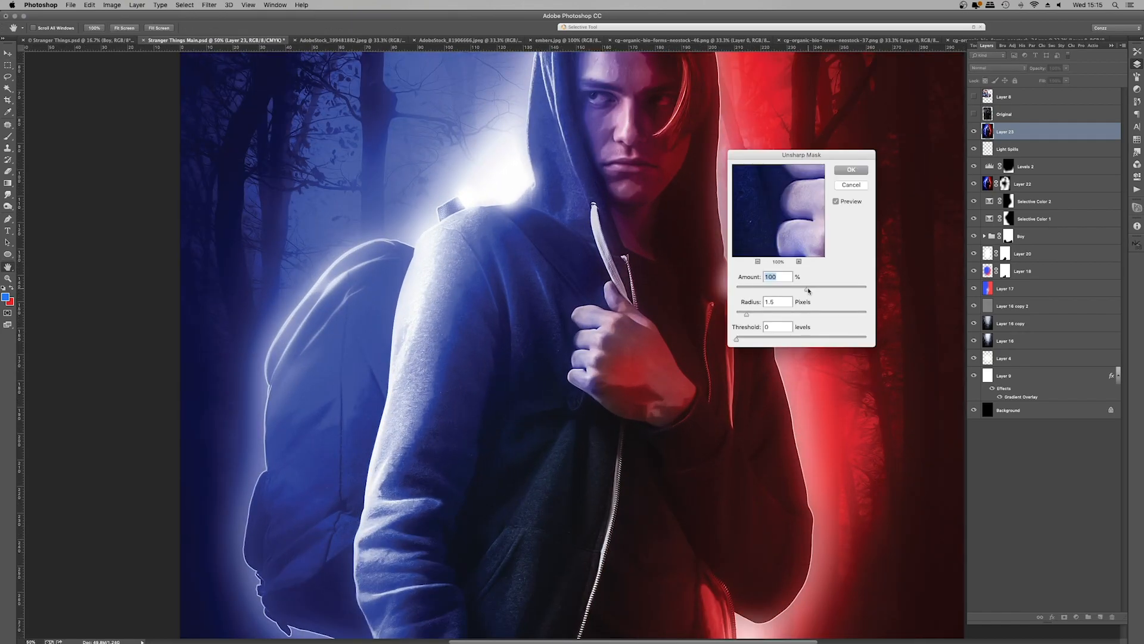
click(851, 169)
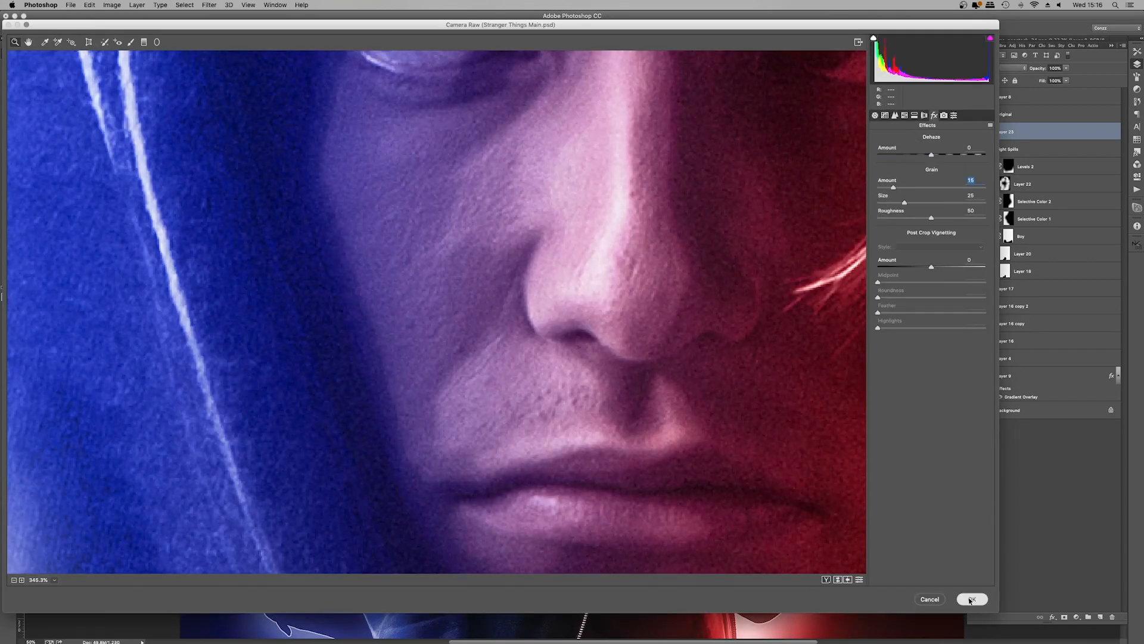
click(971, 599)
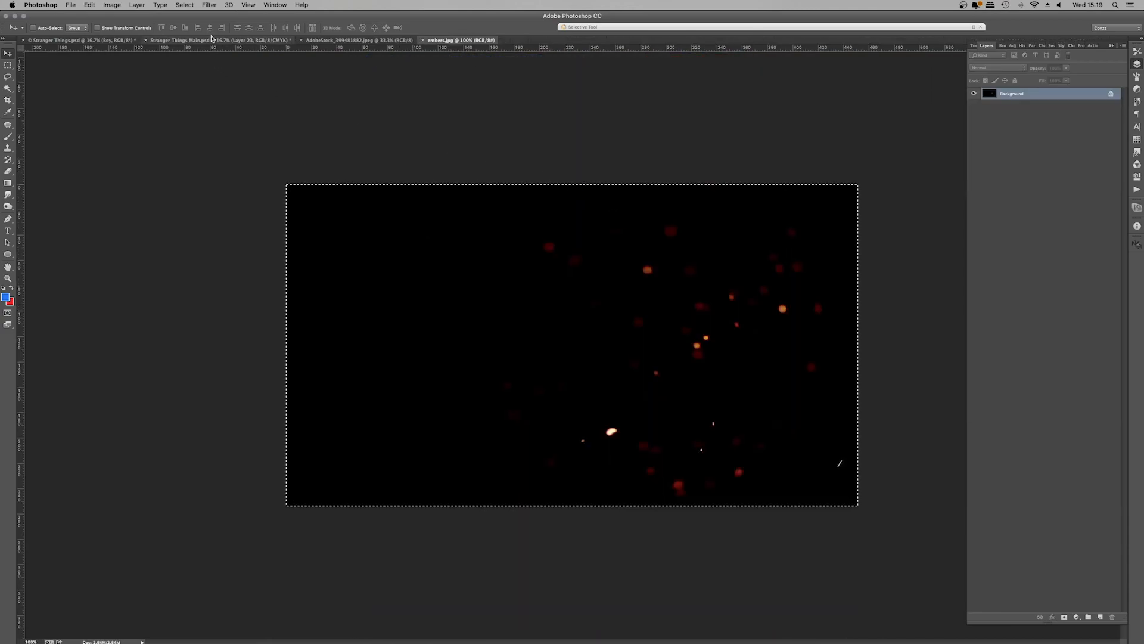
- Paste embers.jpg into the main artwork, blend it as Lighten and scale it with Free Transform
click(178, 40)
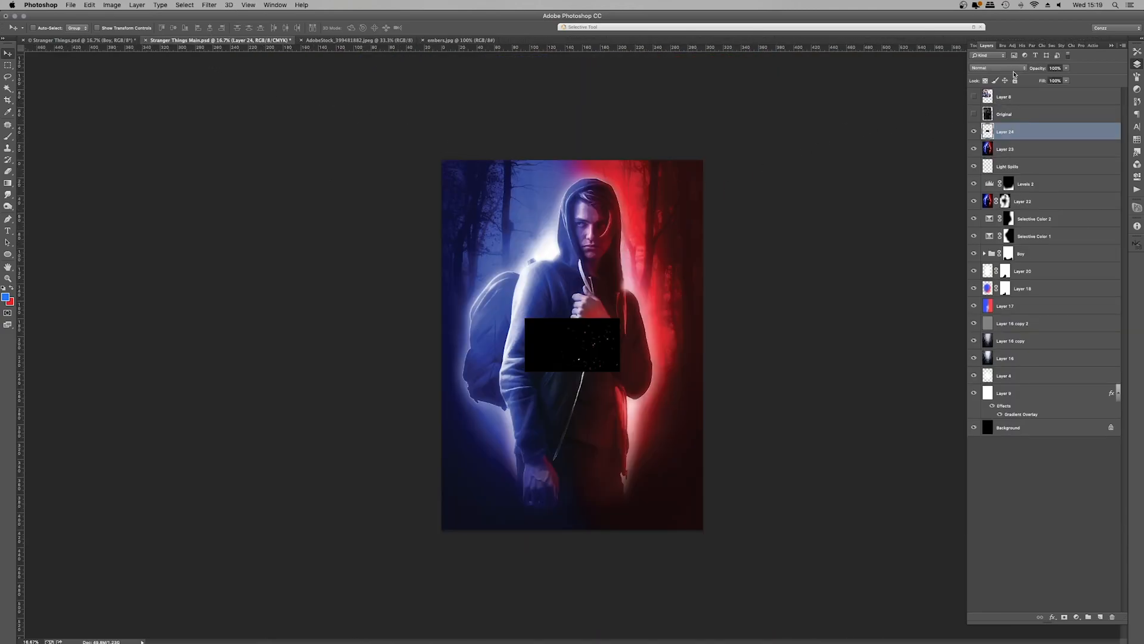
click(998, 67)
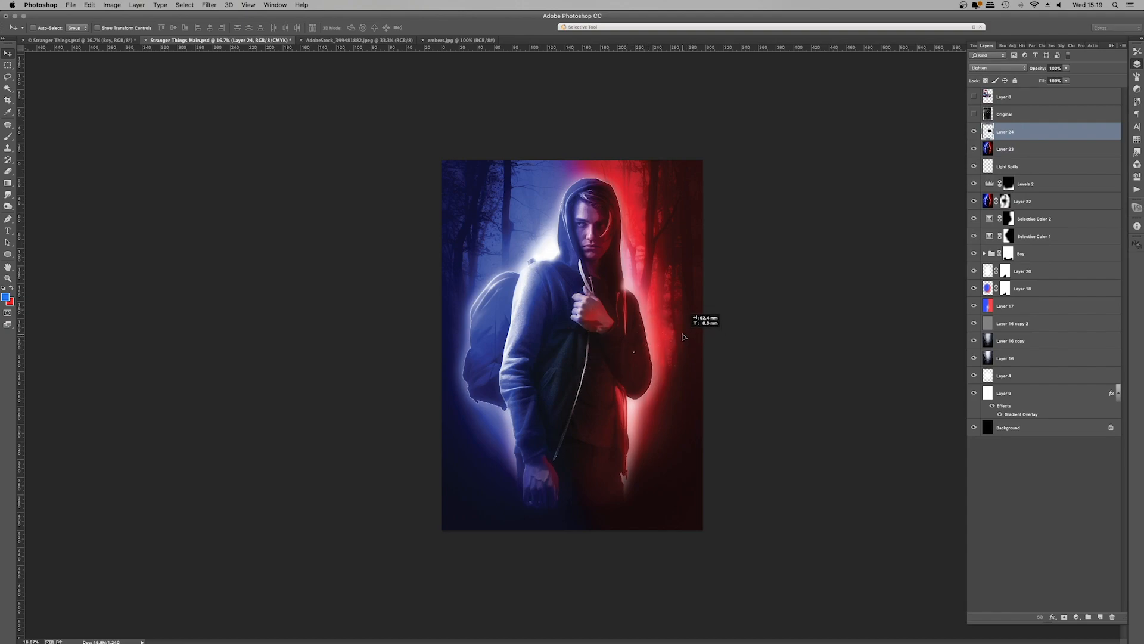
key(cmd+j)
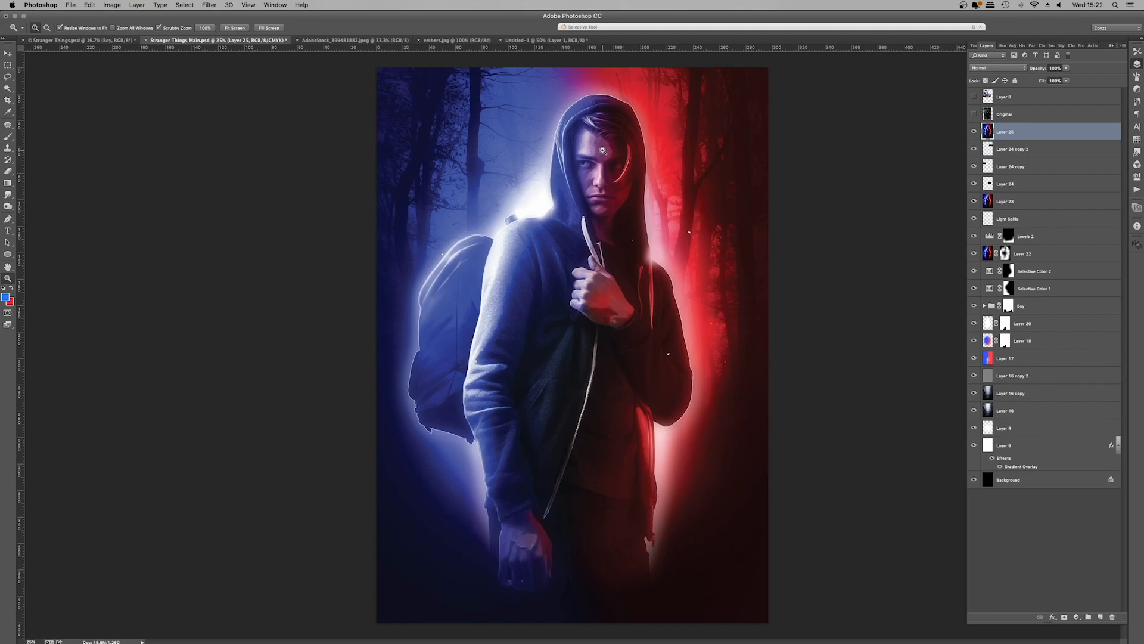
- Apply Oil Paint to Layer 25 with Stylization 2.72, Cleanliness 2.8, Scale 0.8, Bristle Detail 10
click(208, 5)
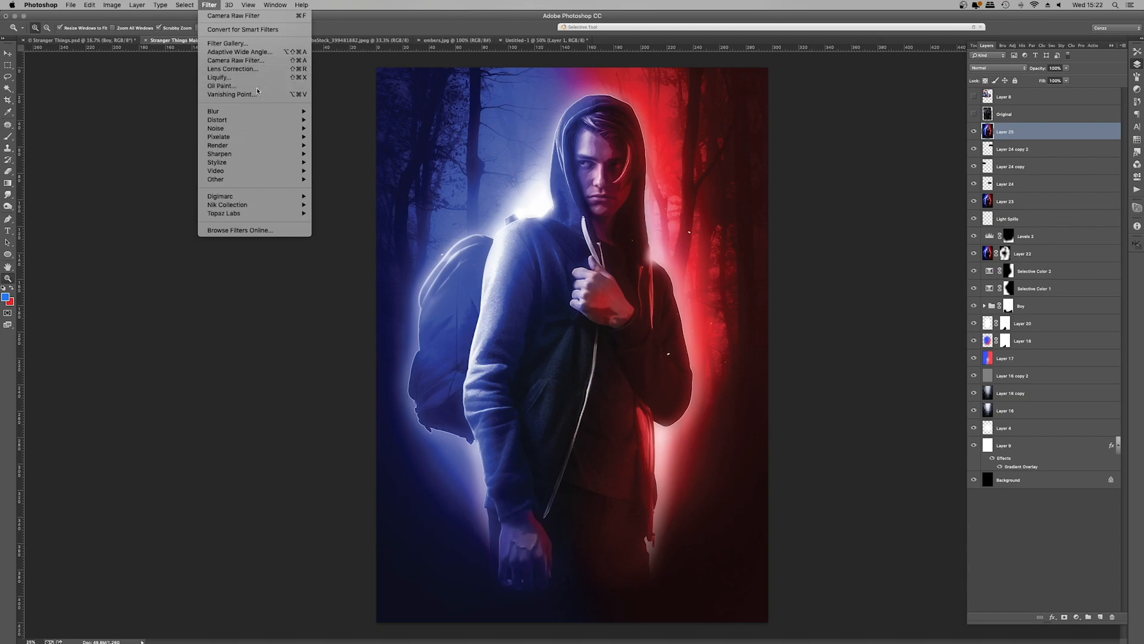
click(220, 86)
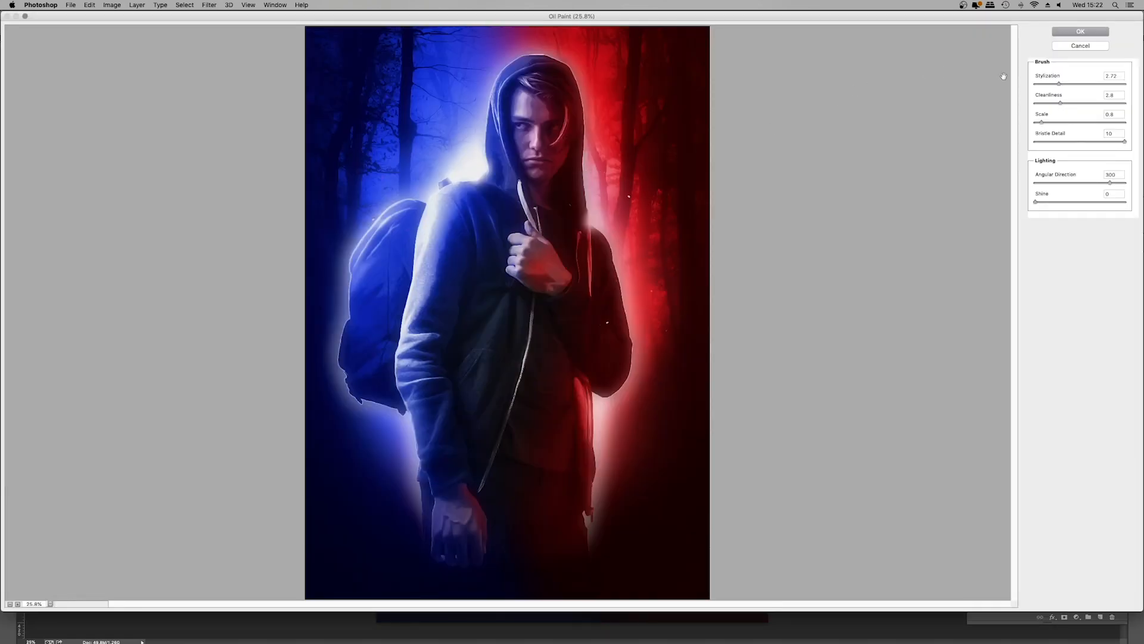
click(1080, 31)
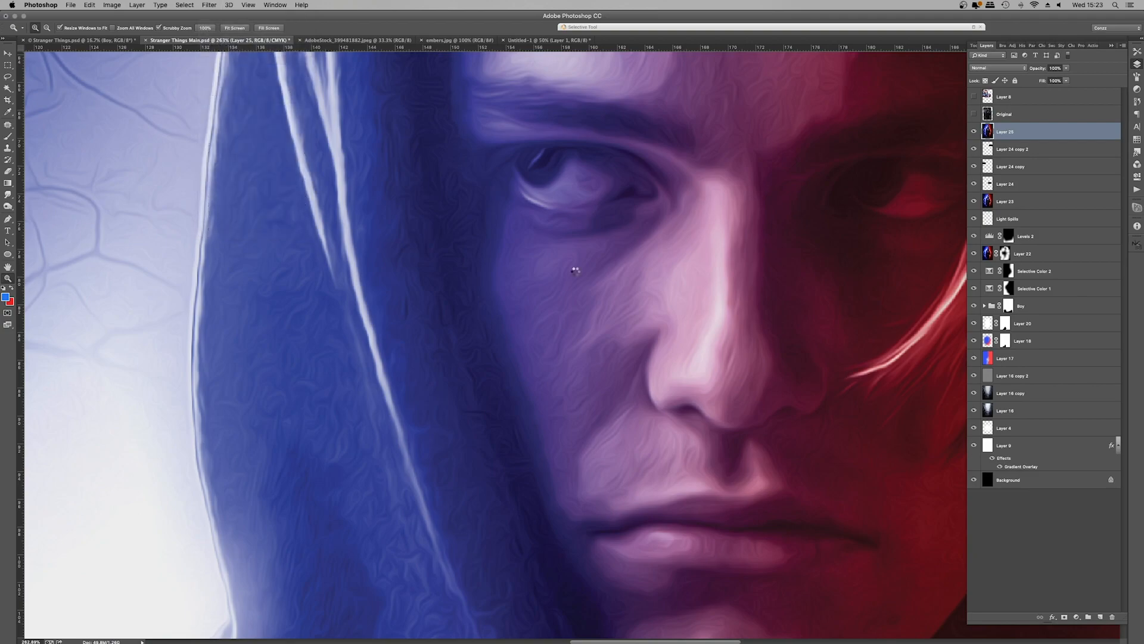
- Add Camera Raw Grain 30 and an Unsharp Mask 60%/1.5 px pass to Layer 25
click(208, 5)
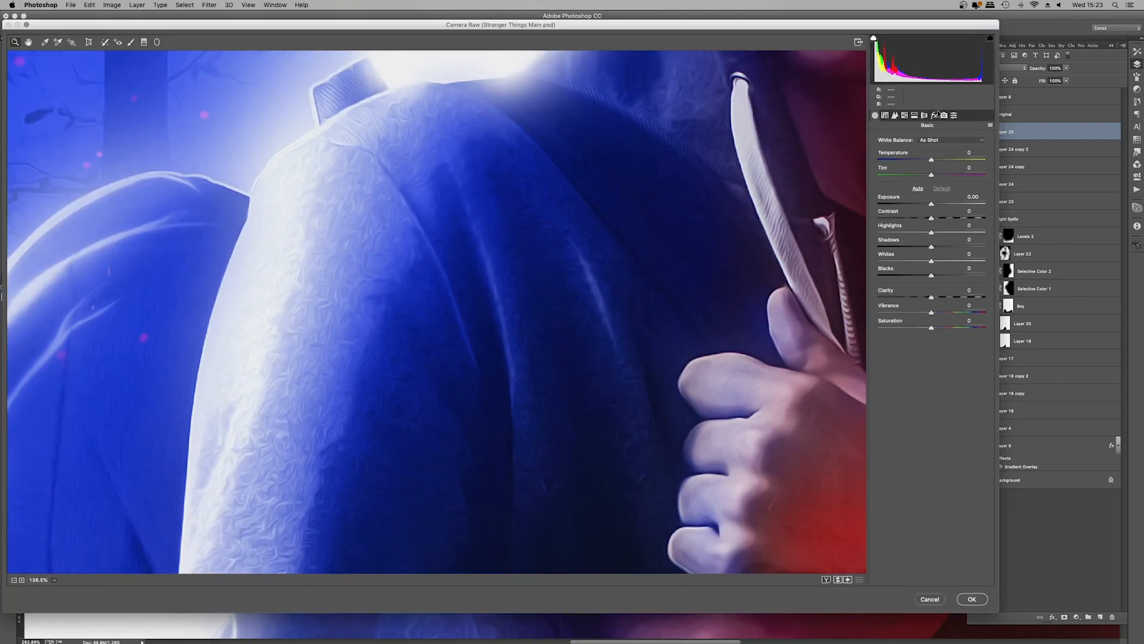
click(935, 116)
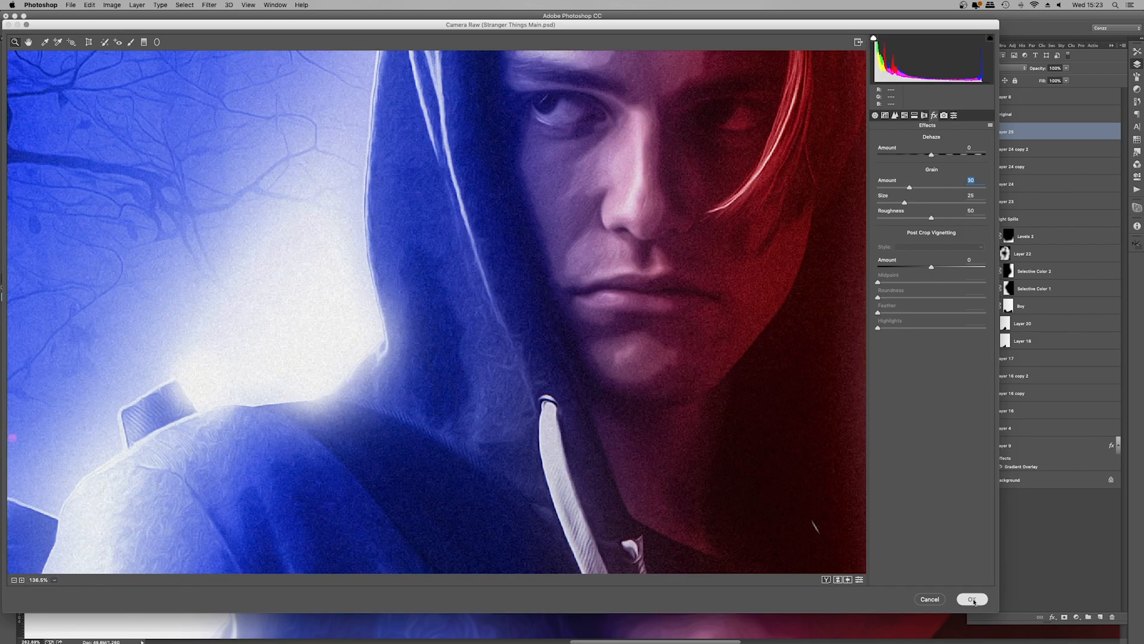
click(972, 598)
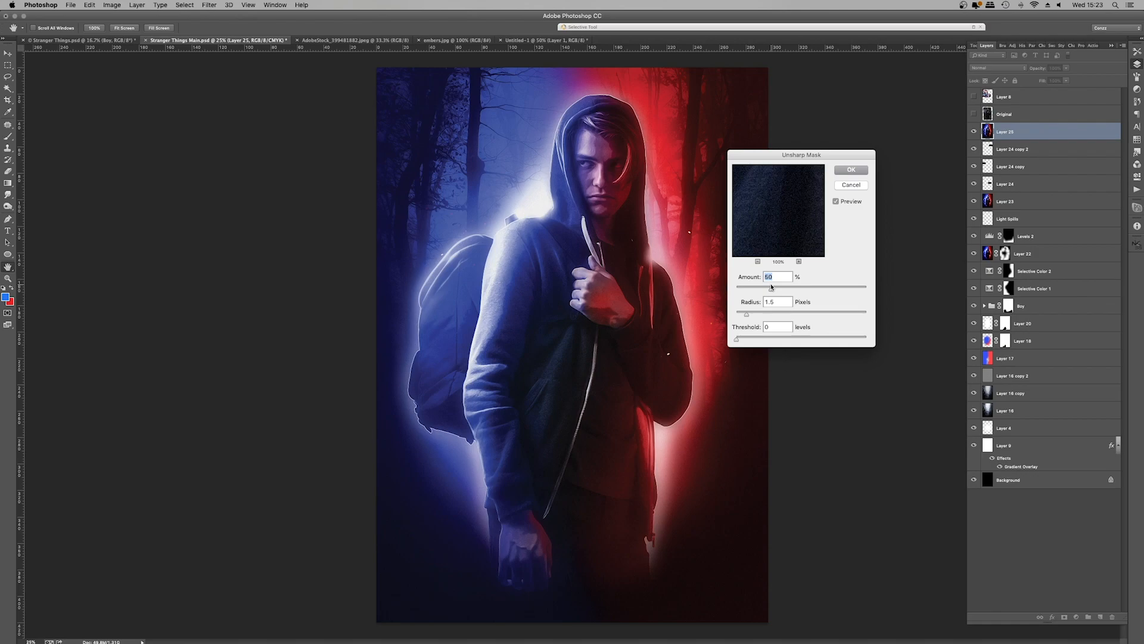
mouse_move(433, 166)
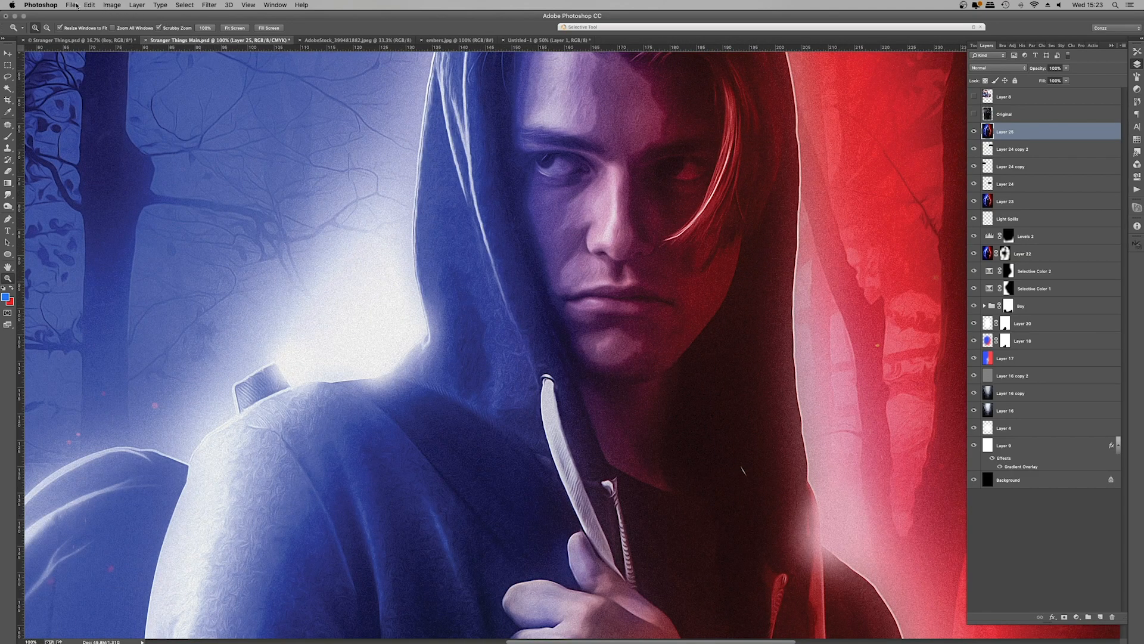
click(89, 5)
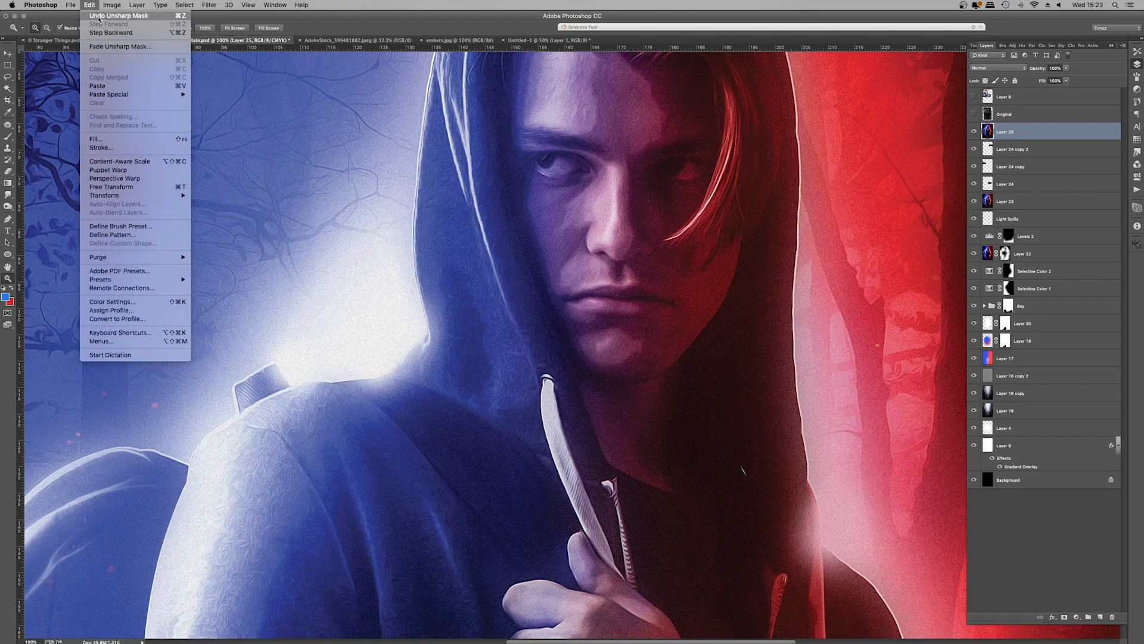
click(90, 4)
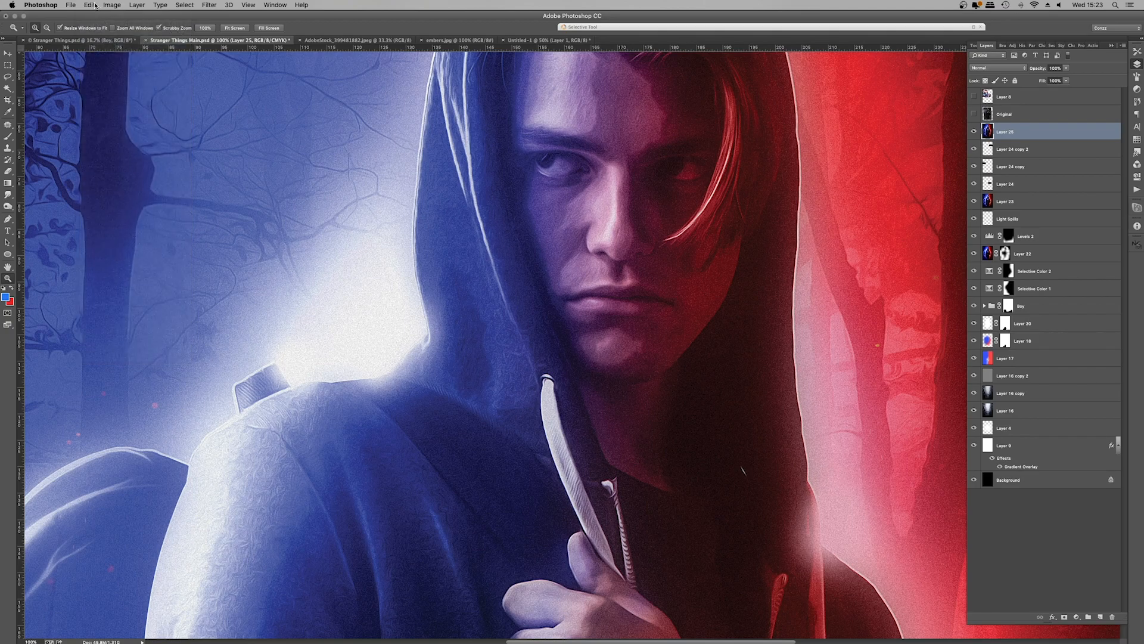